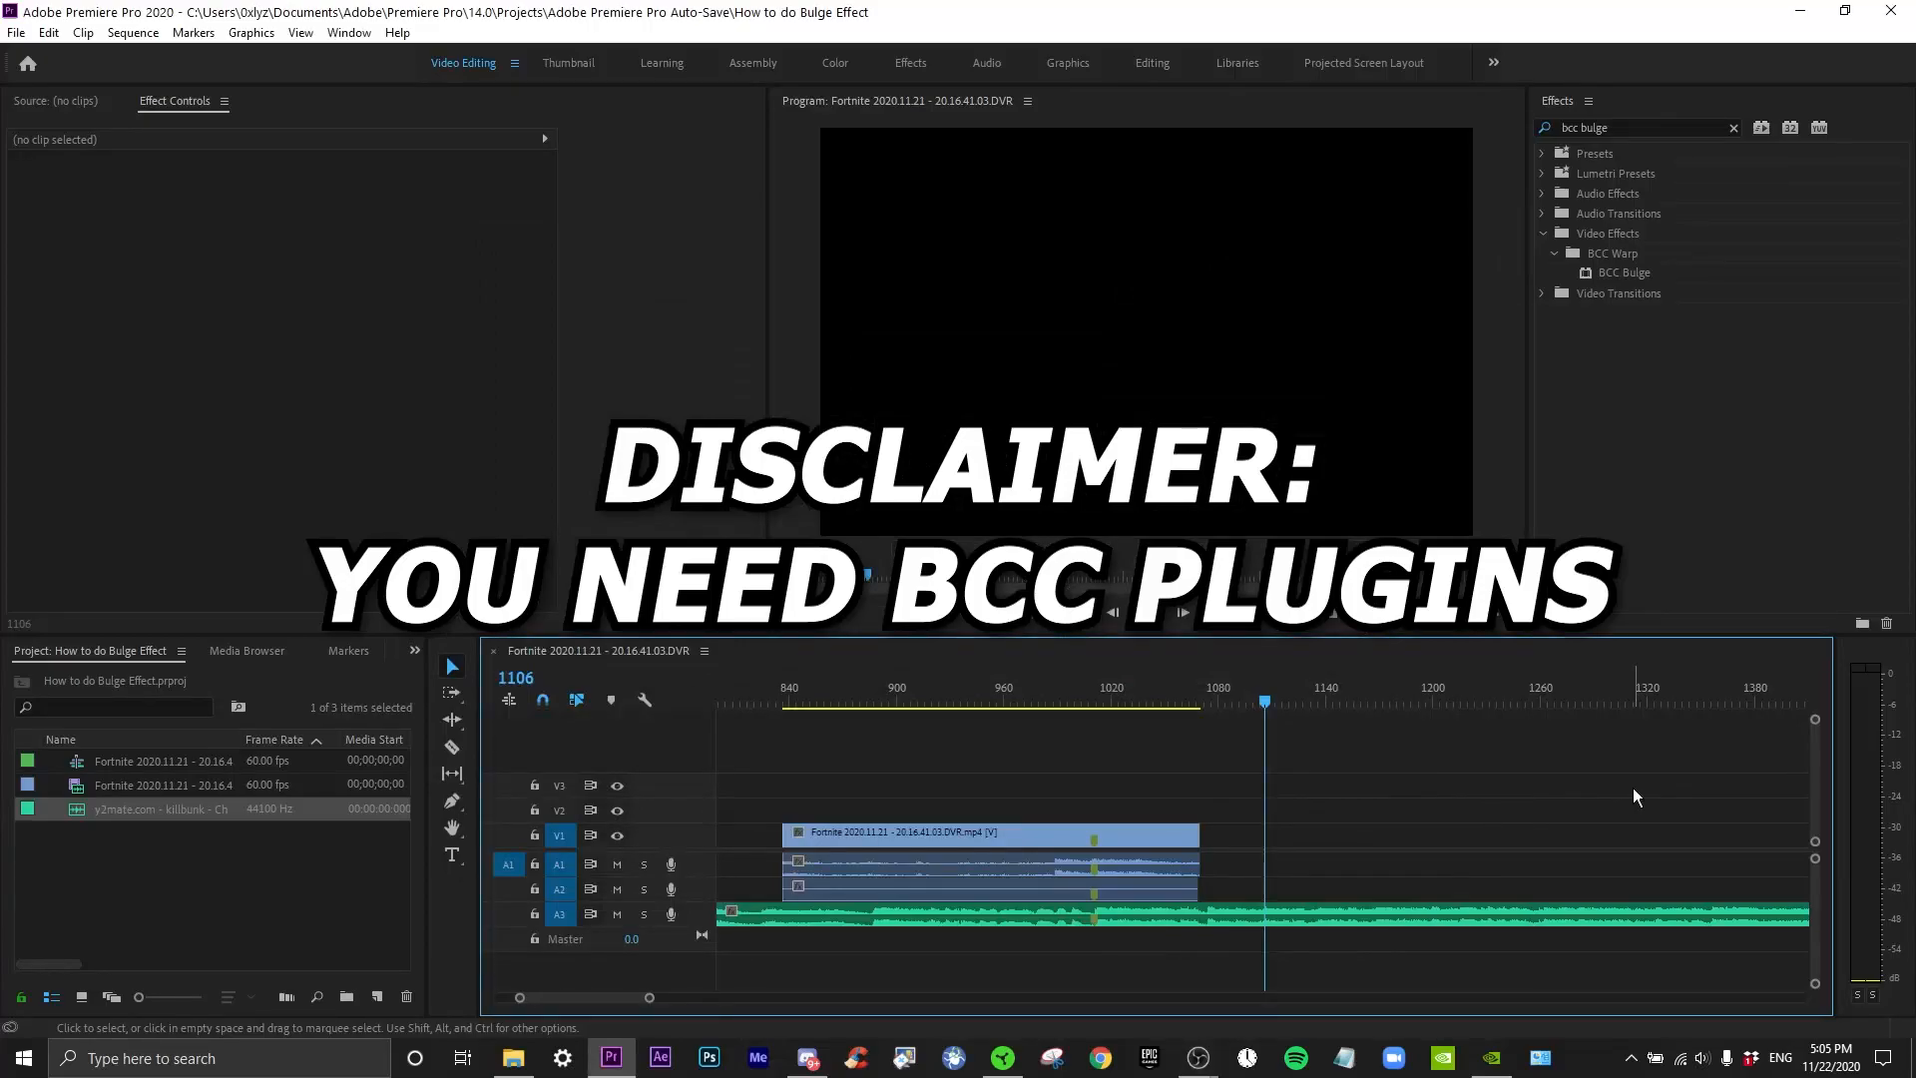
{"action": "mouse_move", "coordinate": [1491, 820]}
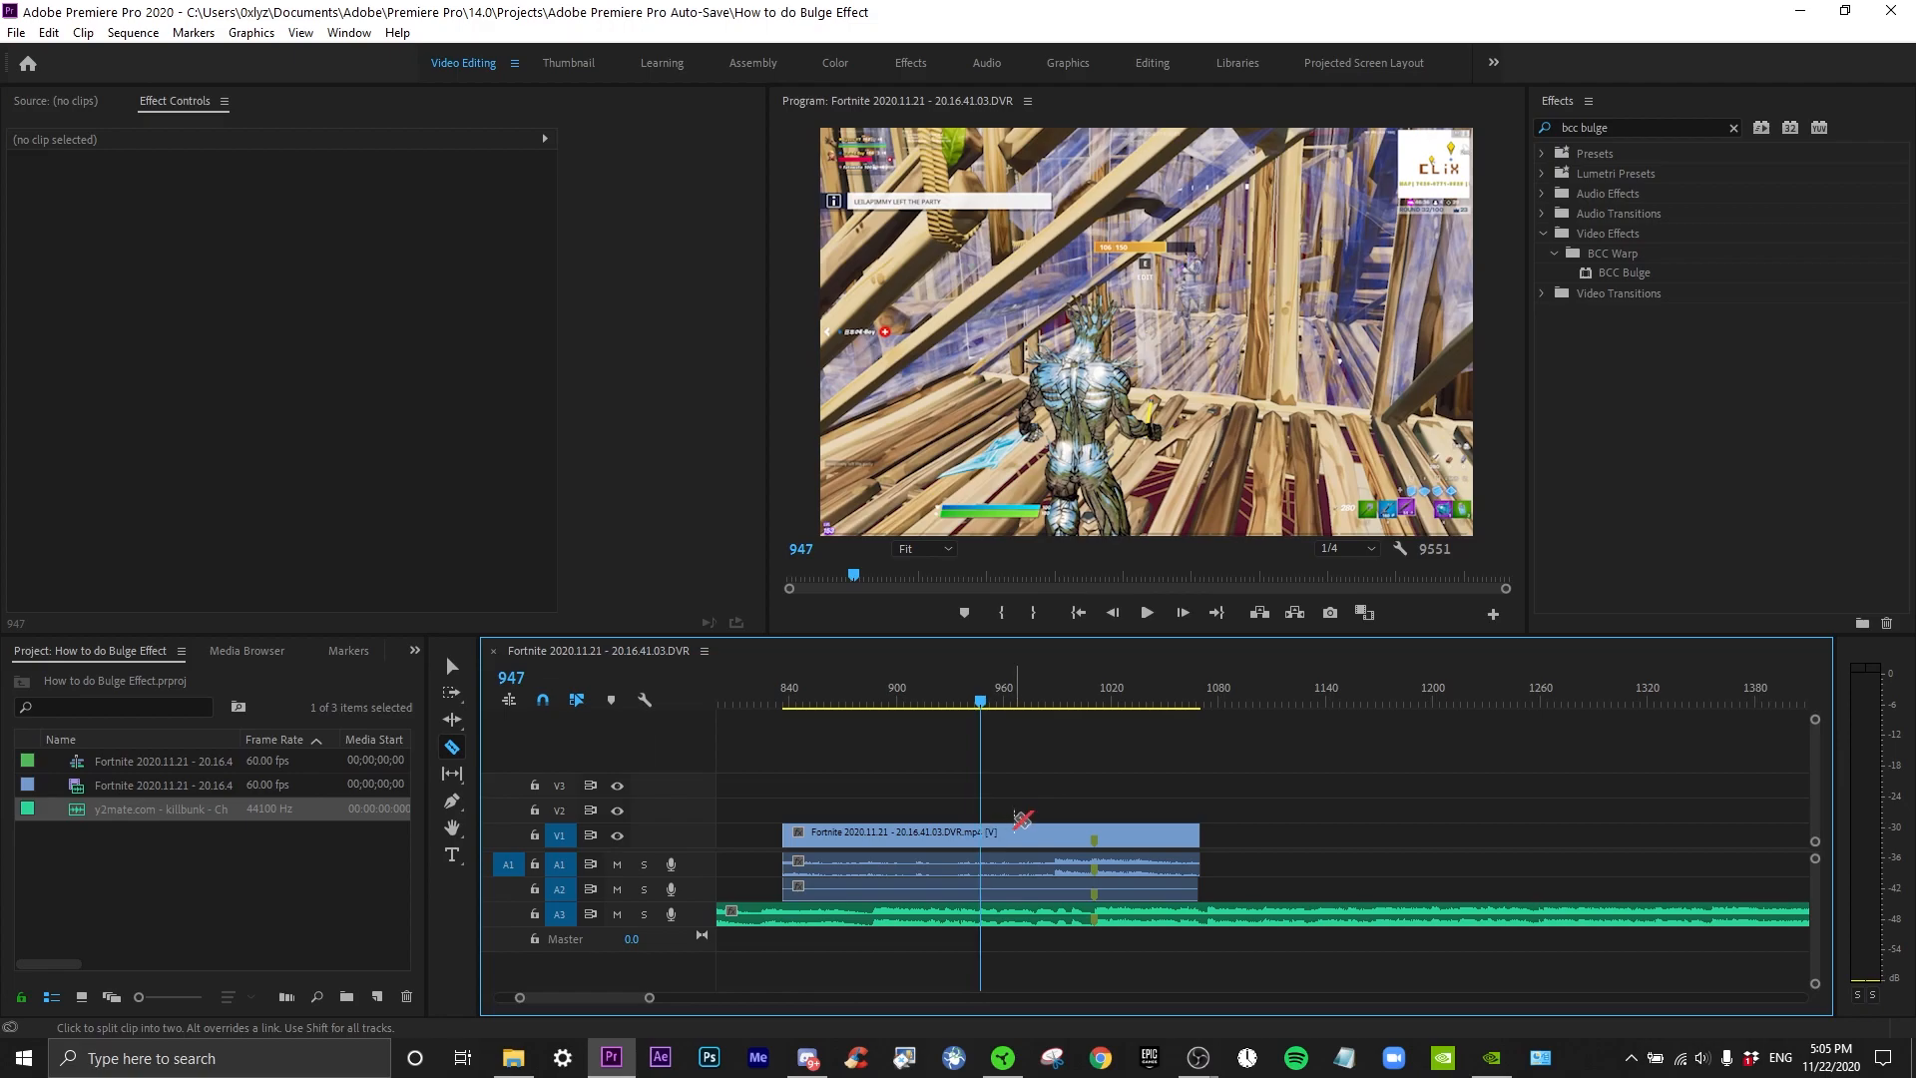
Razor-cut the Fortnite clip at frame 947 to isolate the kill section
{"action": "left_click", "coordinate": [978, 834]}
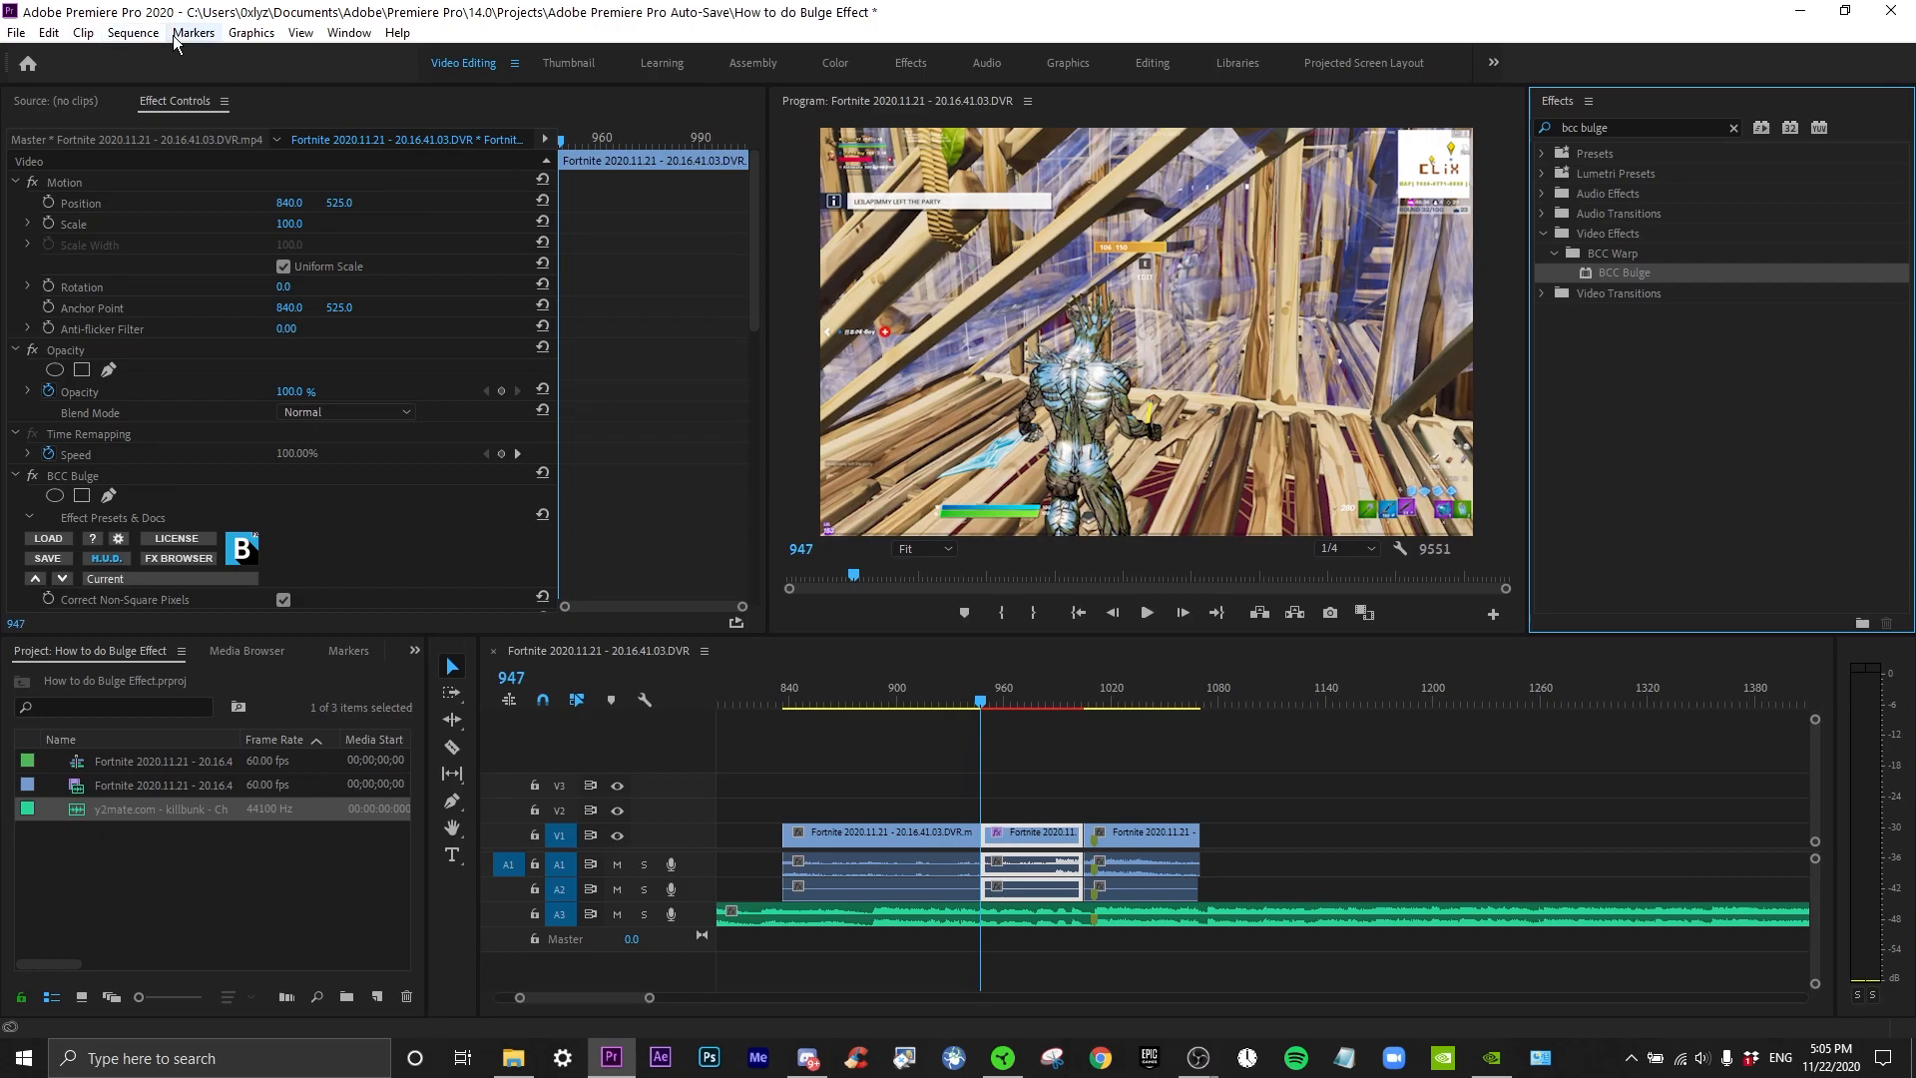
{"action": "left_click", "coordinate": [300, 31]}
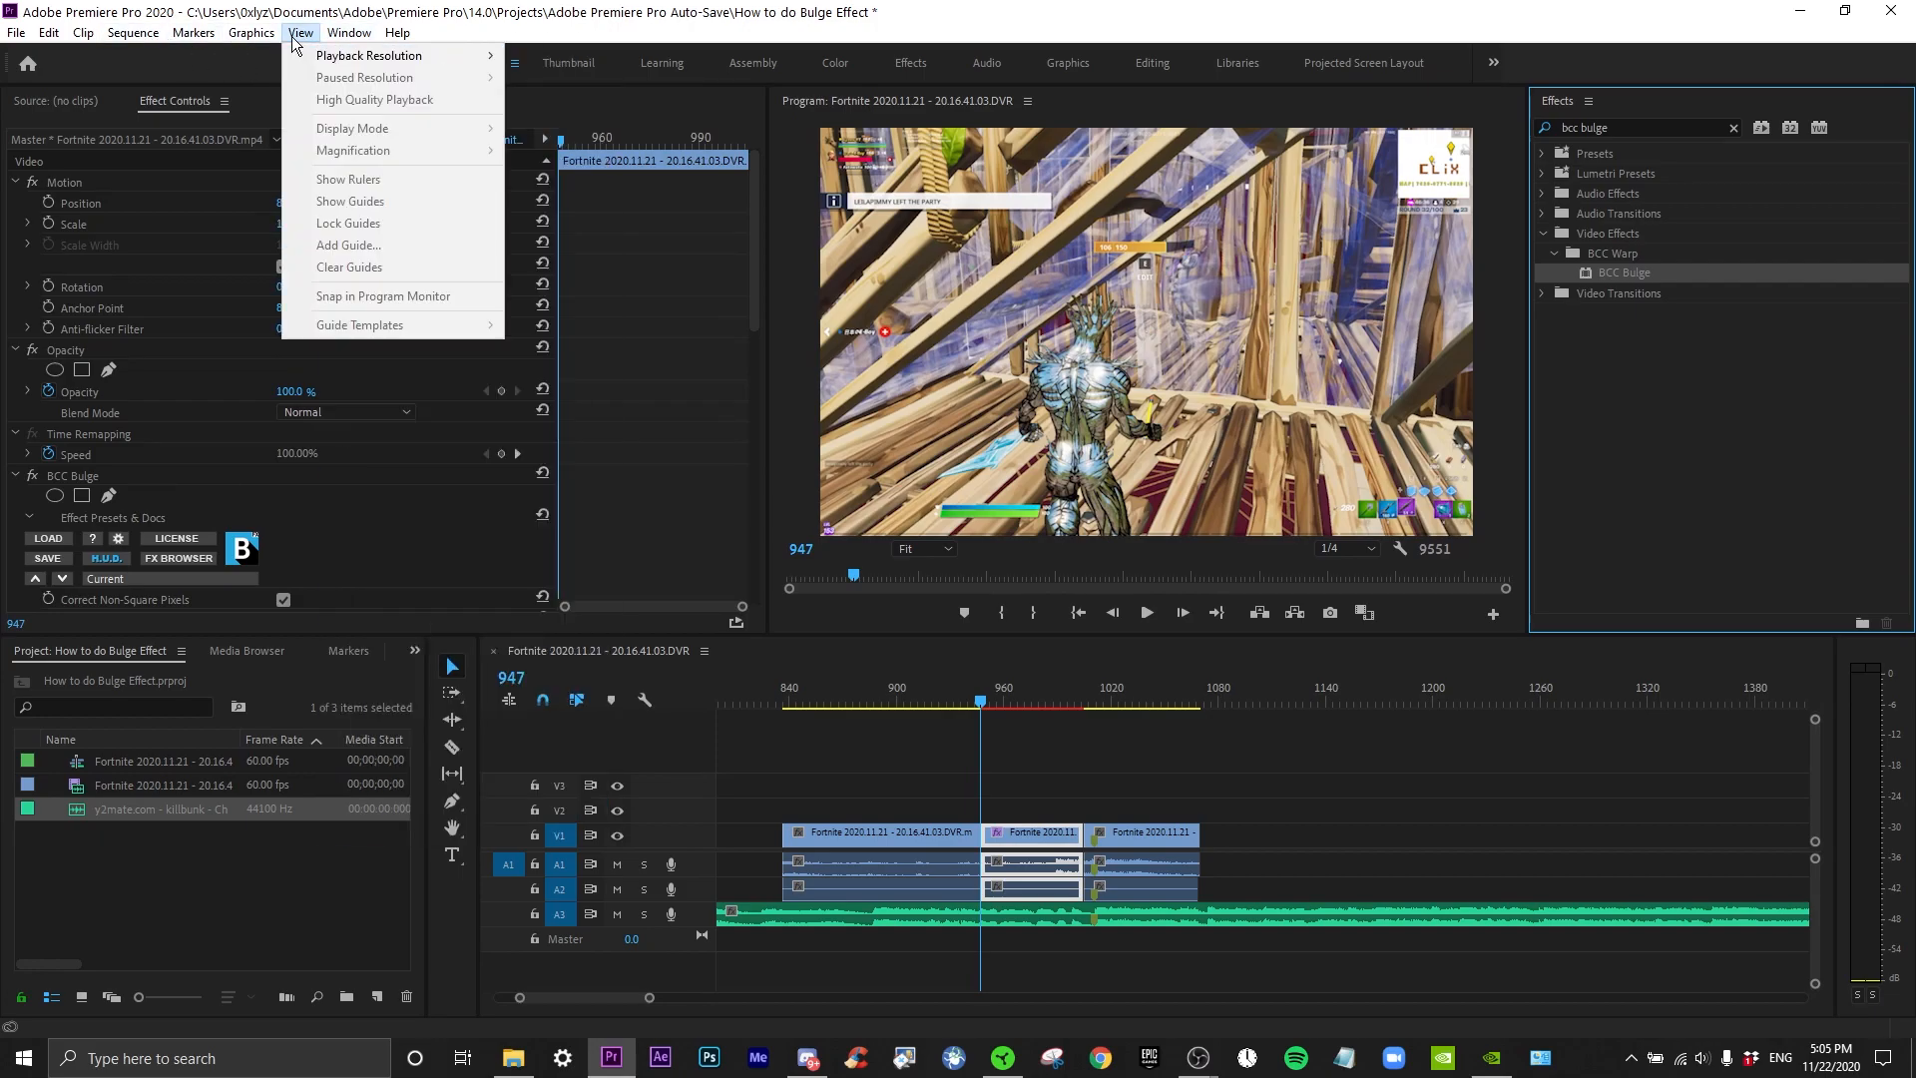
{"action": "mouse_move", "coordinate": [367, 56]}
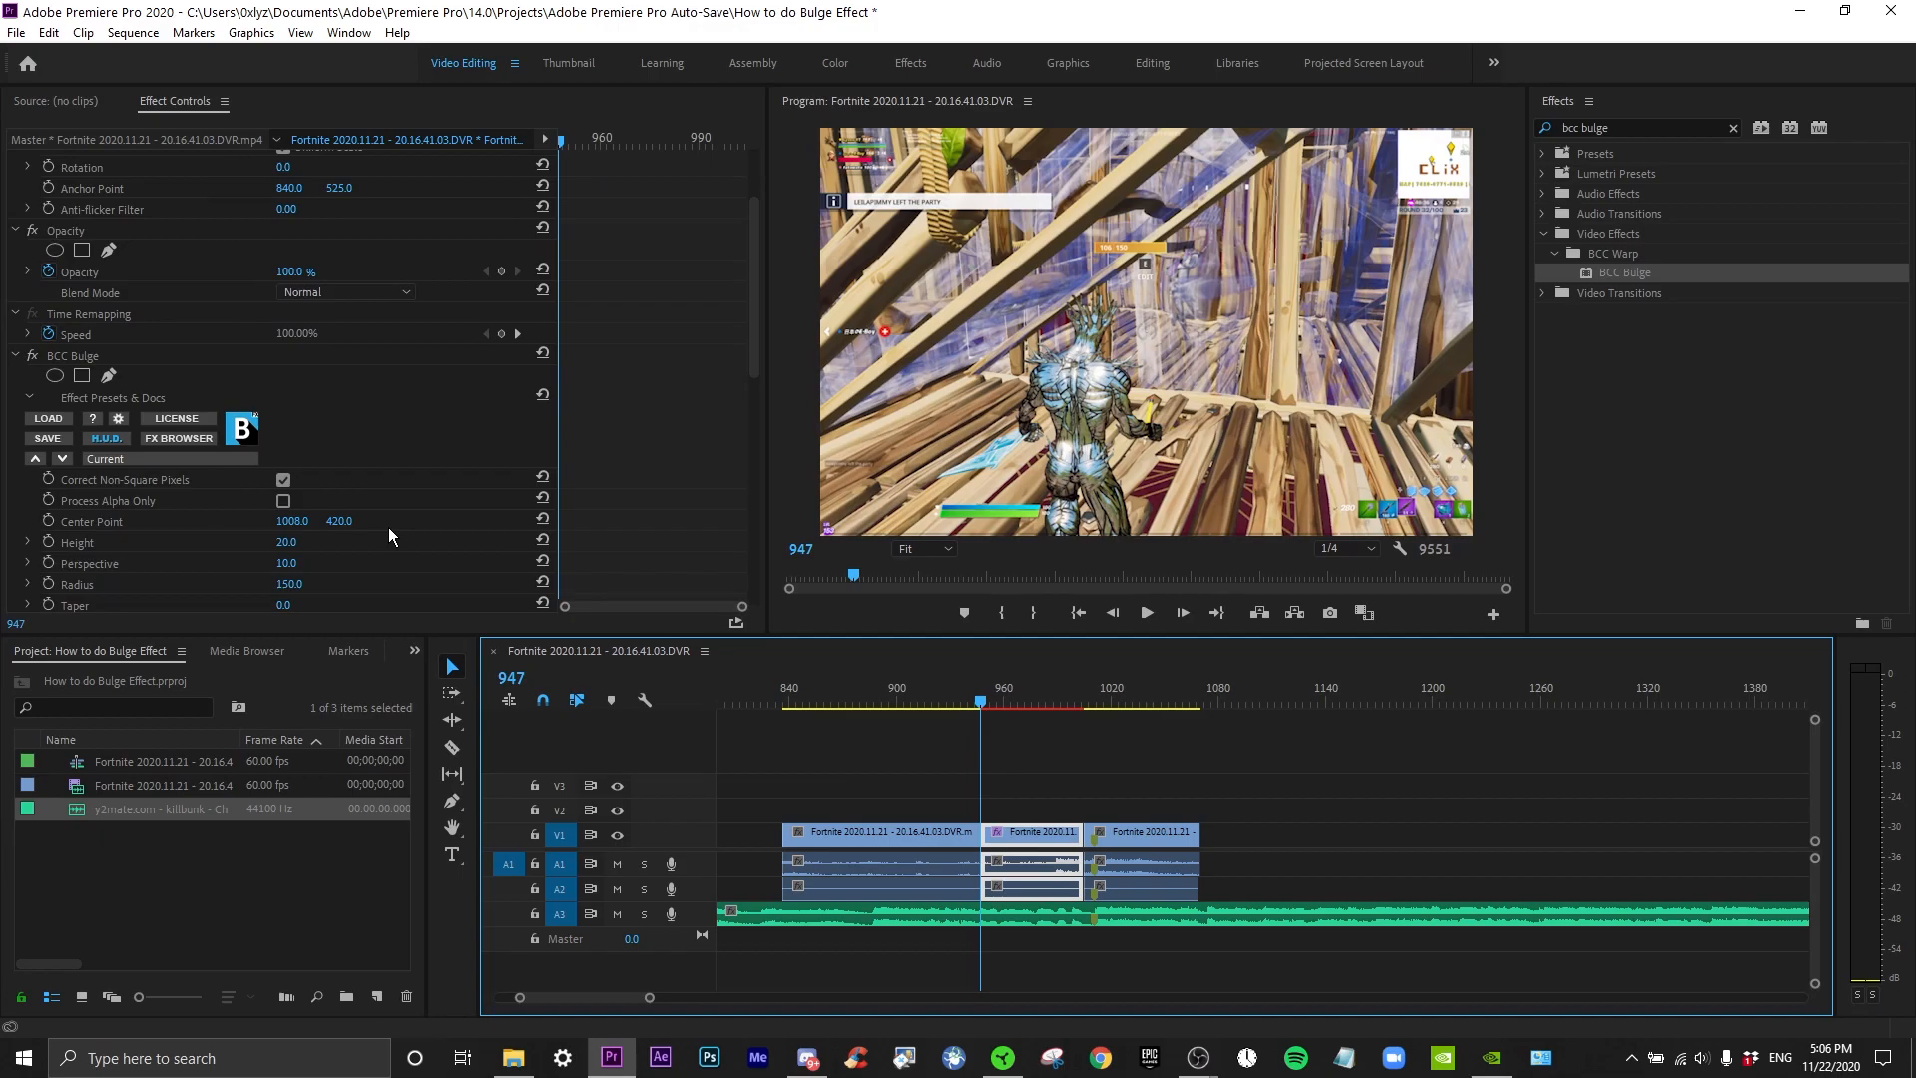
Enter bulge Center Point 960/540, Height 0 and Perspective 10 in Effect Controls
{"action": "double_click", "coordinate": [291, 521]}
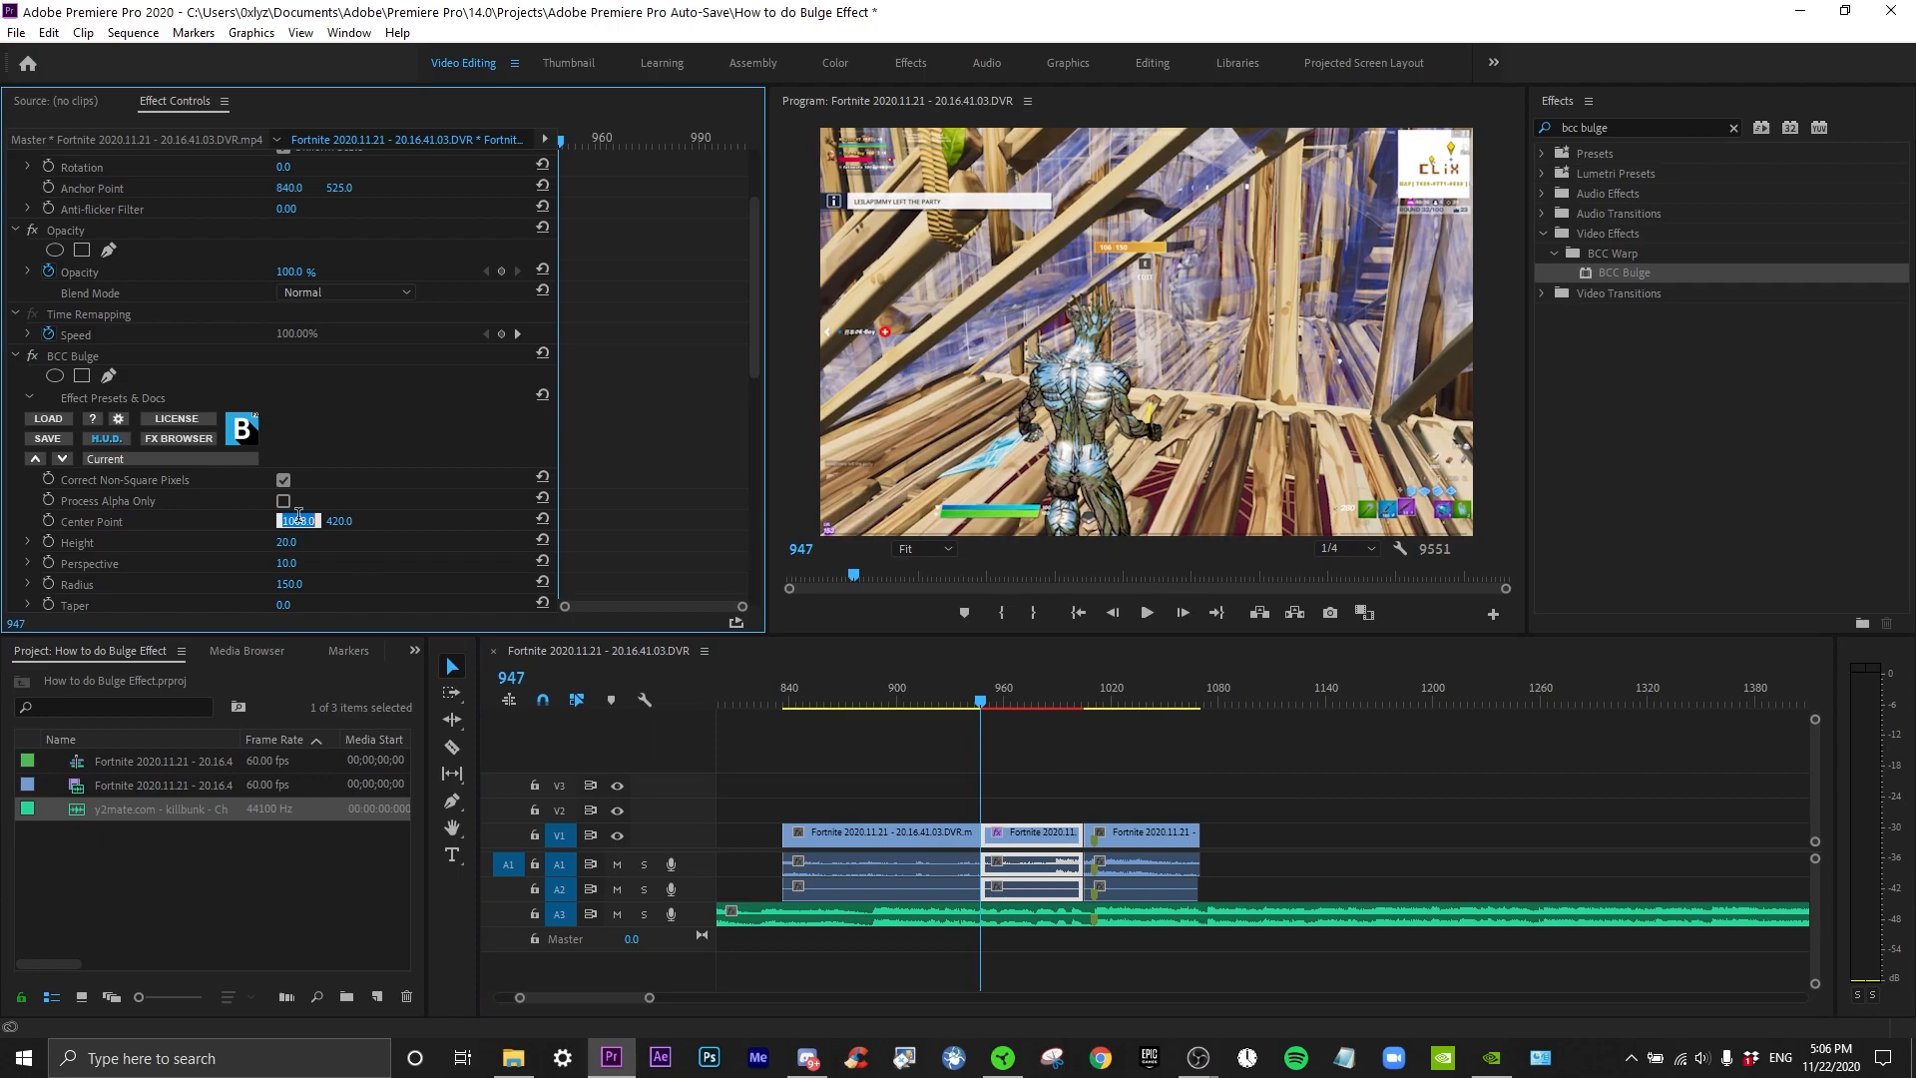
{"action": "type", "text": "96"}
{"action": "left_click", "coordinate": [339, 519]}
{"action": "type", "text": "540"}
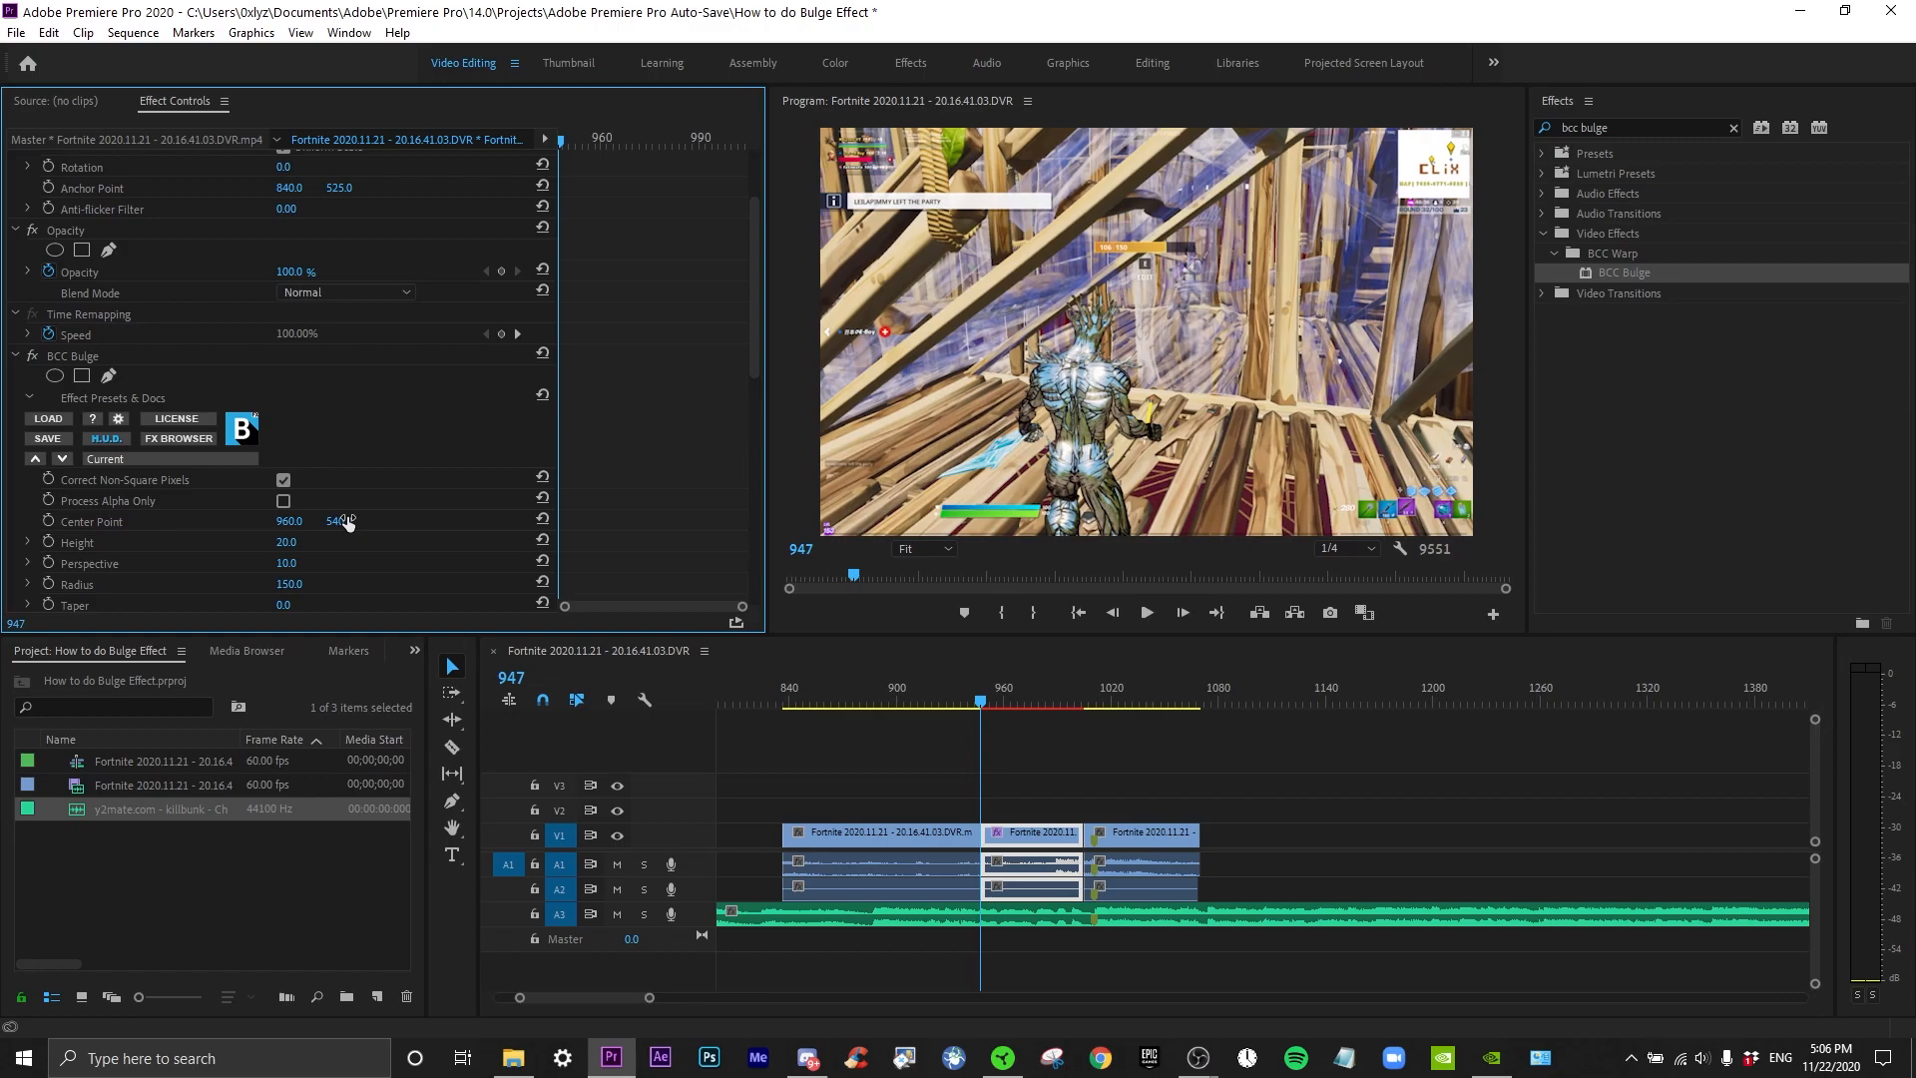
{"action": "scroll", "scroll_direction": "down", "scroll_amount": 3}
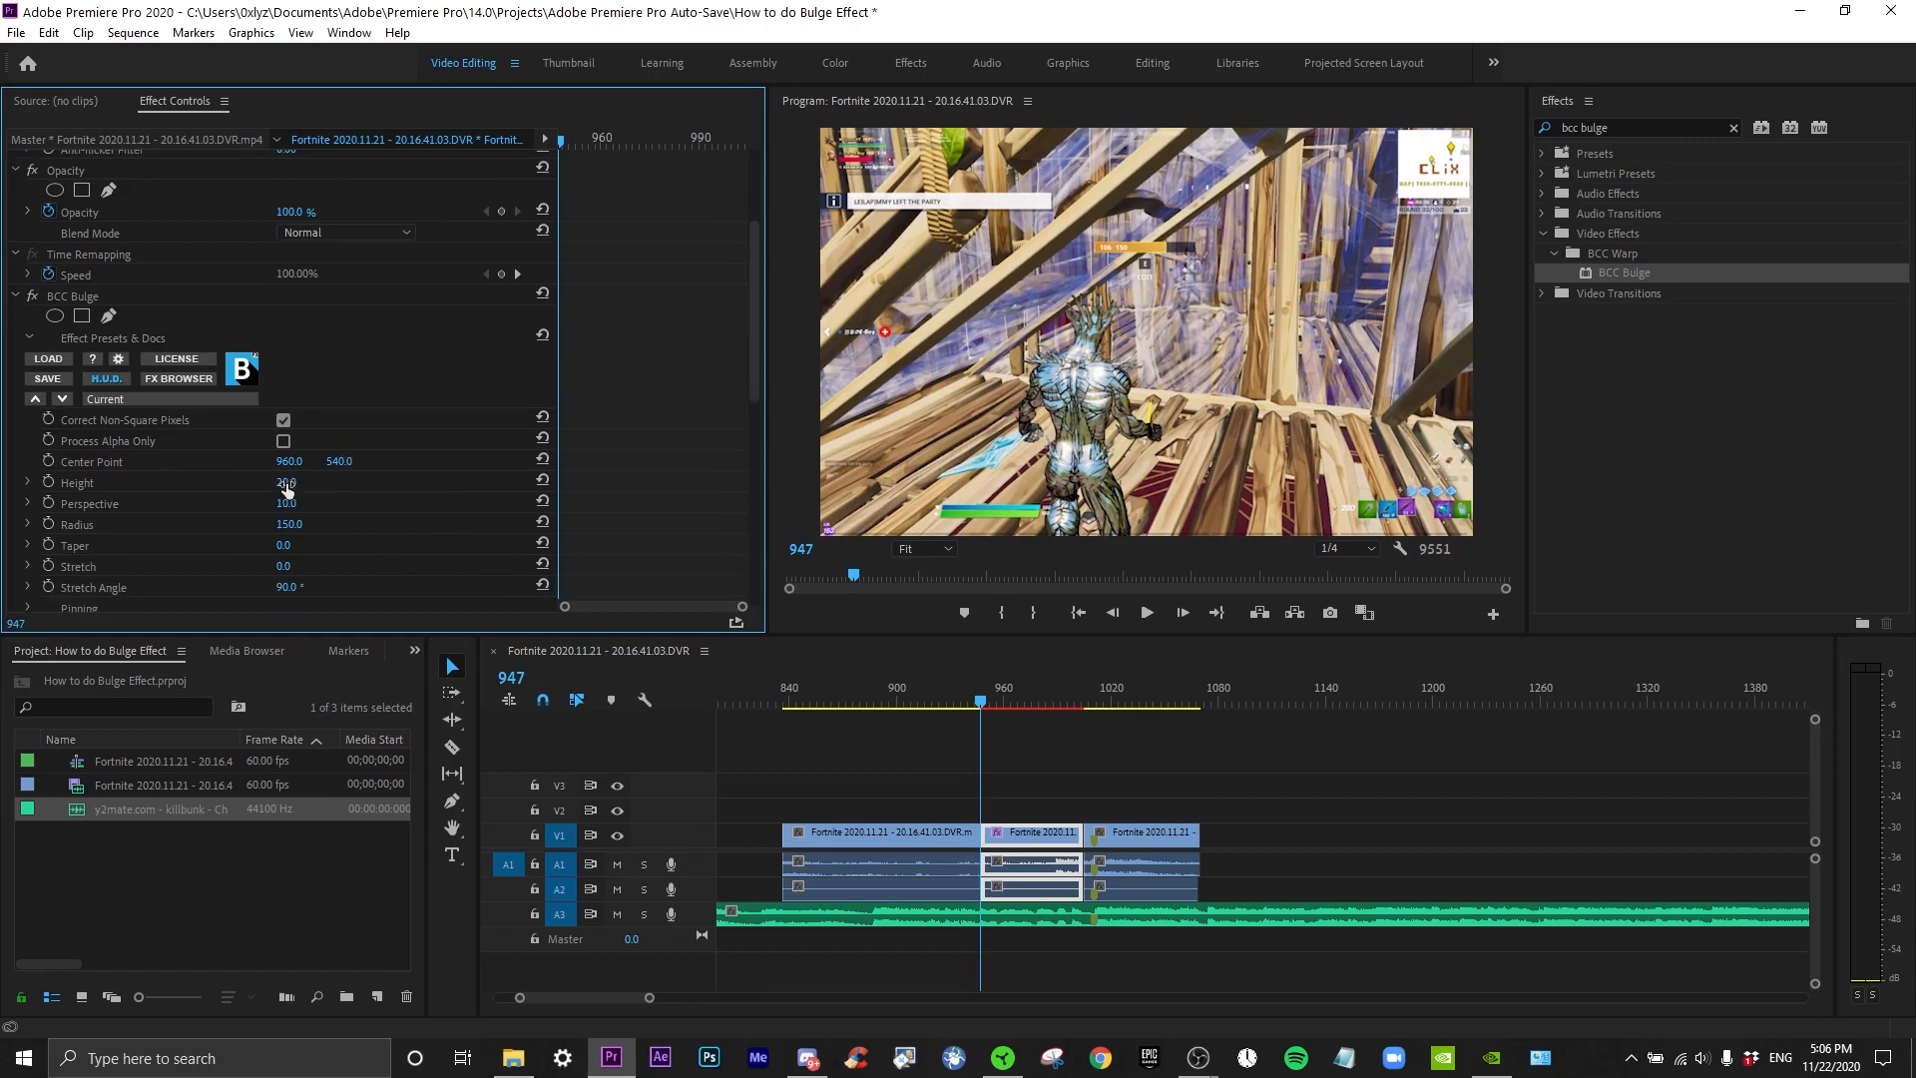
{"action": "double_click", "coordinate": [287, 481]}
{"action": "type", "text": "0"}
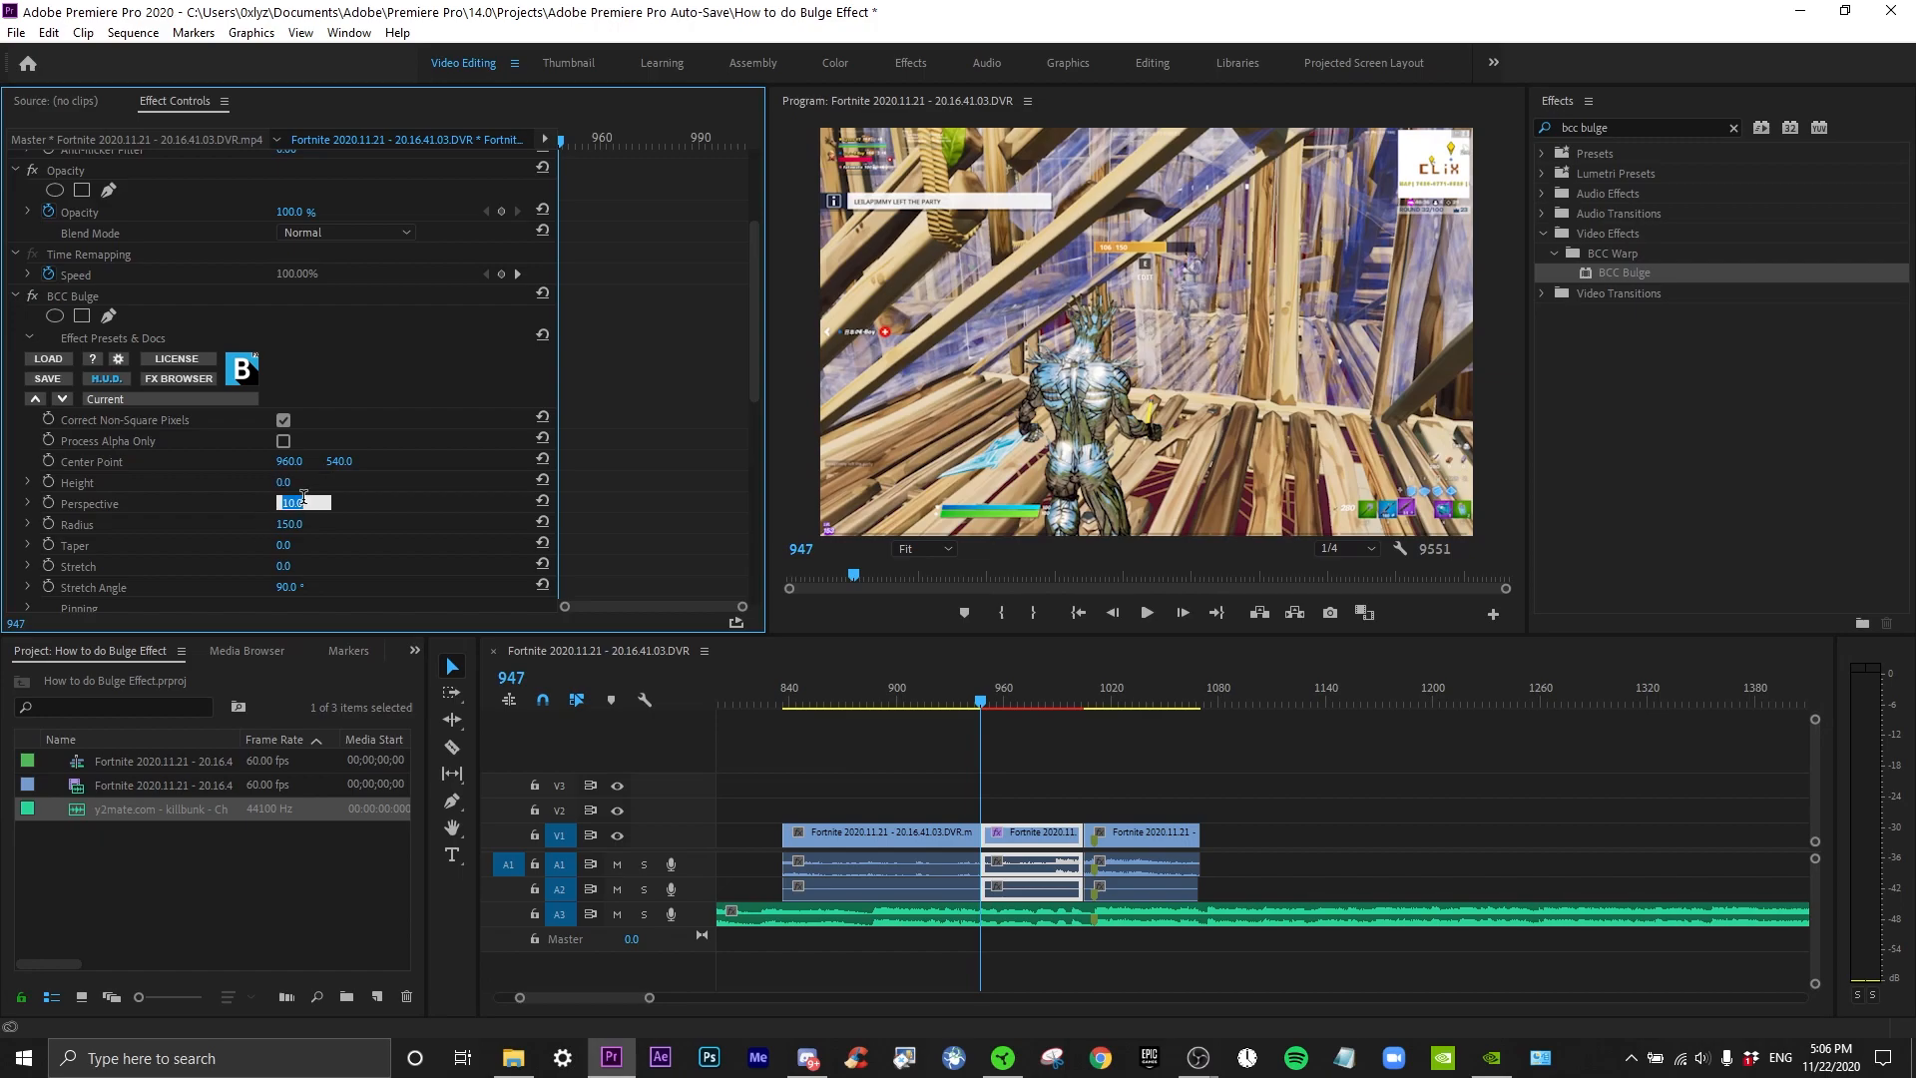
{"action": "type", "text": "10"}
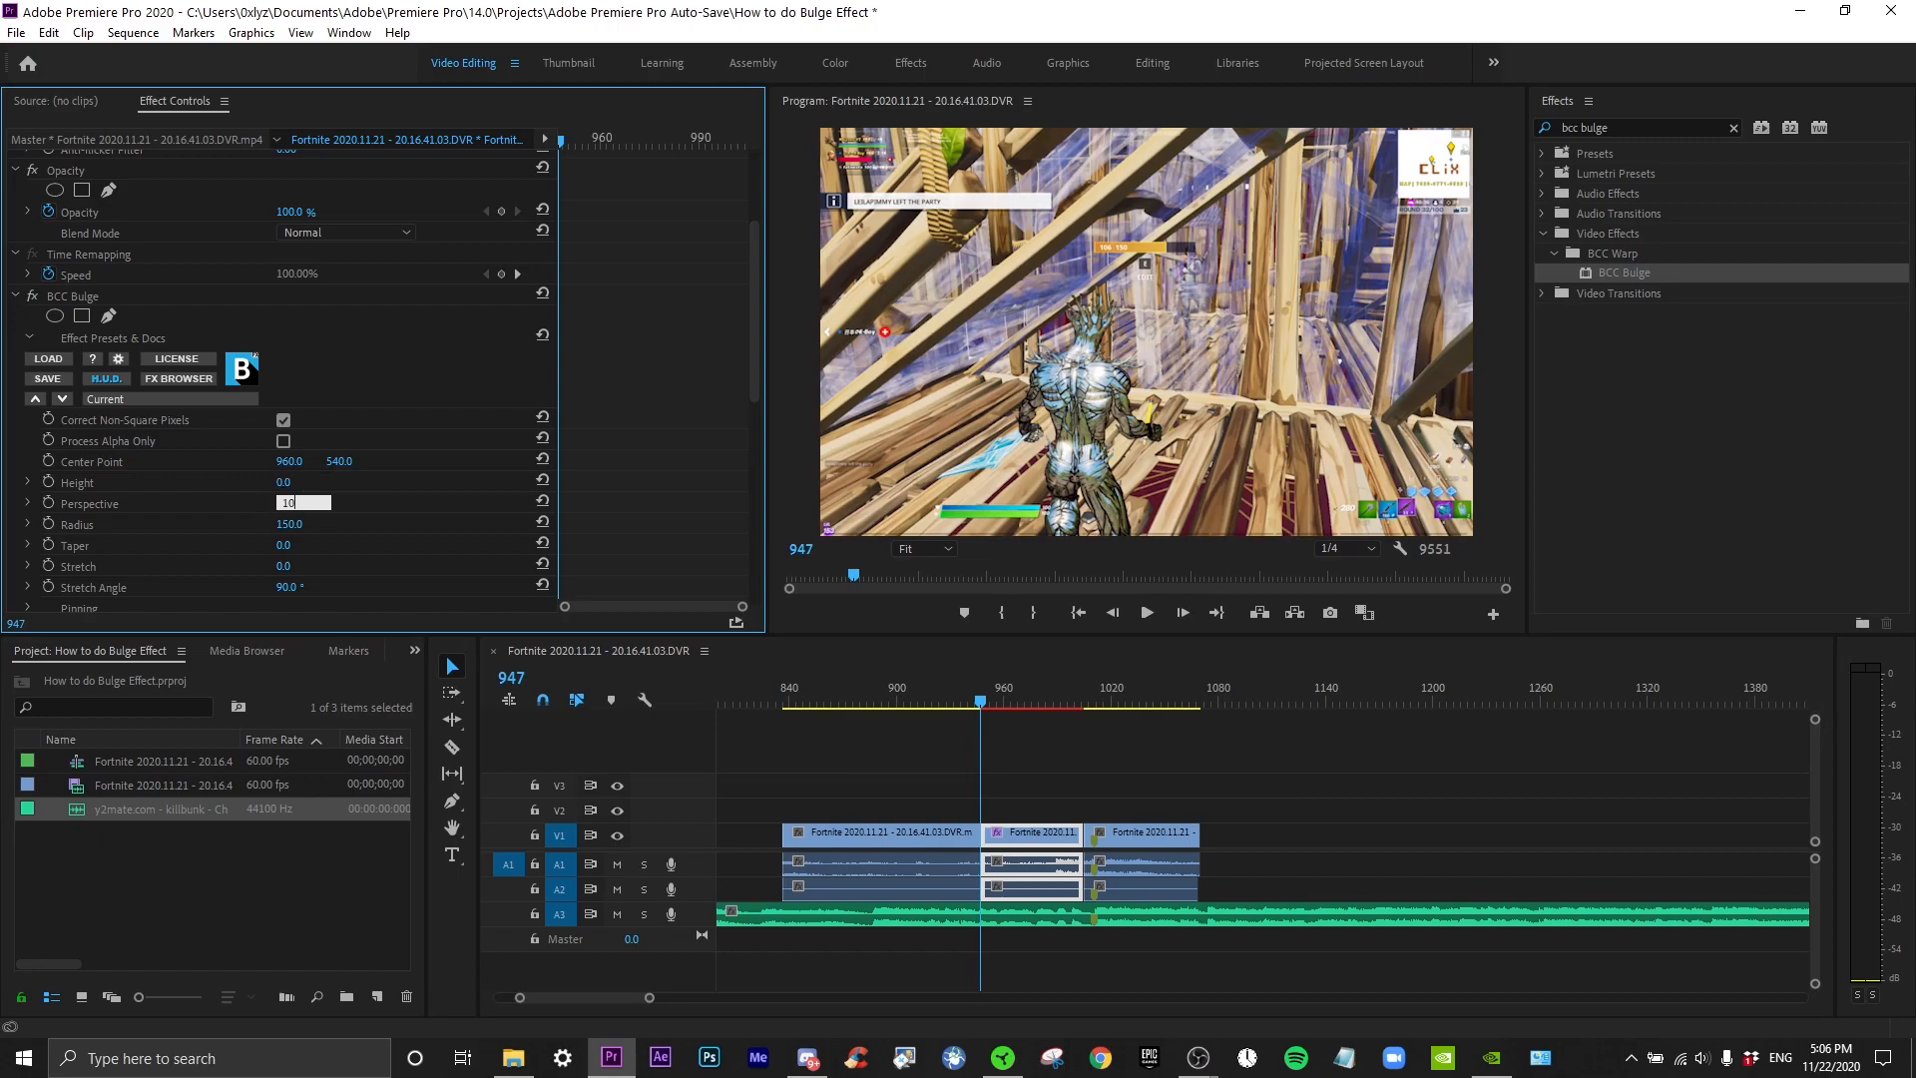
{"action": "key", "text": "Enter"}
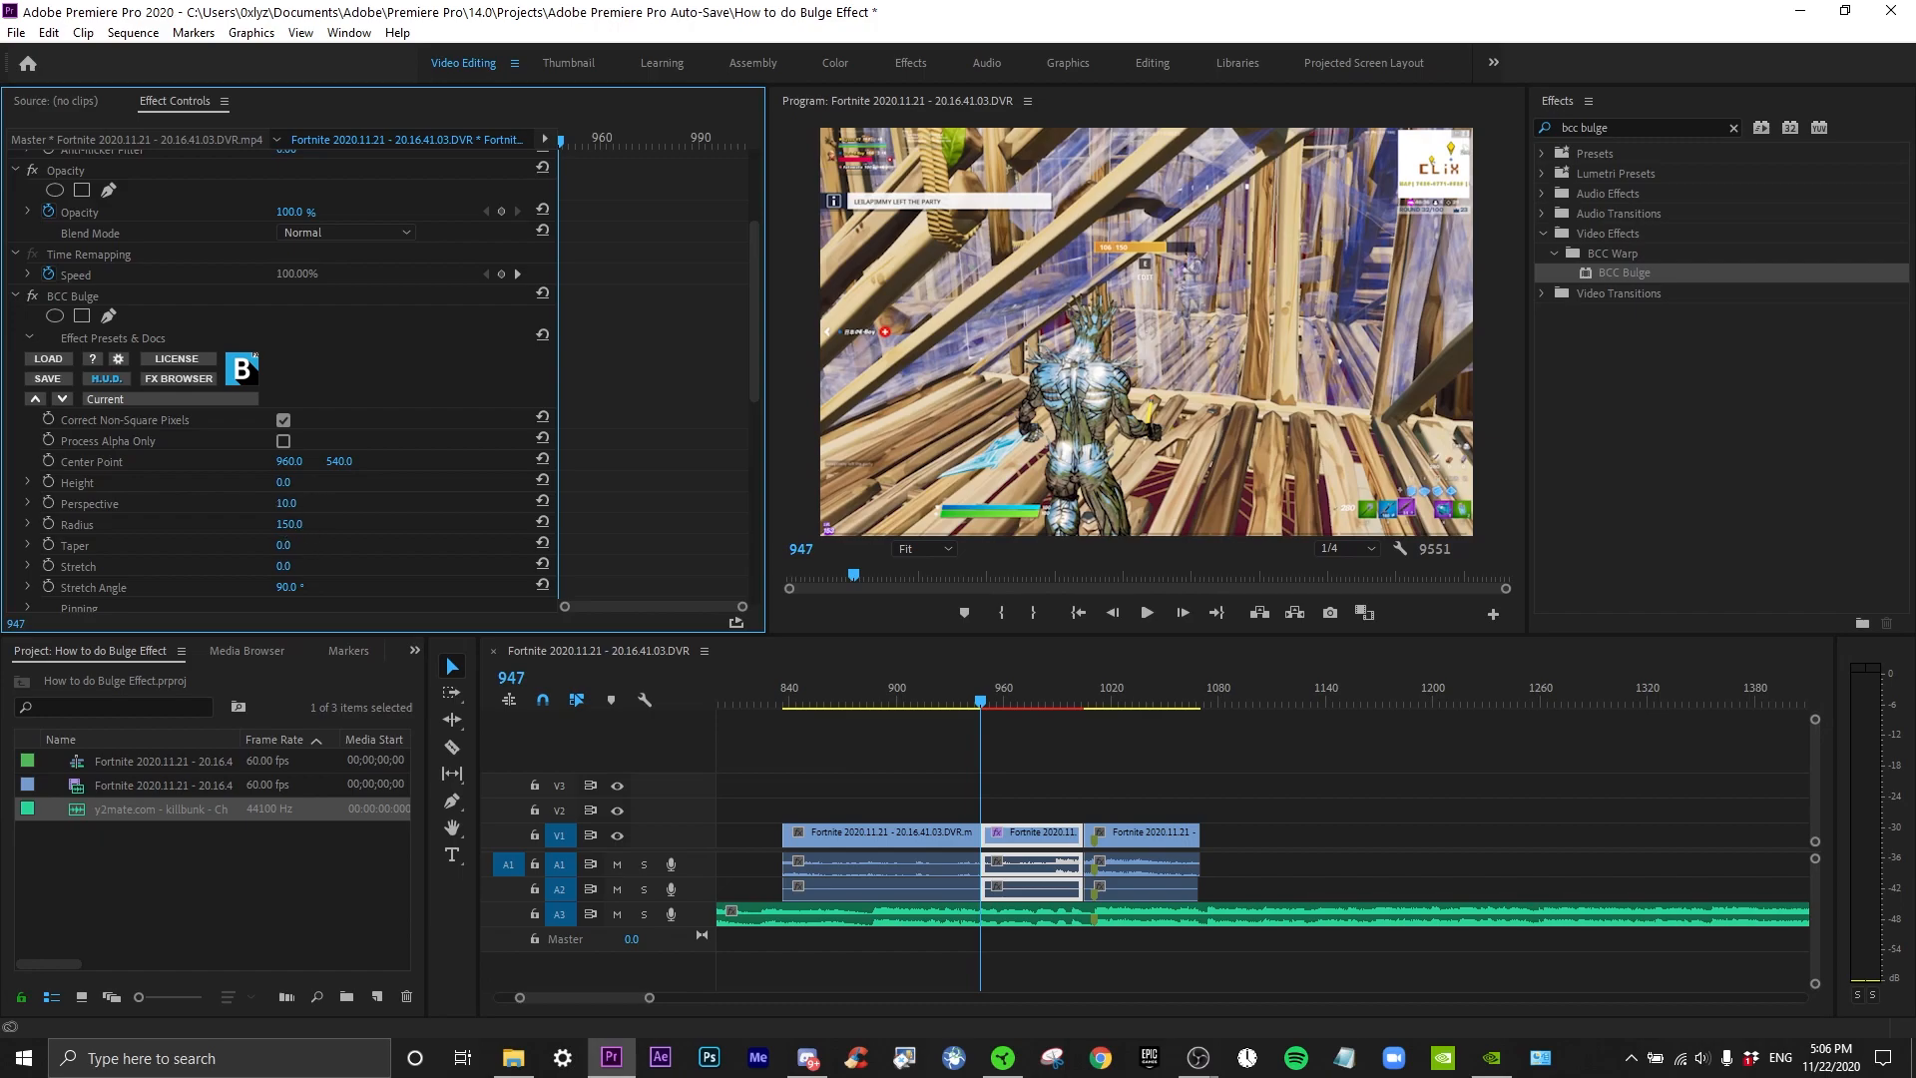
Set bulge Radius 1281, Taper 30 and Stretch 0.2
{"action": "left_click_drag", "start_coordinate": [290, 523], "coordinate": [289, 547]}
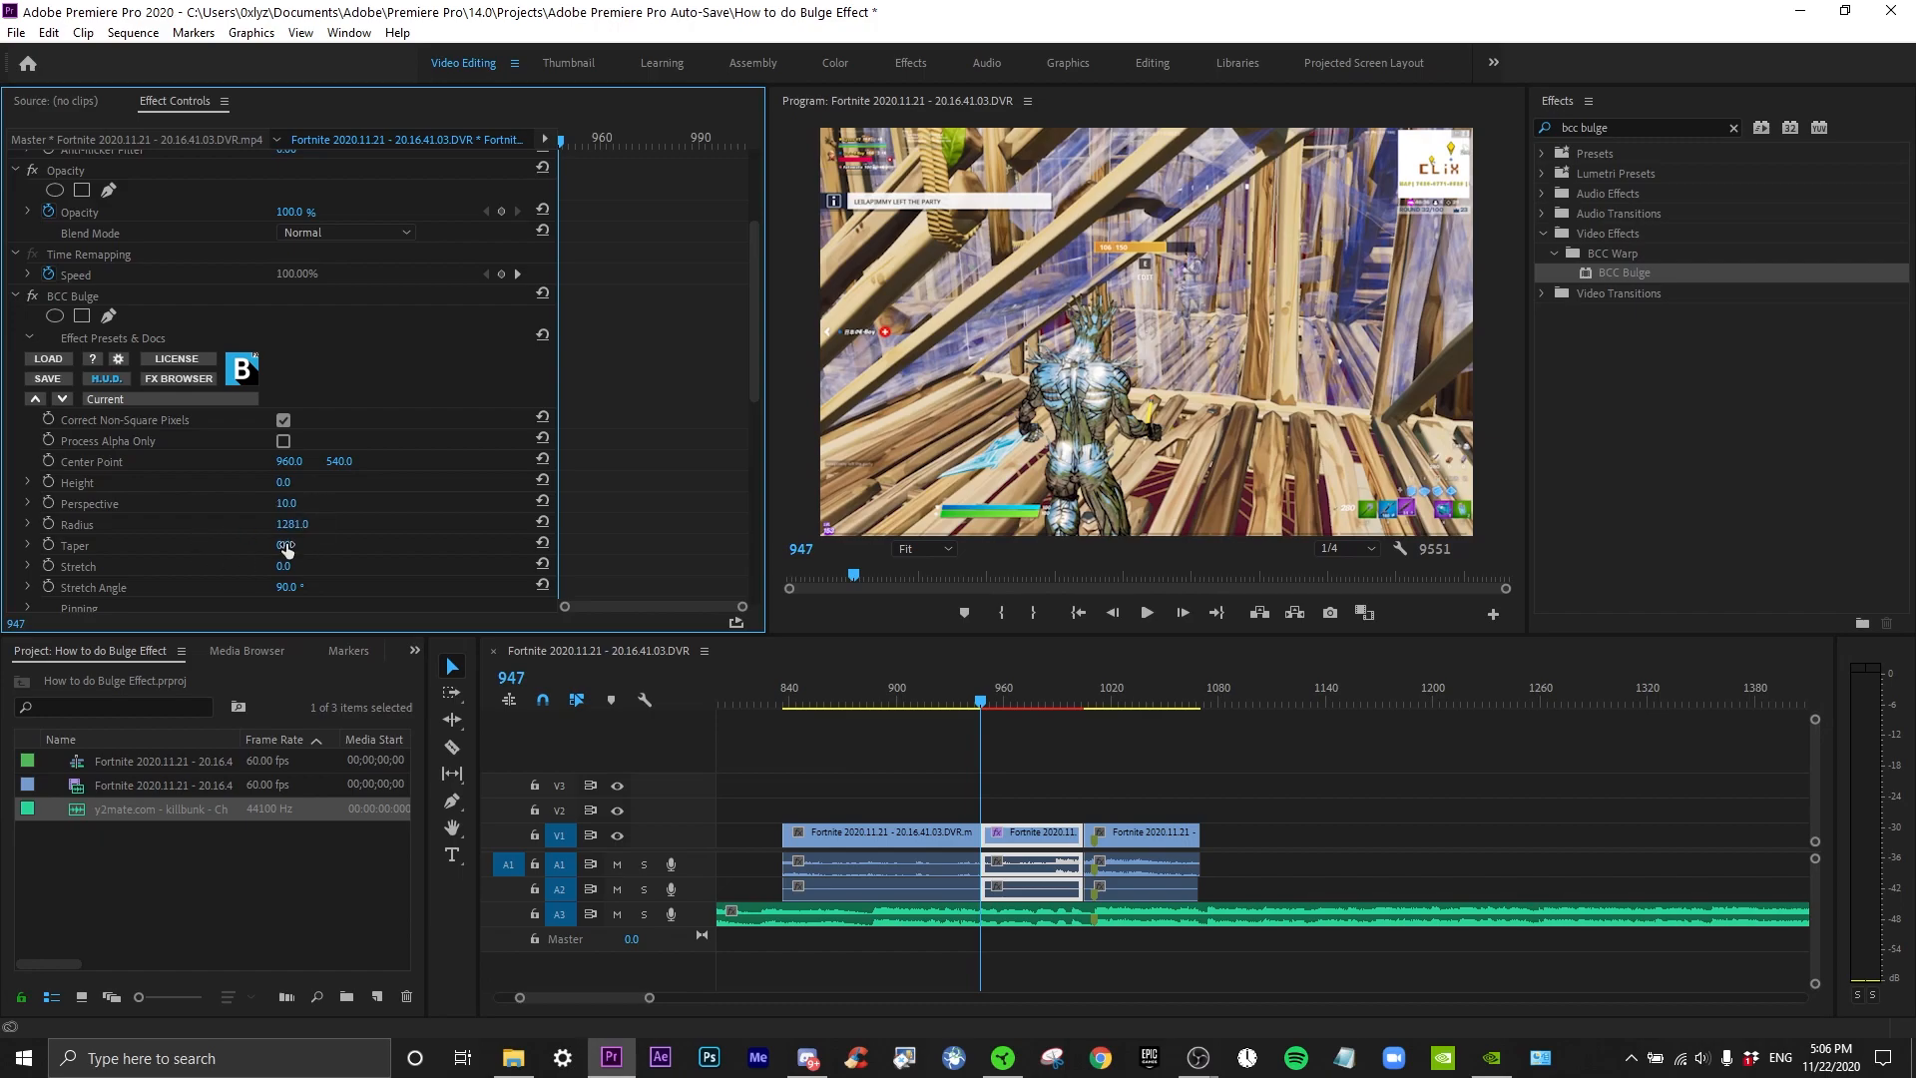
{"action": "left_click", "coordinate": [293, 545]}
{"action": "type", "text": "30"}
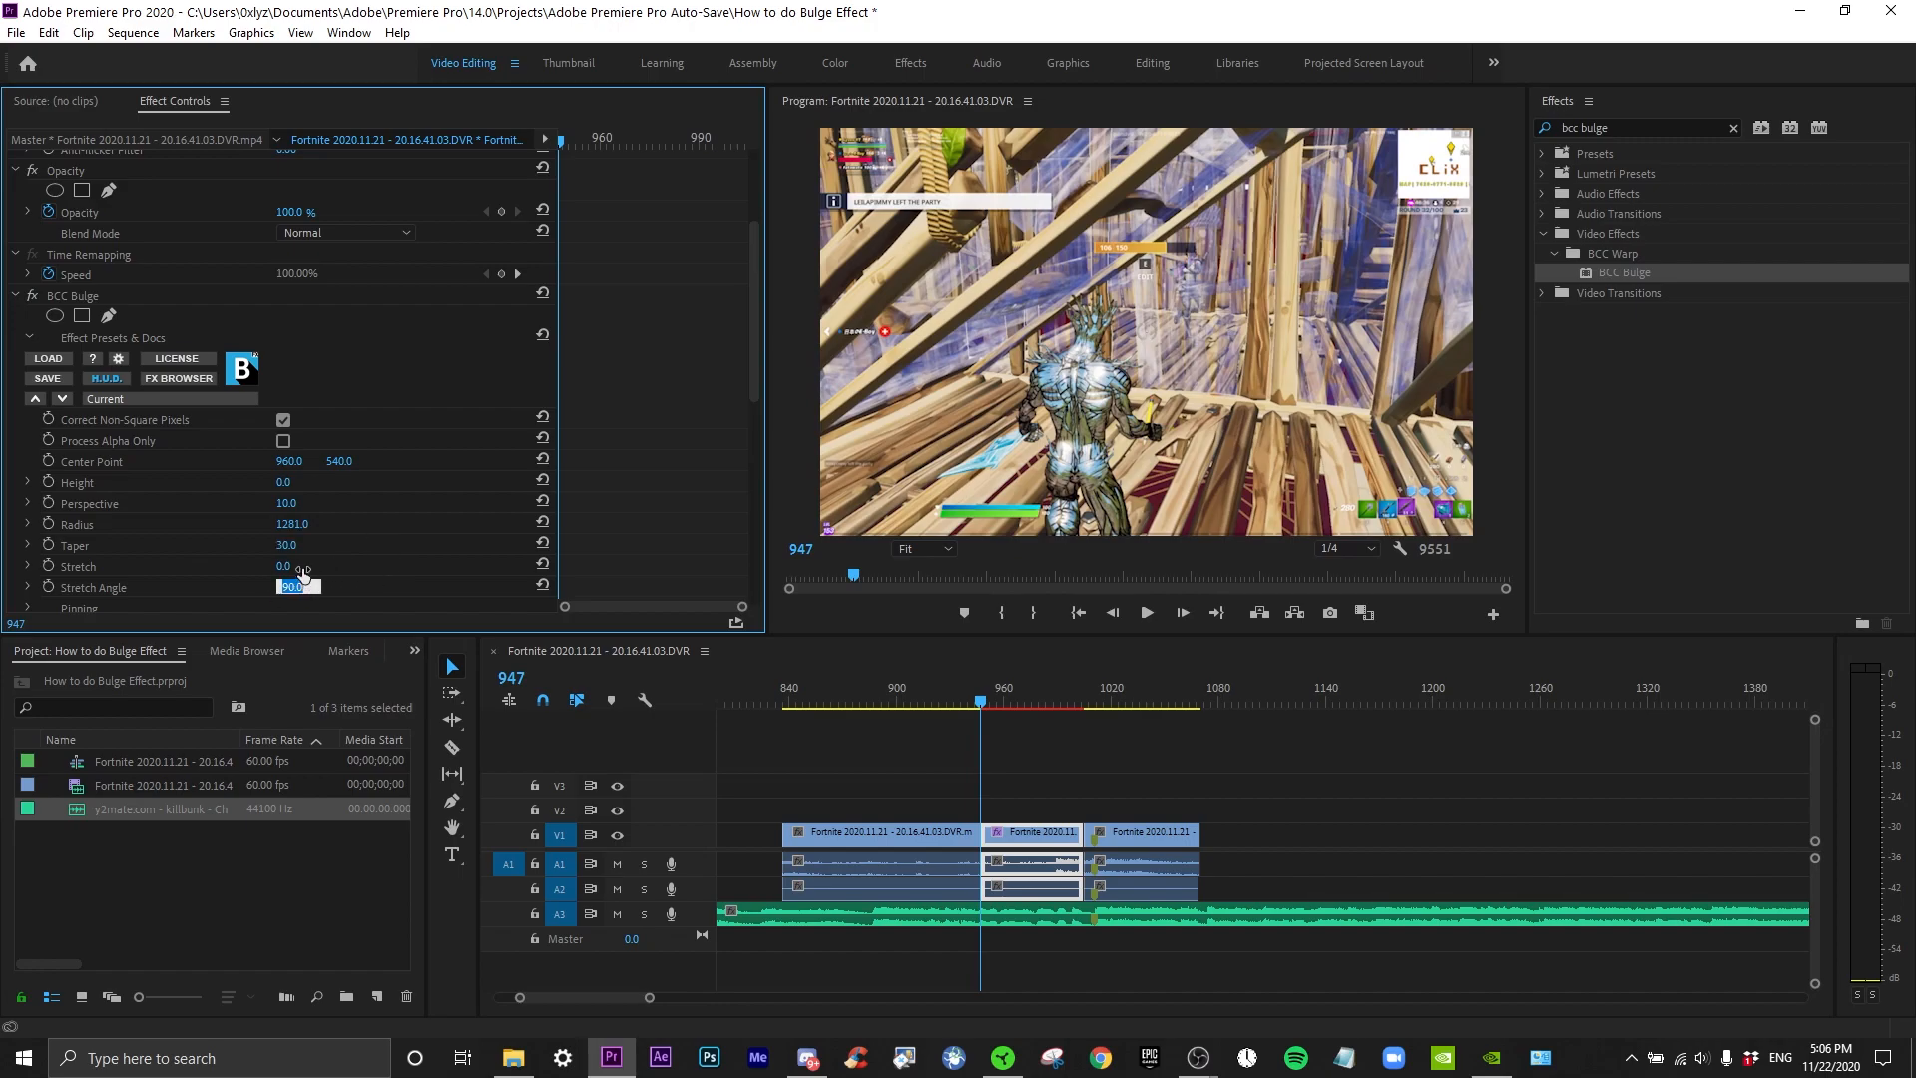
{"action": "left_click", "coordinate": [289, 565]}
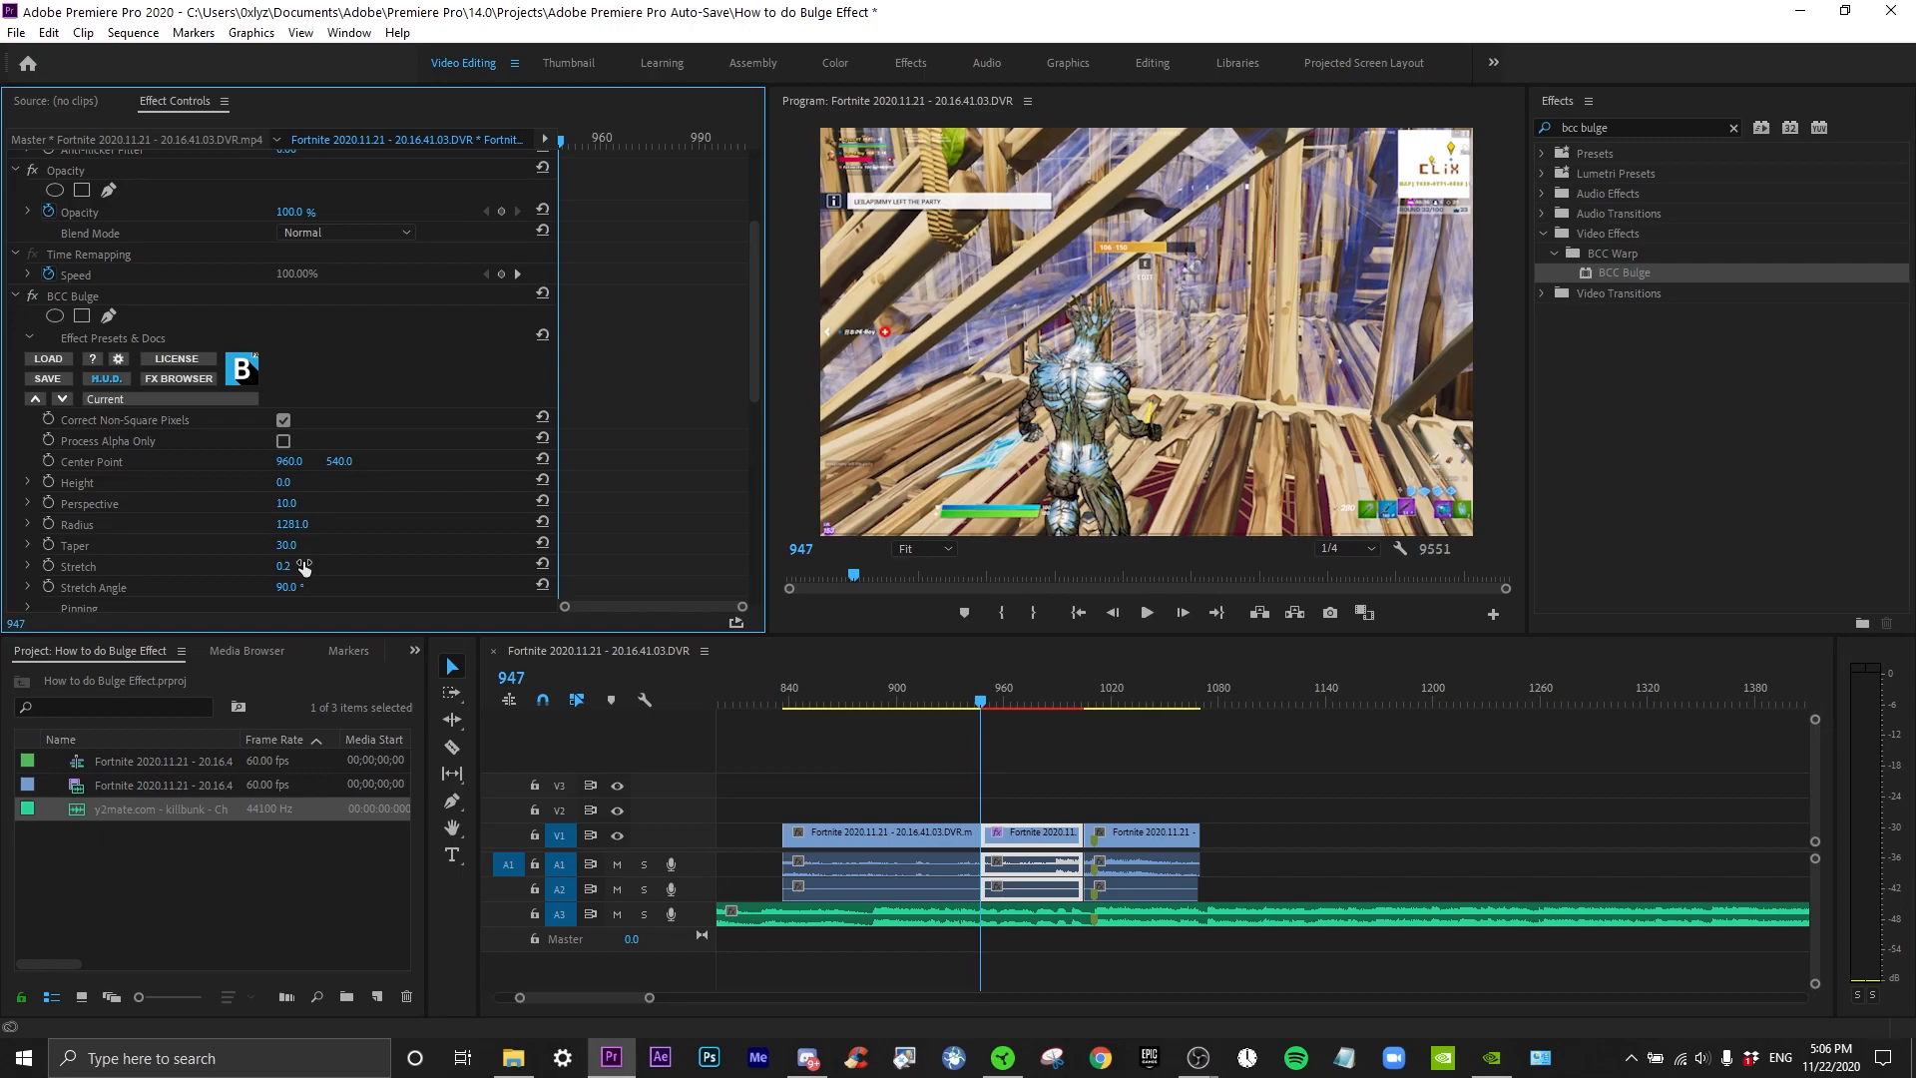
{"action": "mouse_move", "coordinate": [633, 667]}
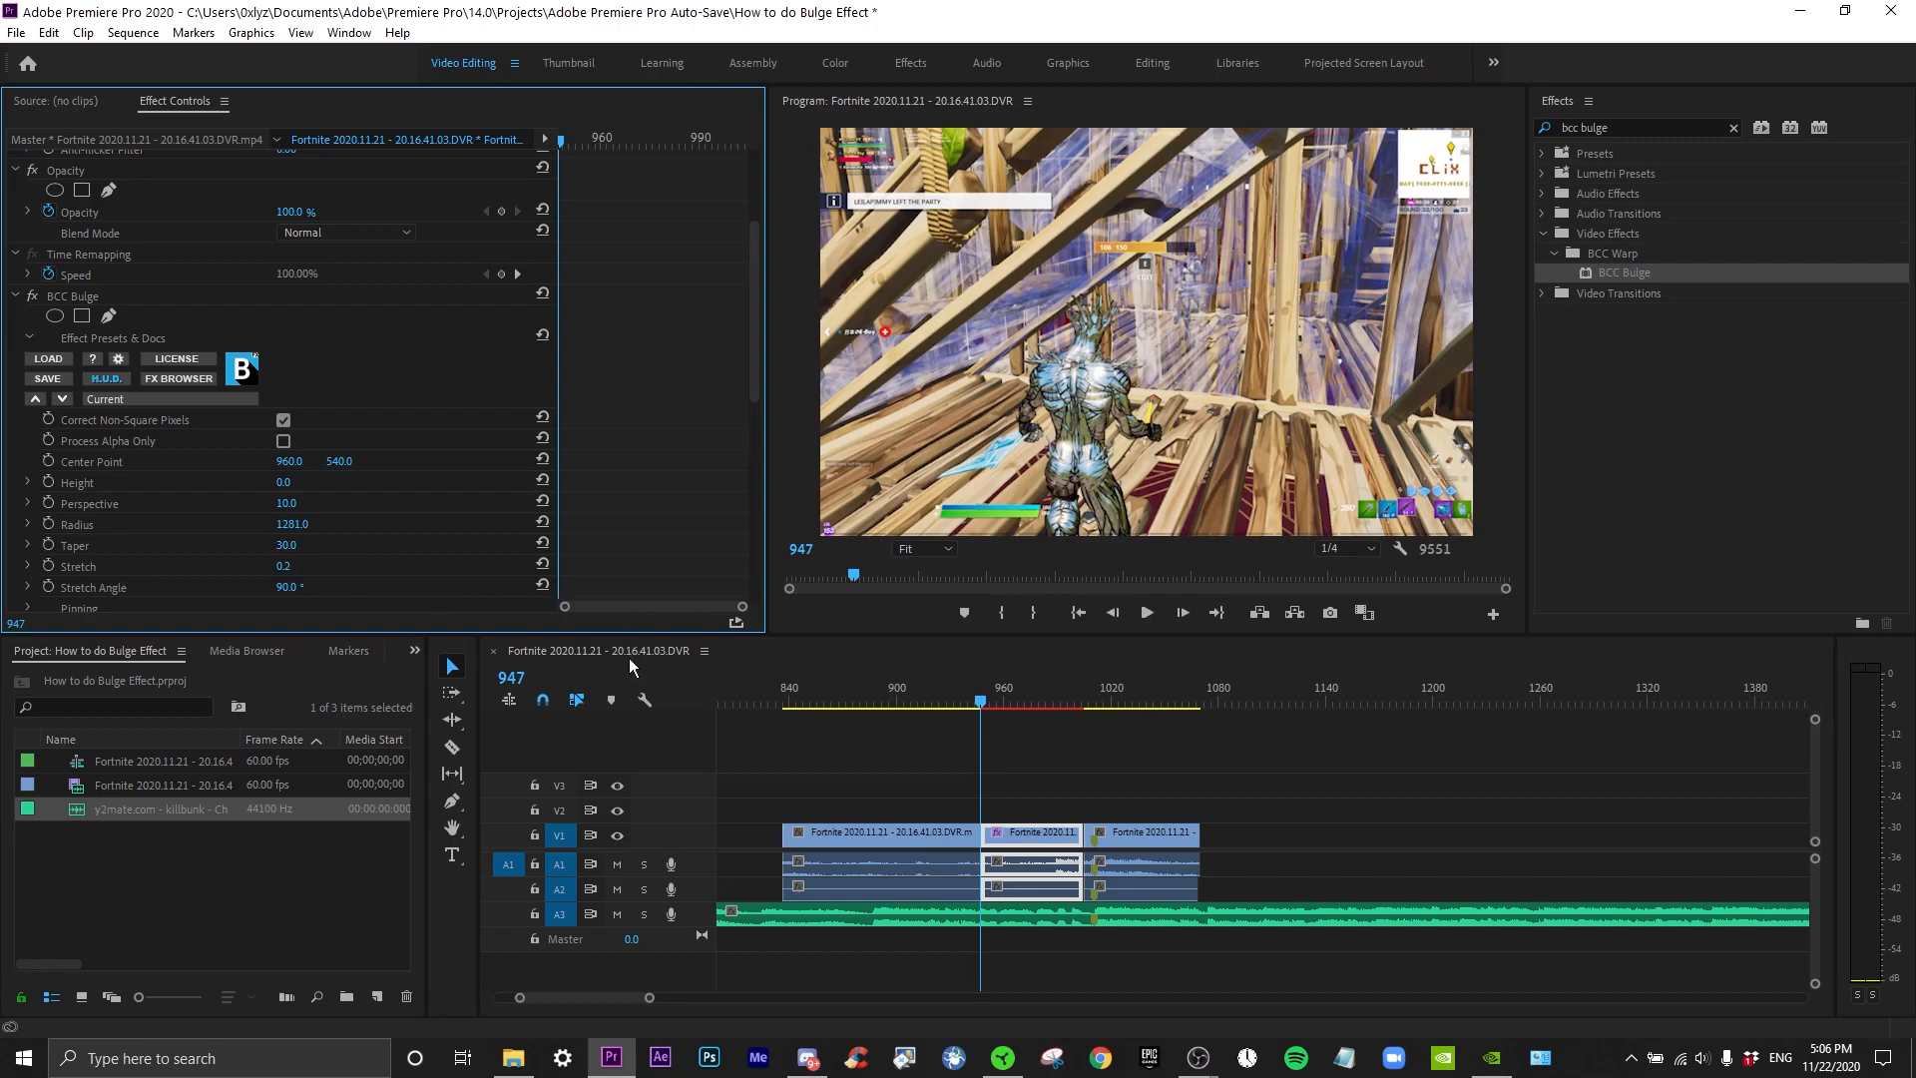
{"action": "mouse_move", "coordinate": [590, 645]}
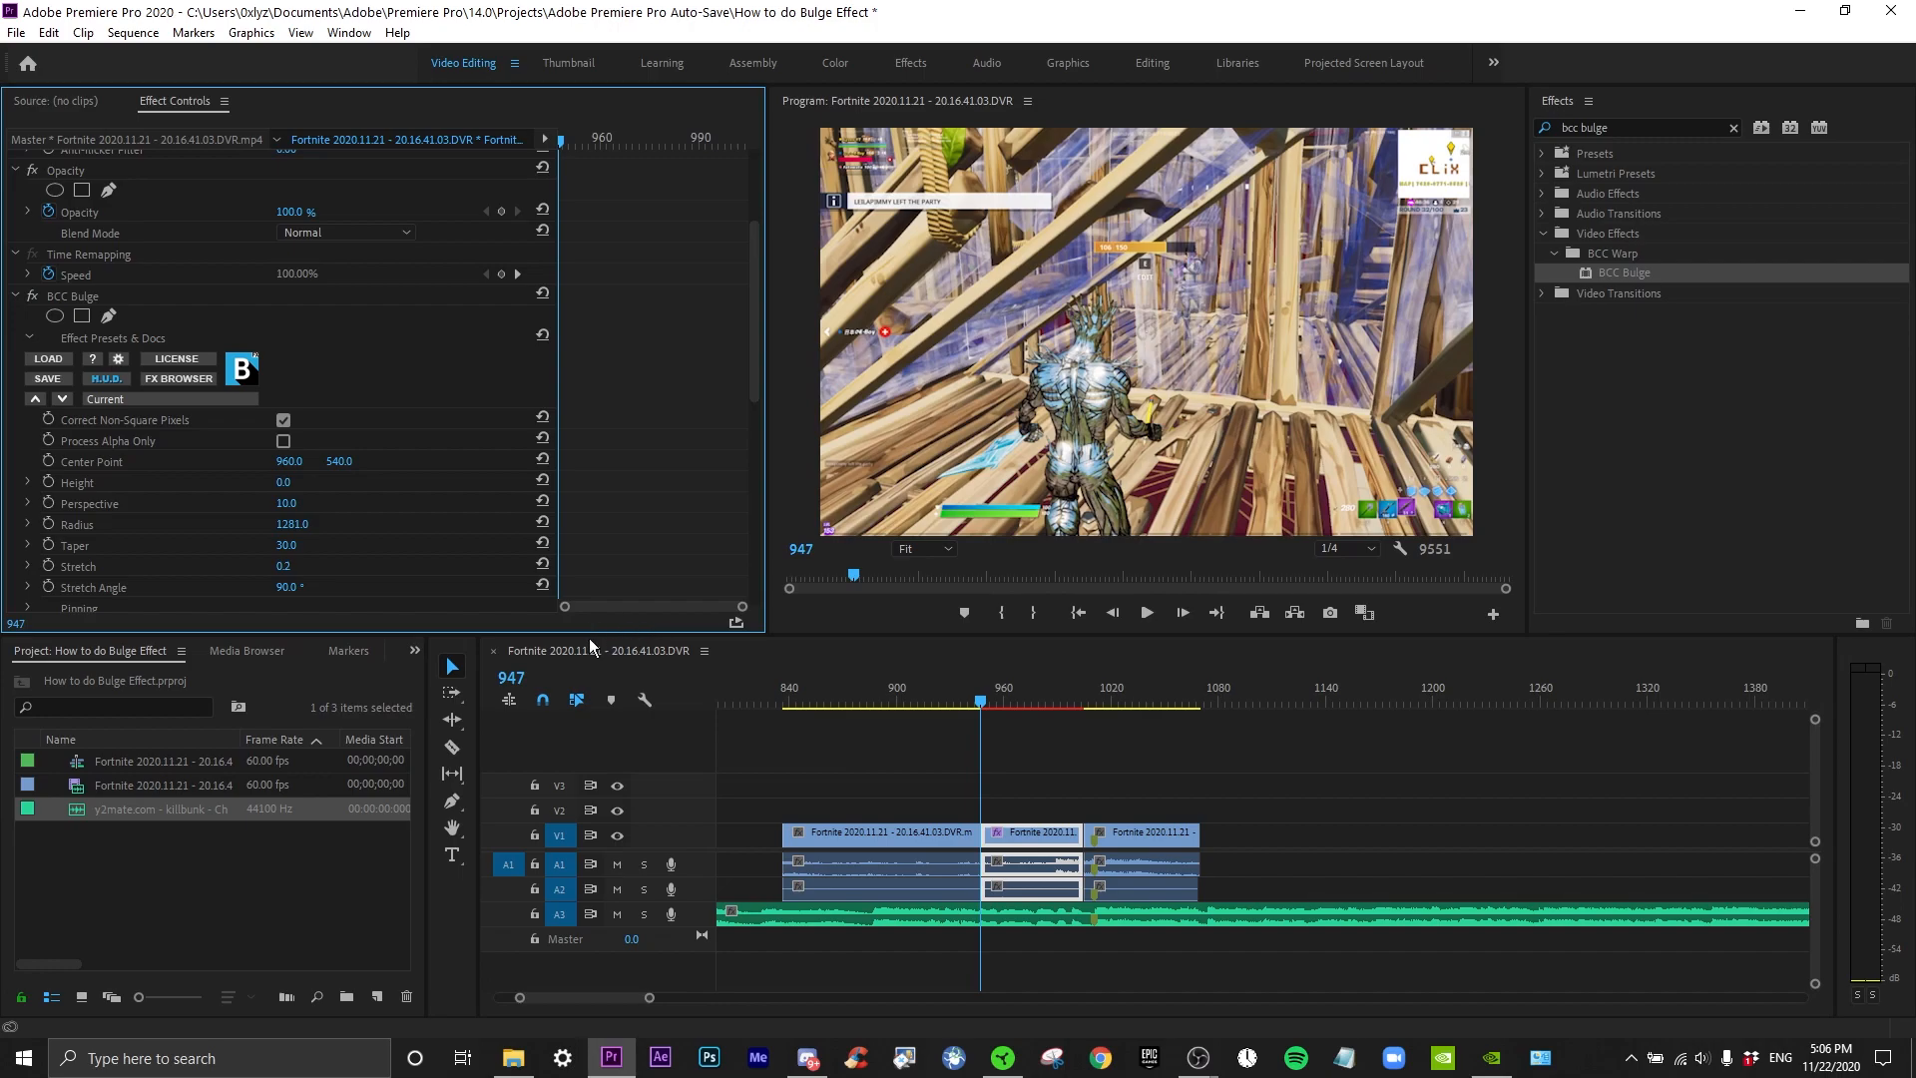
{"action": "mouse_move", "coordinate": [601, 667]}
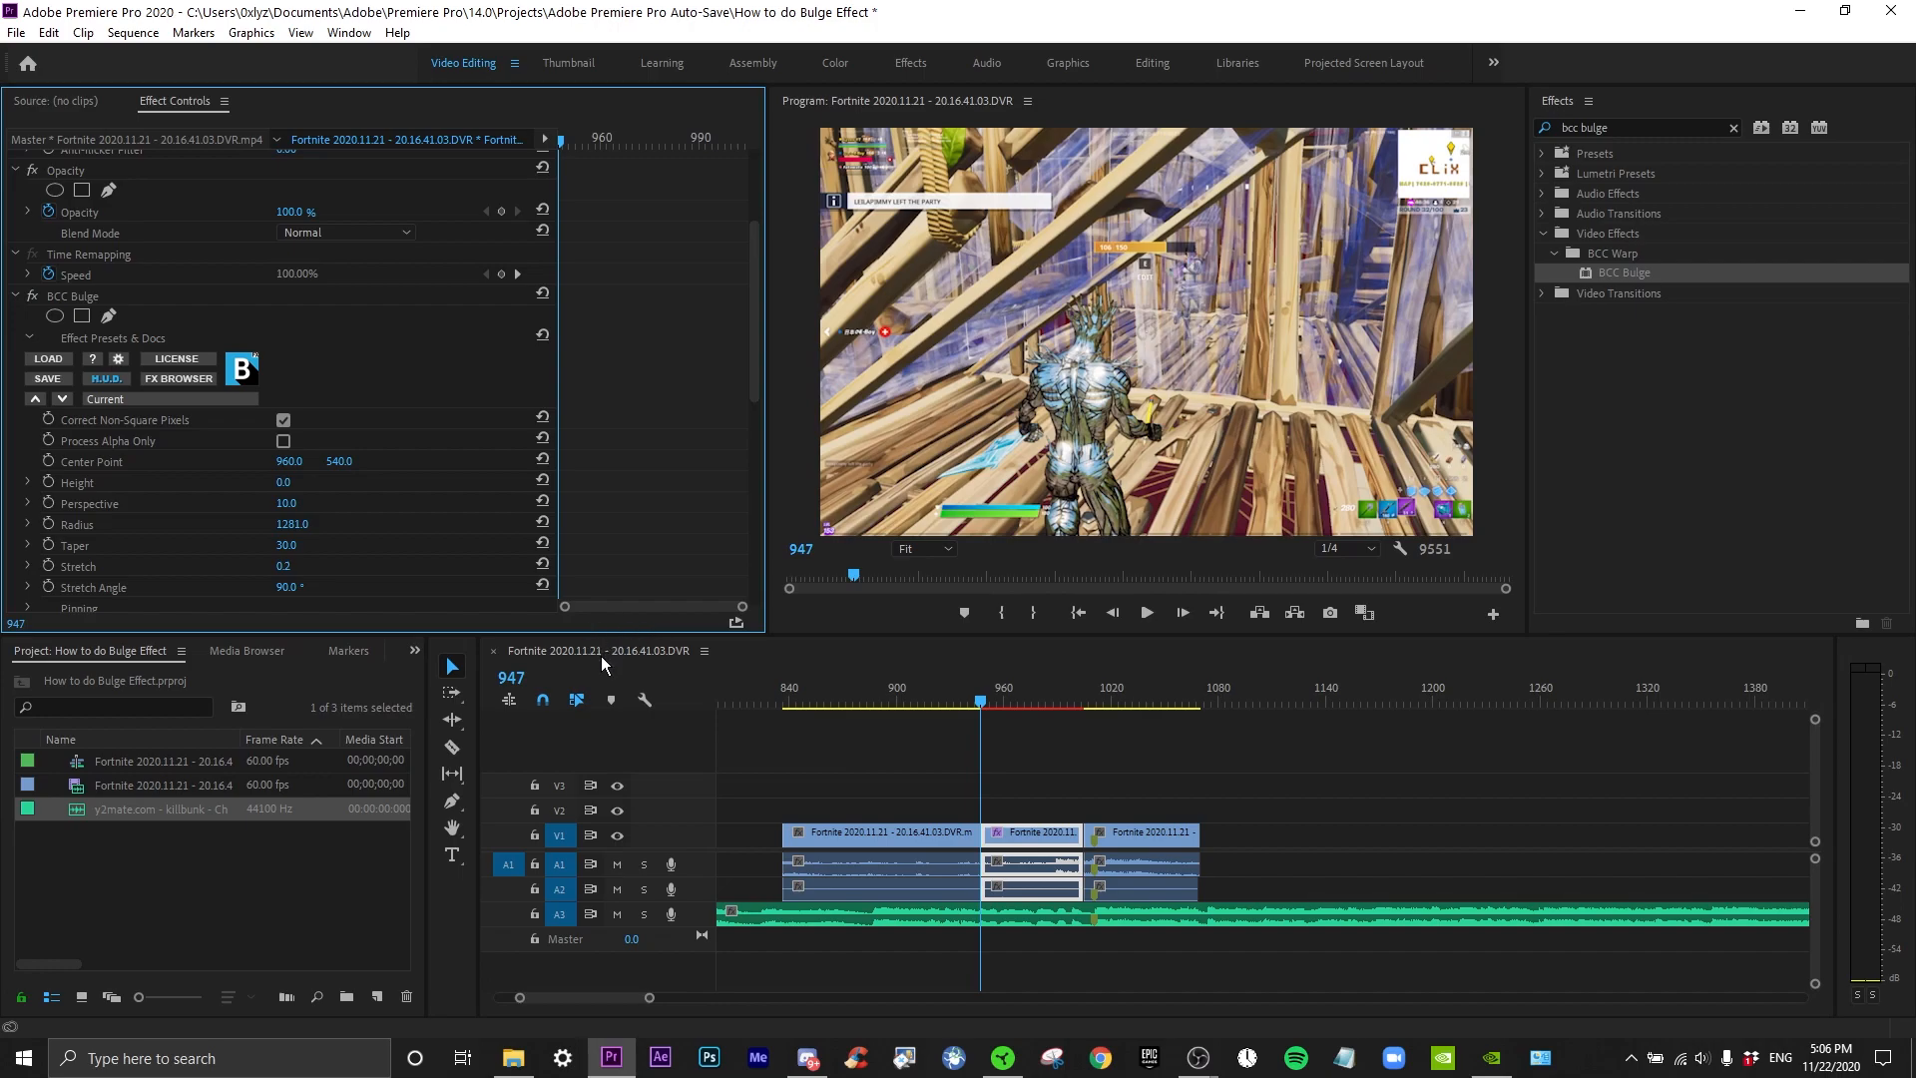
{"action": "mouse_move", "coordinate": [591, 636]}
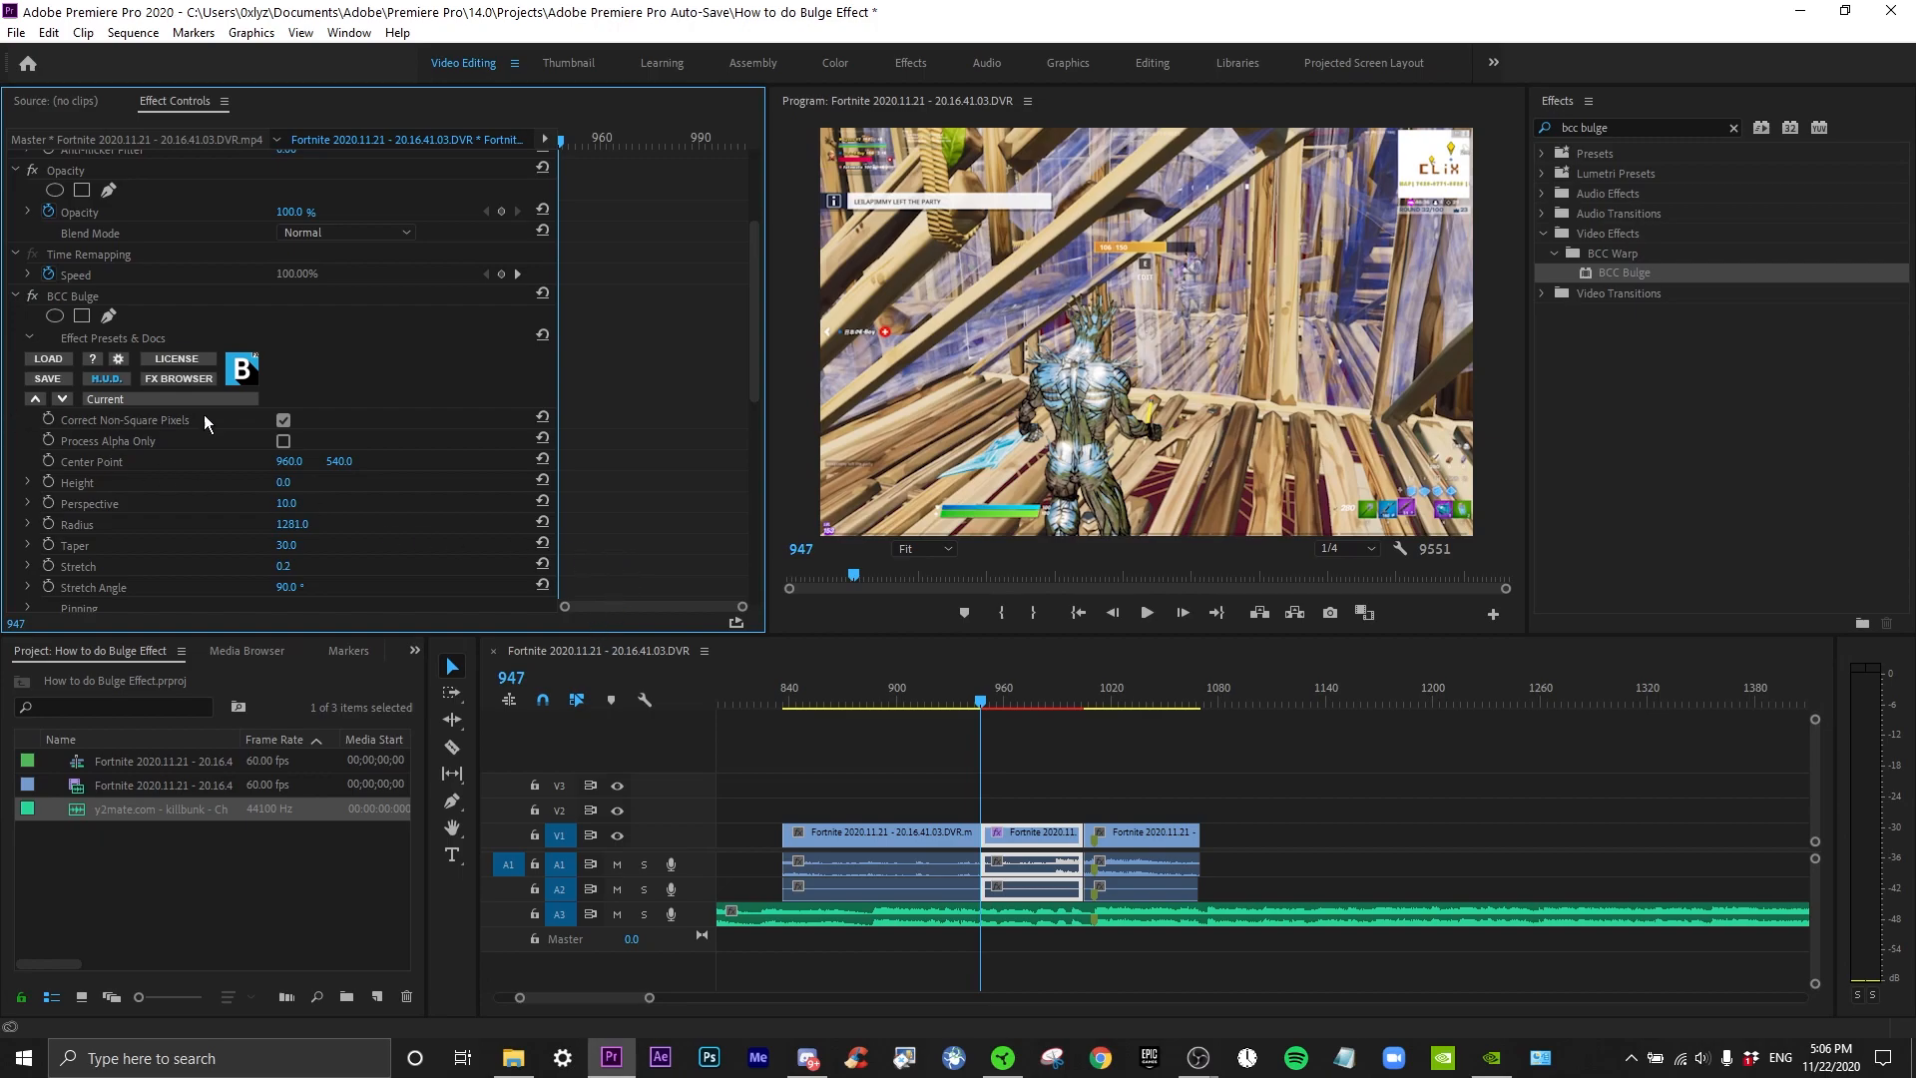
Park the playhead at frame 999 ready to keyframe the bulge Height
{"action": "scroll", "scroll_direction": "down", "scroll_amount": 3}
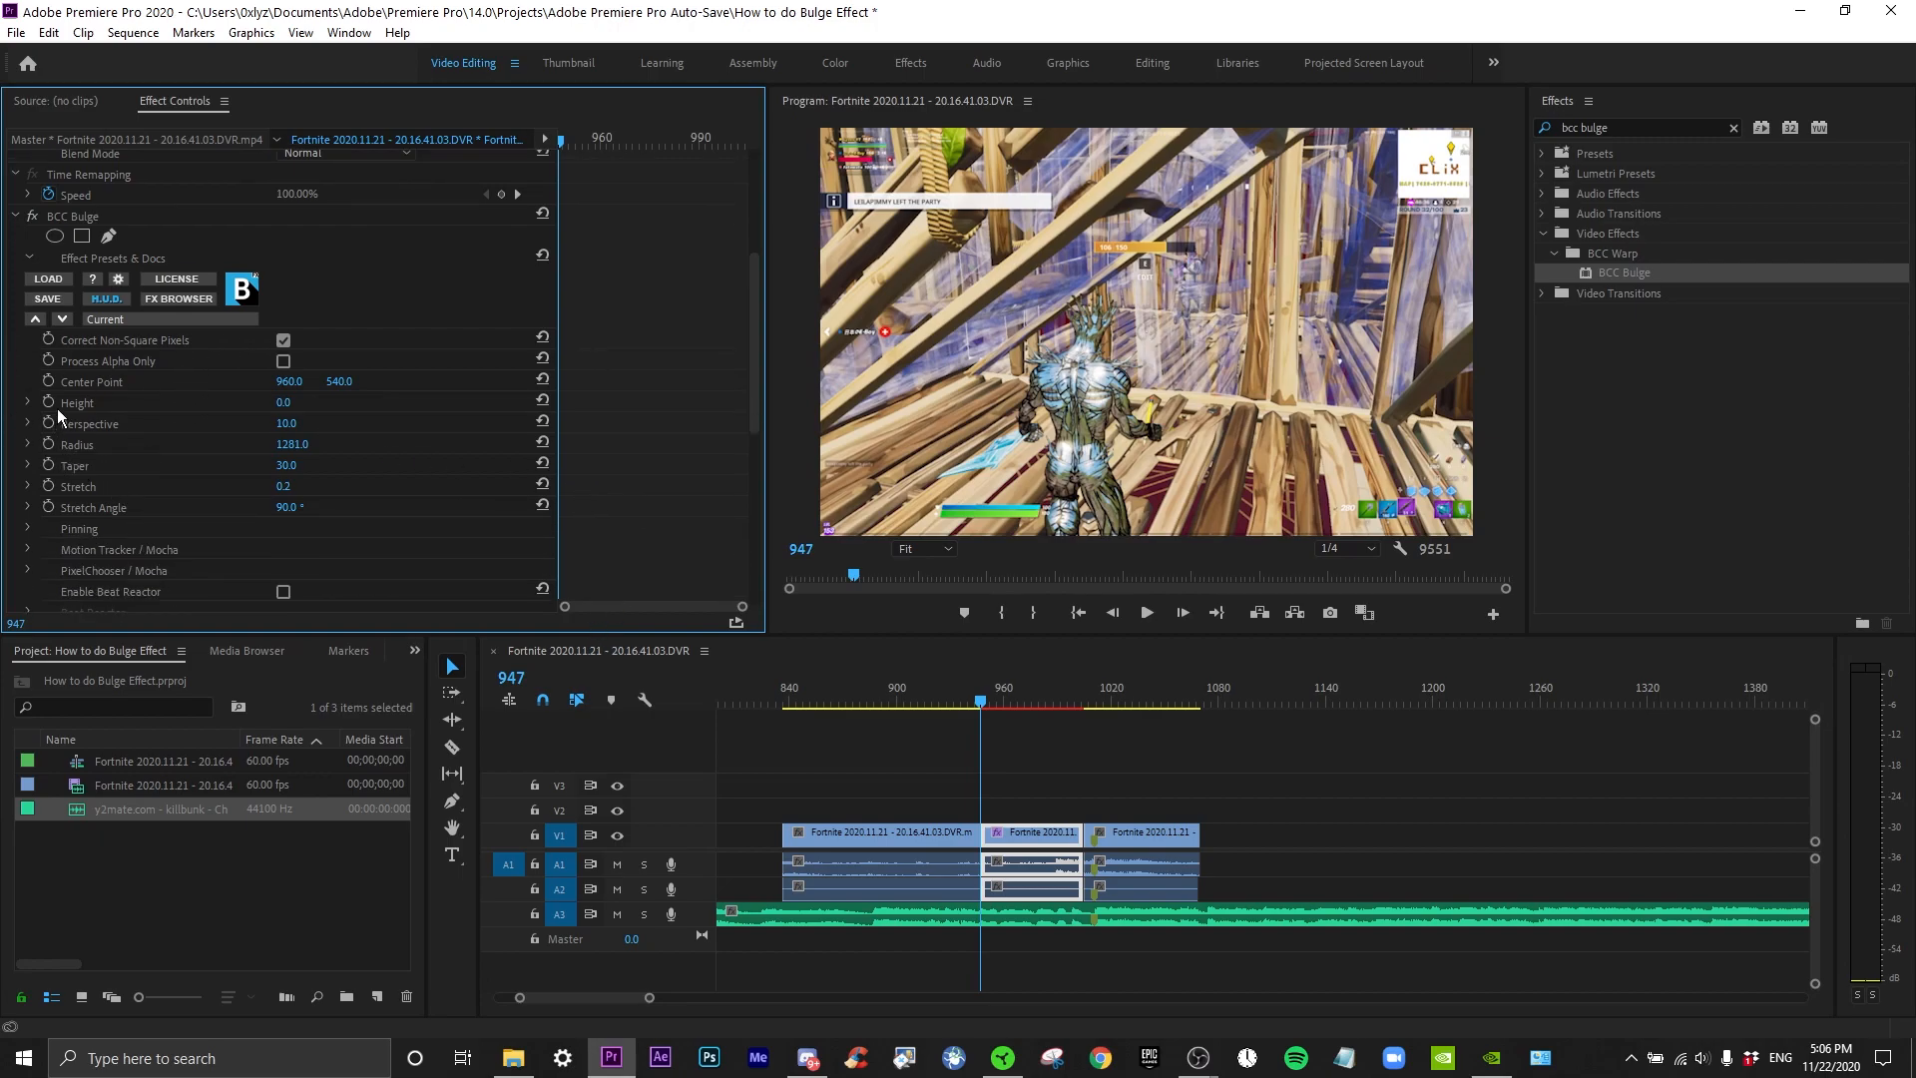
{"action": "mouse_move", "coordinate": [199, 461]}
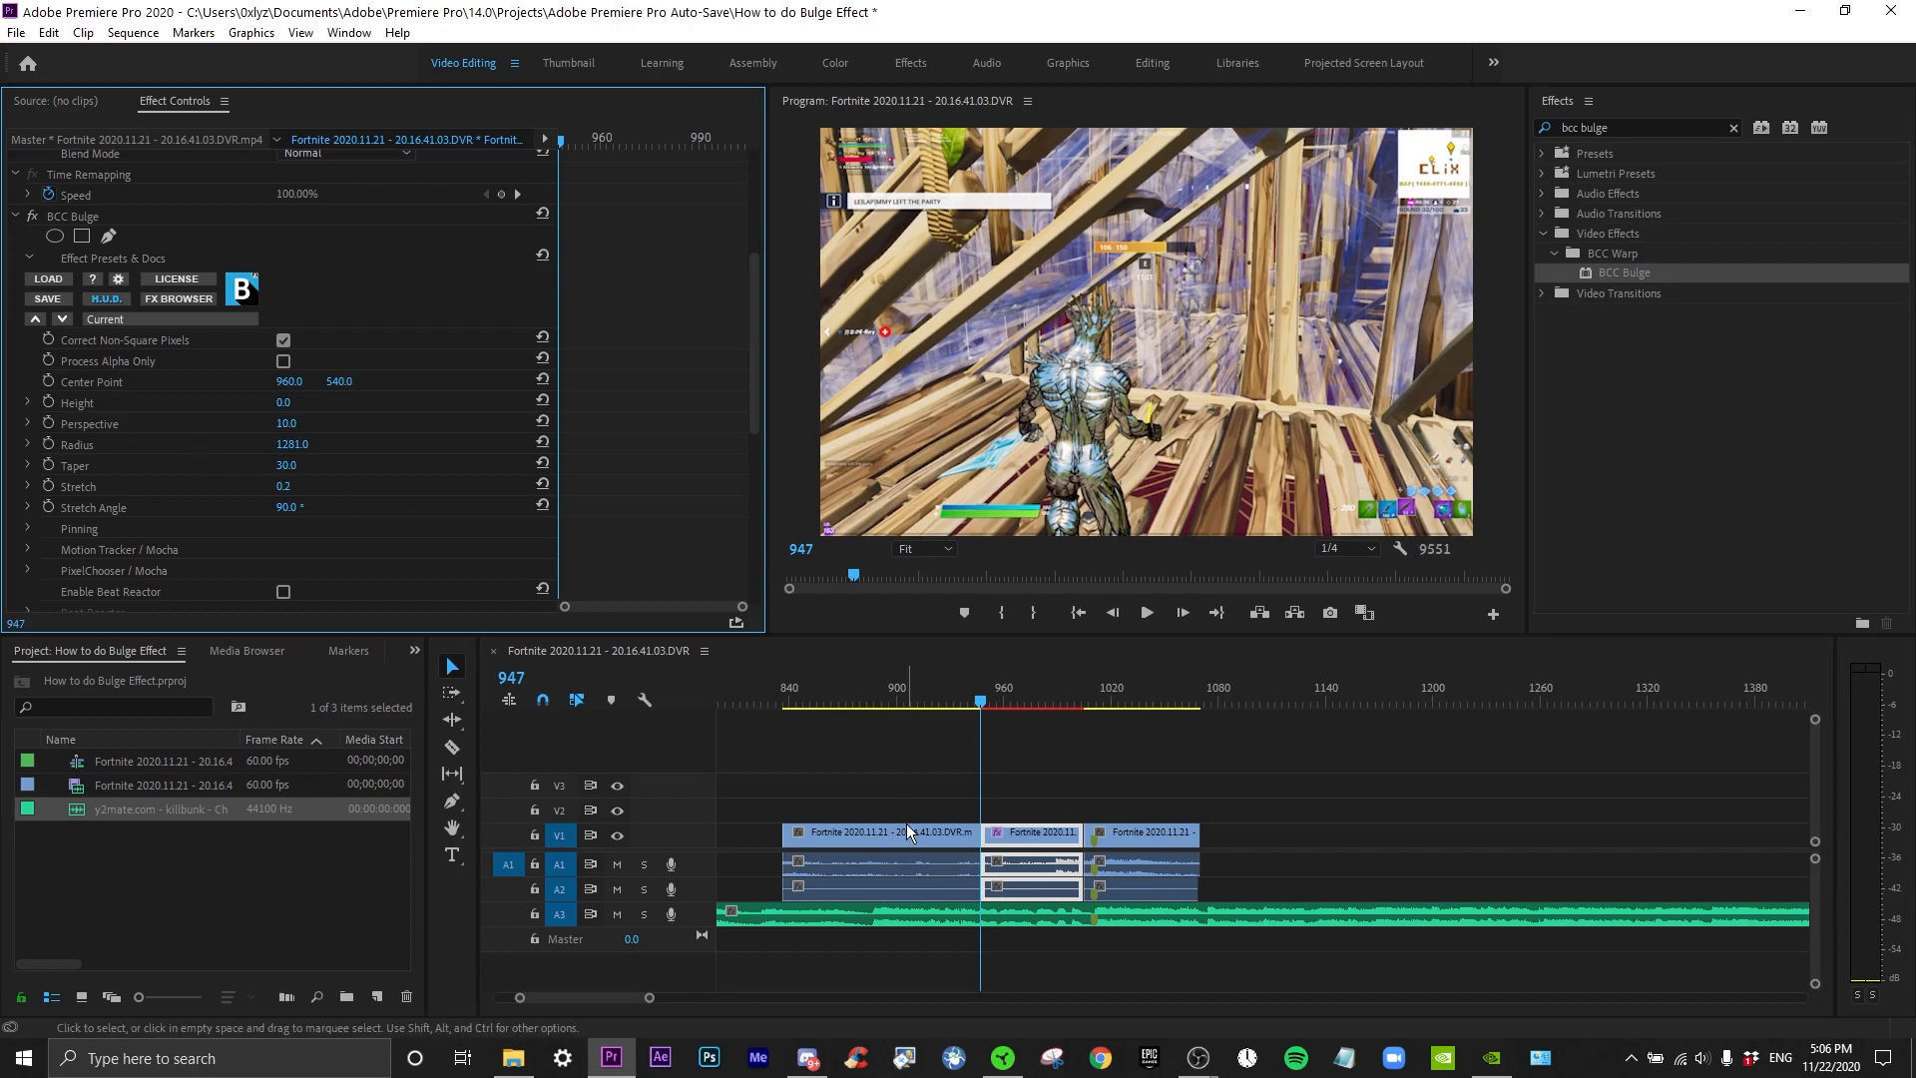
{"action": "left_click", "coordinate": [1002, 702]}
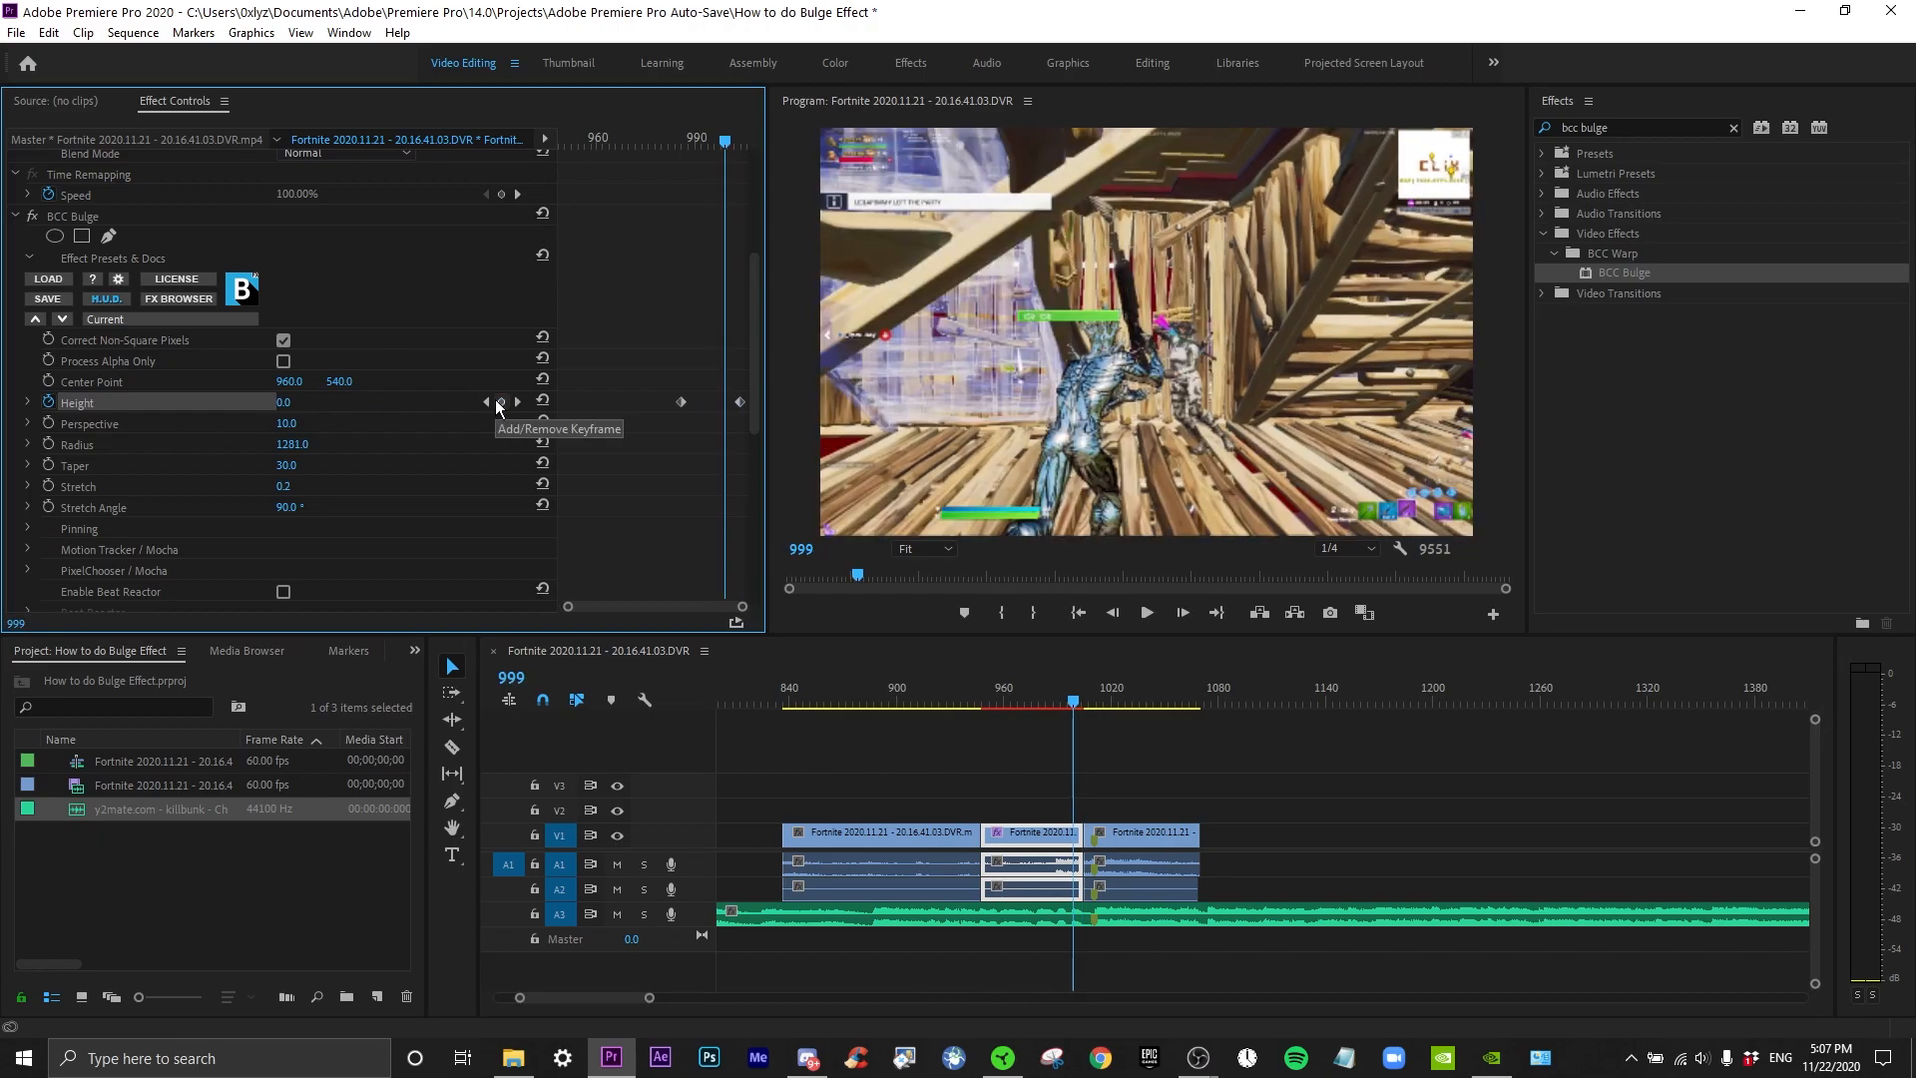
Add a Height keyframe of -28 at frame 999 and reveal its value graph
{"action": "left_click", "coordinate": [288, 401]}
{"action": "type", "text": "-28"}
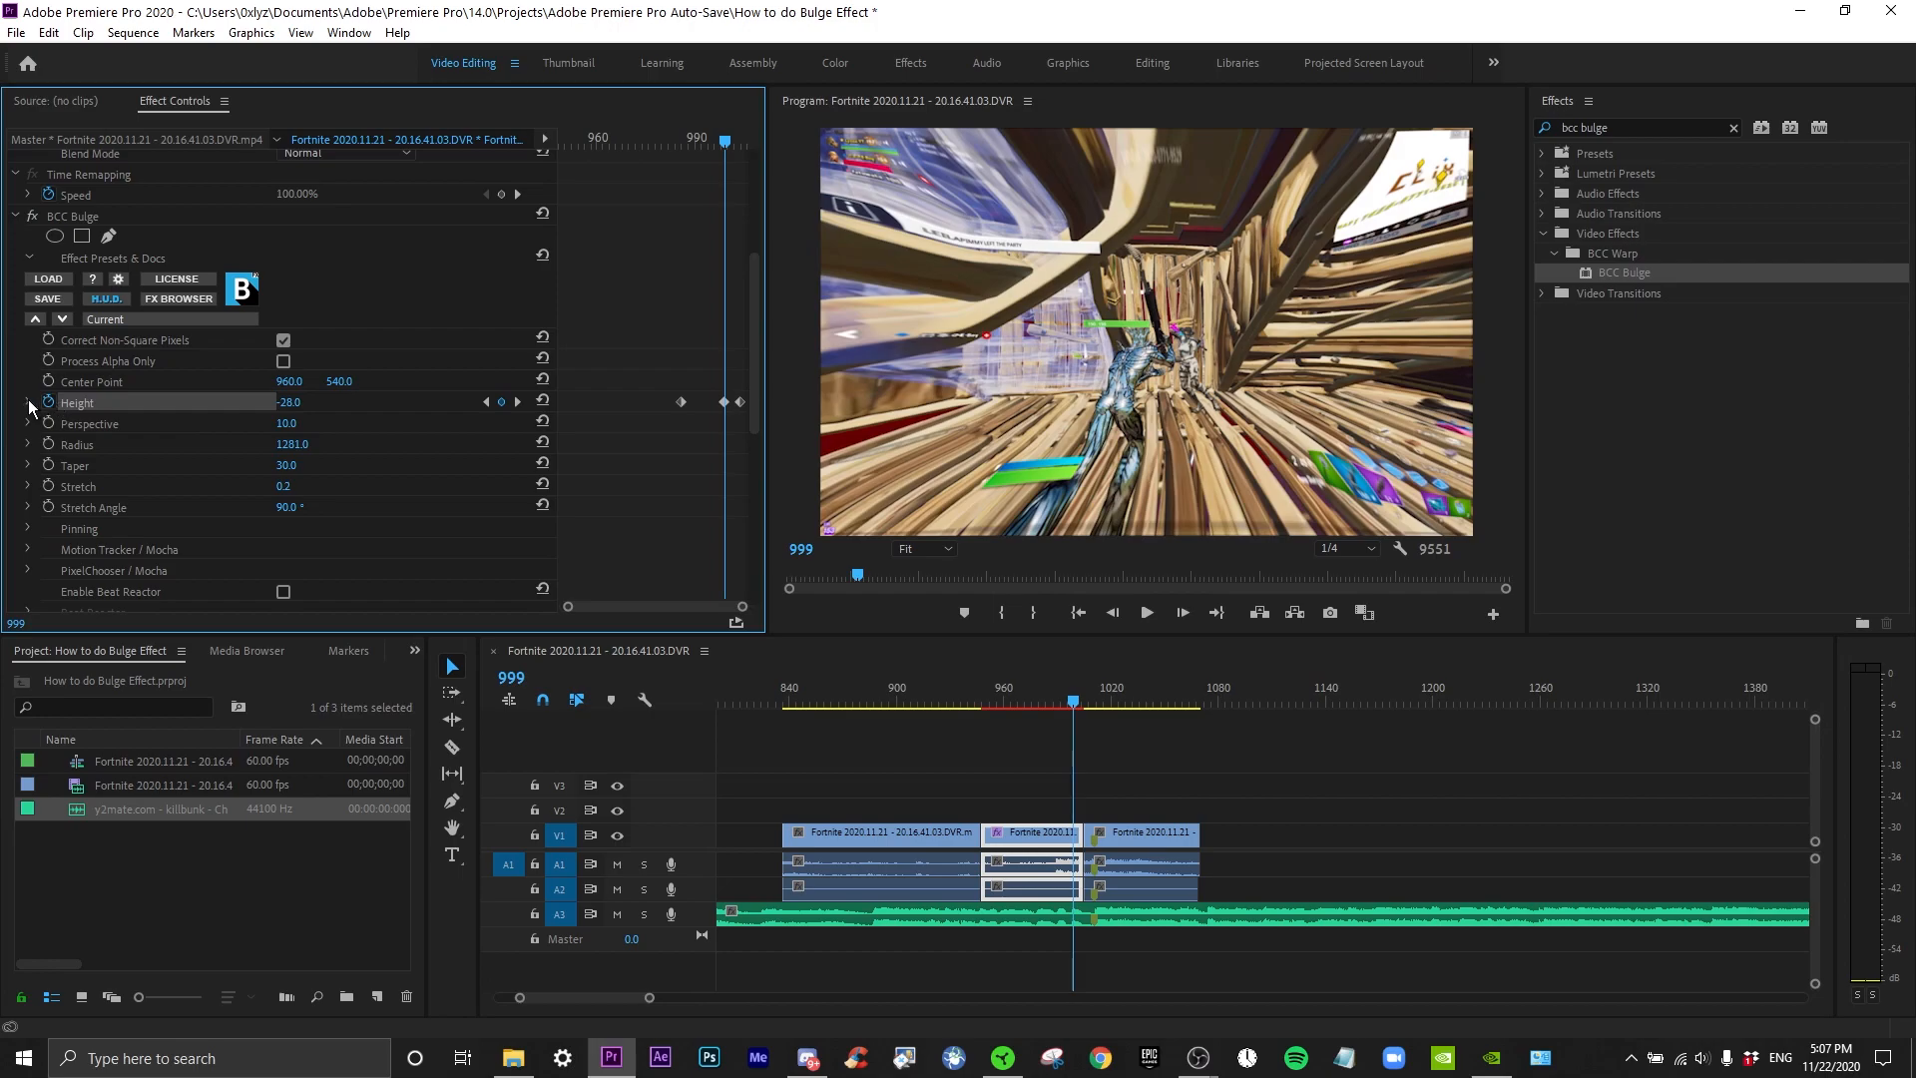
{"action": "left_click", "coordinate": [28, 402]}
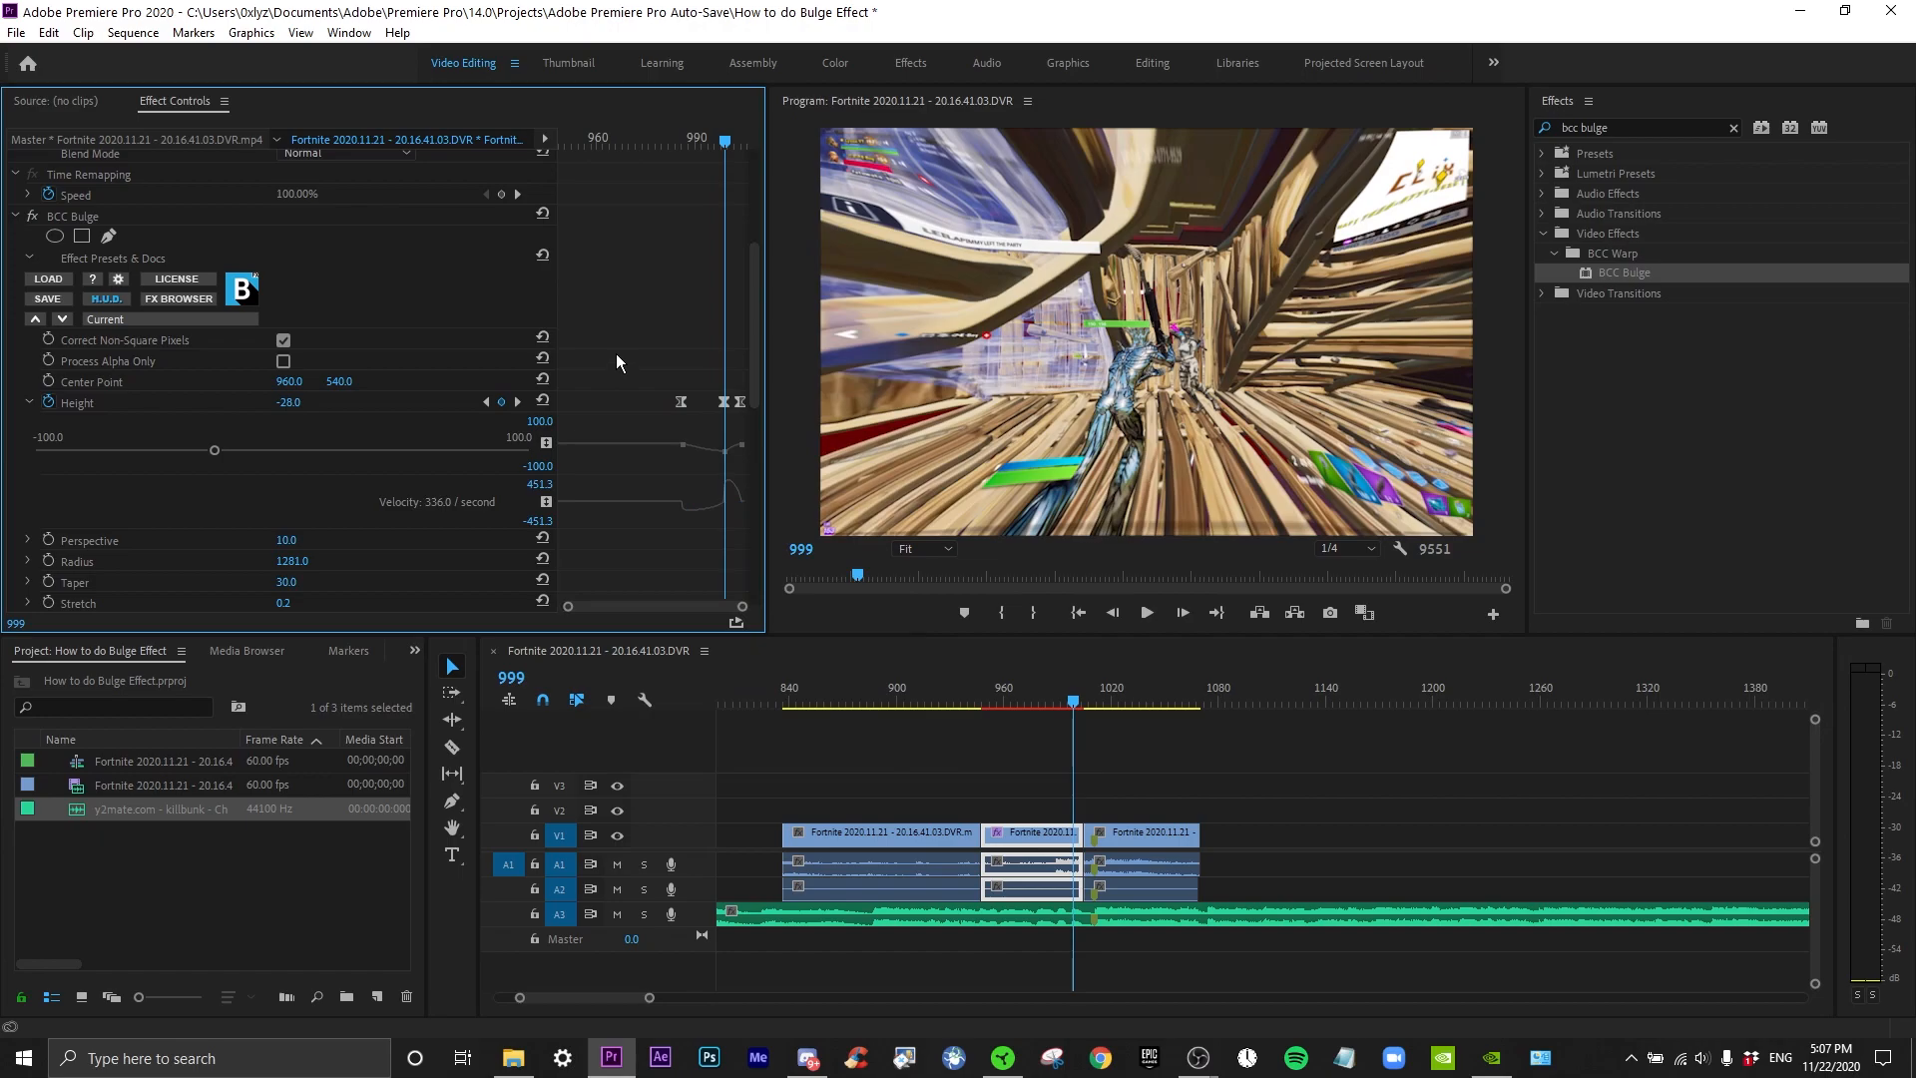
{"action": "mouse_move", "coordinate": [620, 357]}
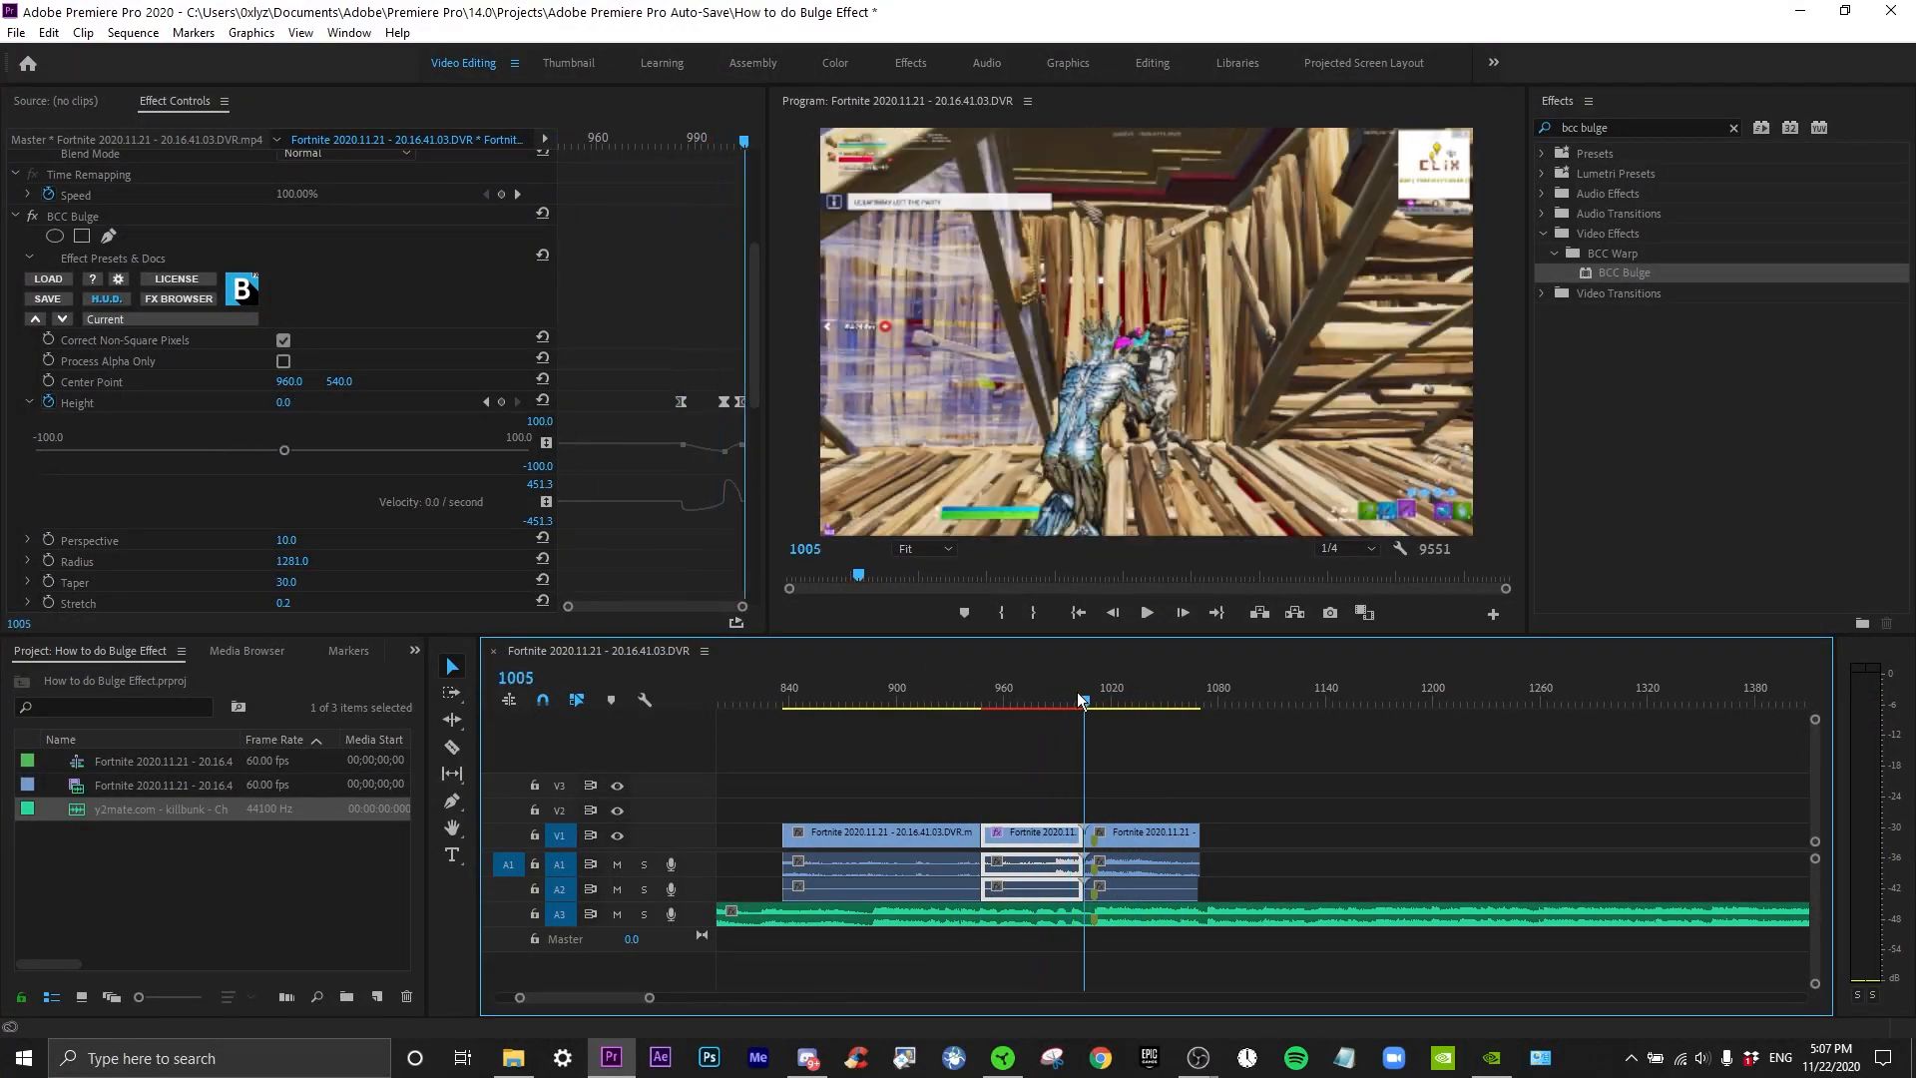
Return Height to 0 just after frame 999 and scrub to see the warp peak then fade
{"action": "left_click_drag", "start_coordinate": [1081, 700], "coordinate": [1070, 701]}
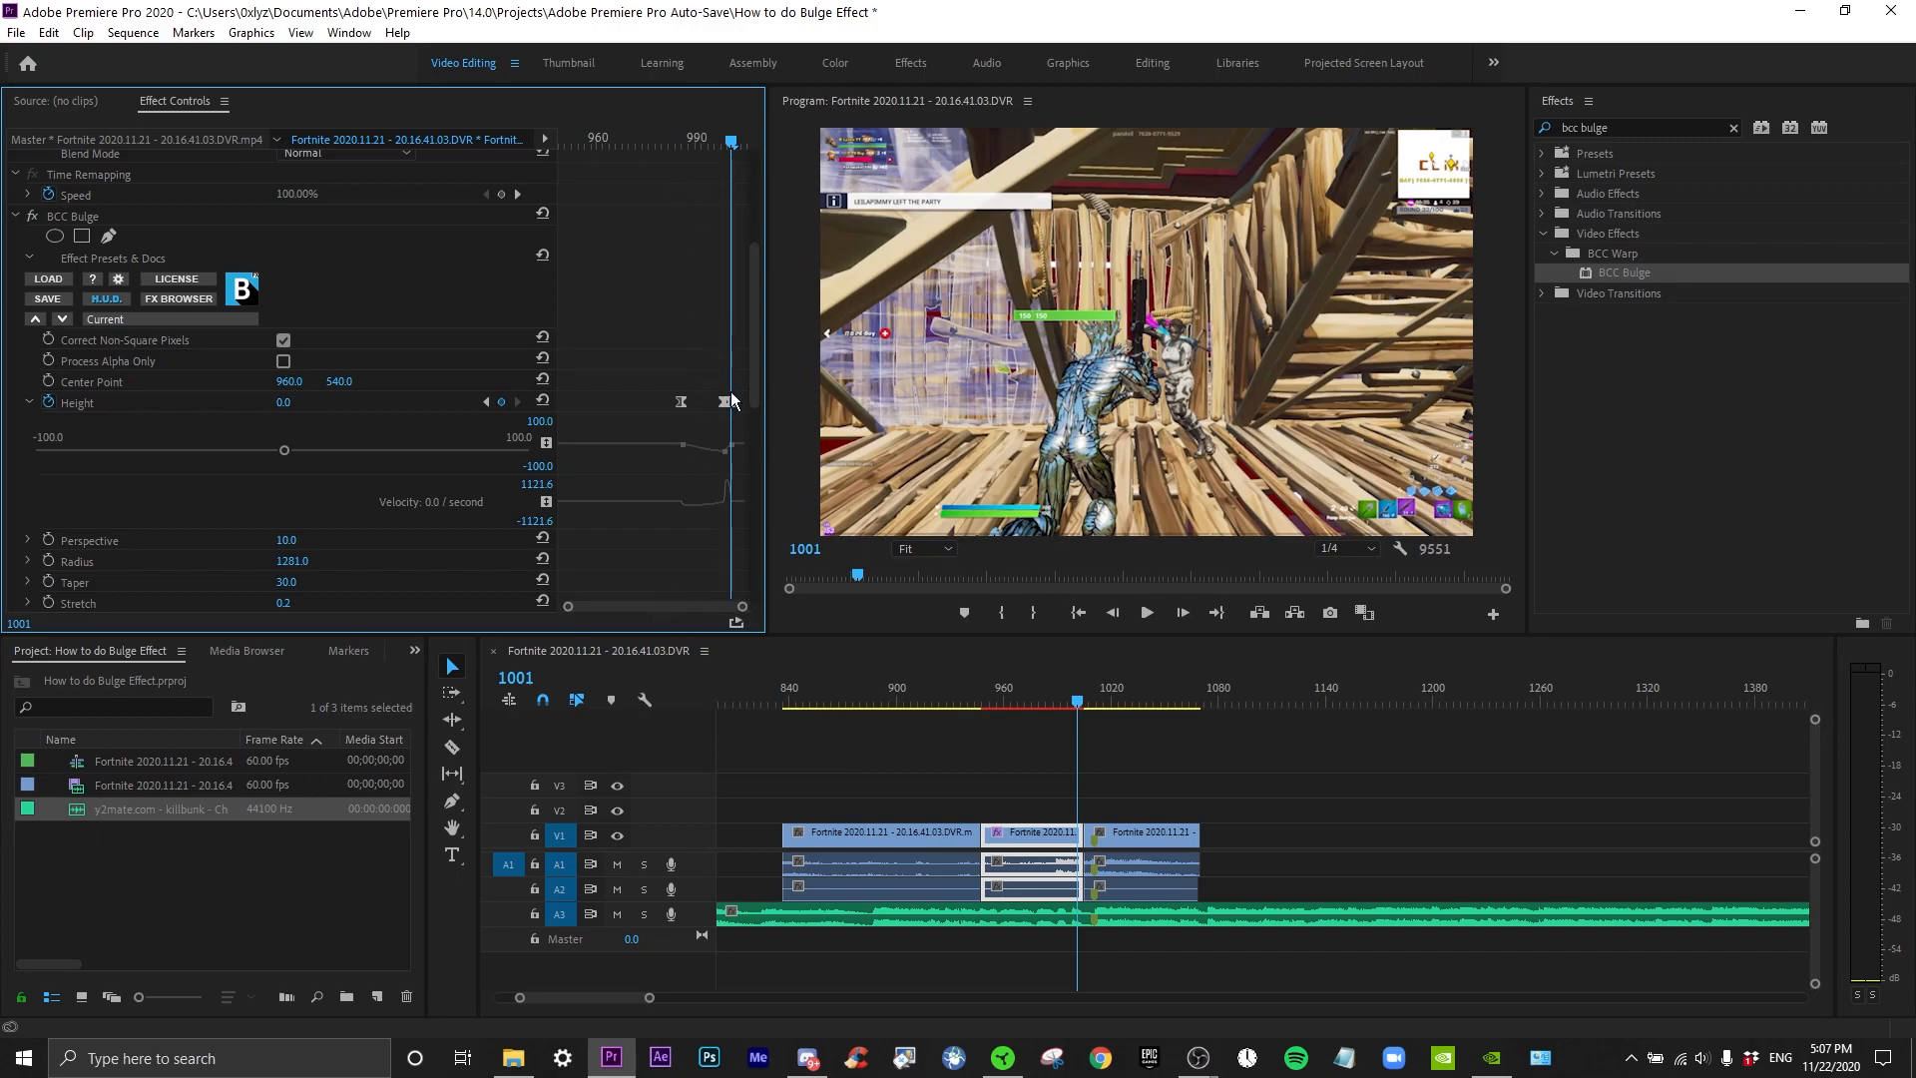
{"action": "left_click", "coordinate": [1180, 613]}
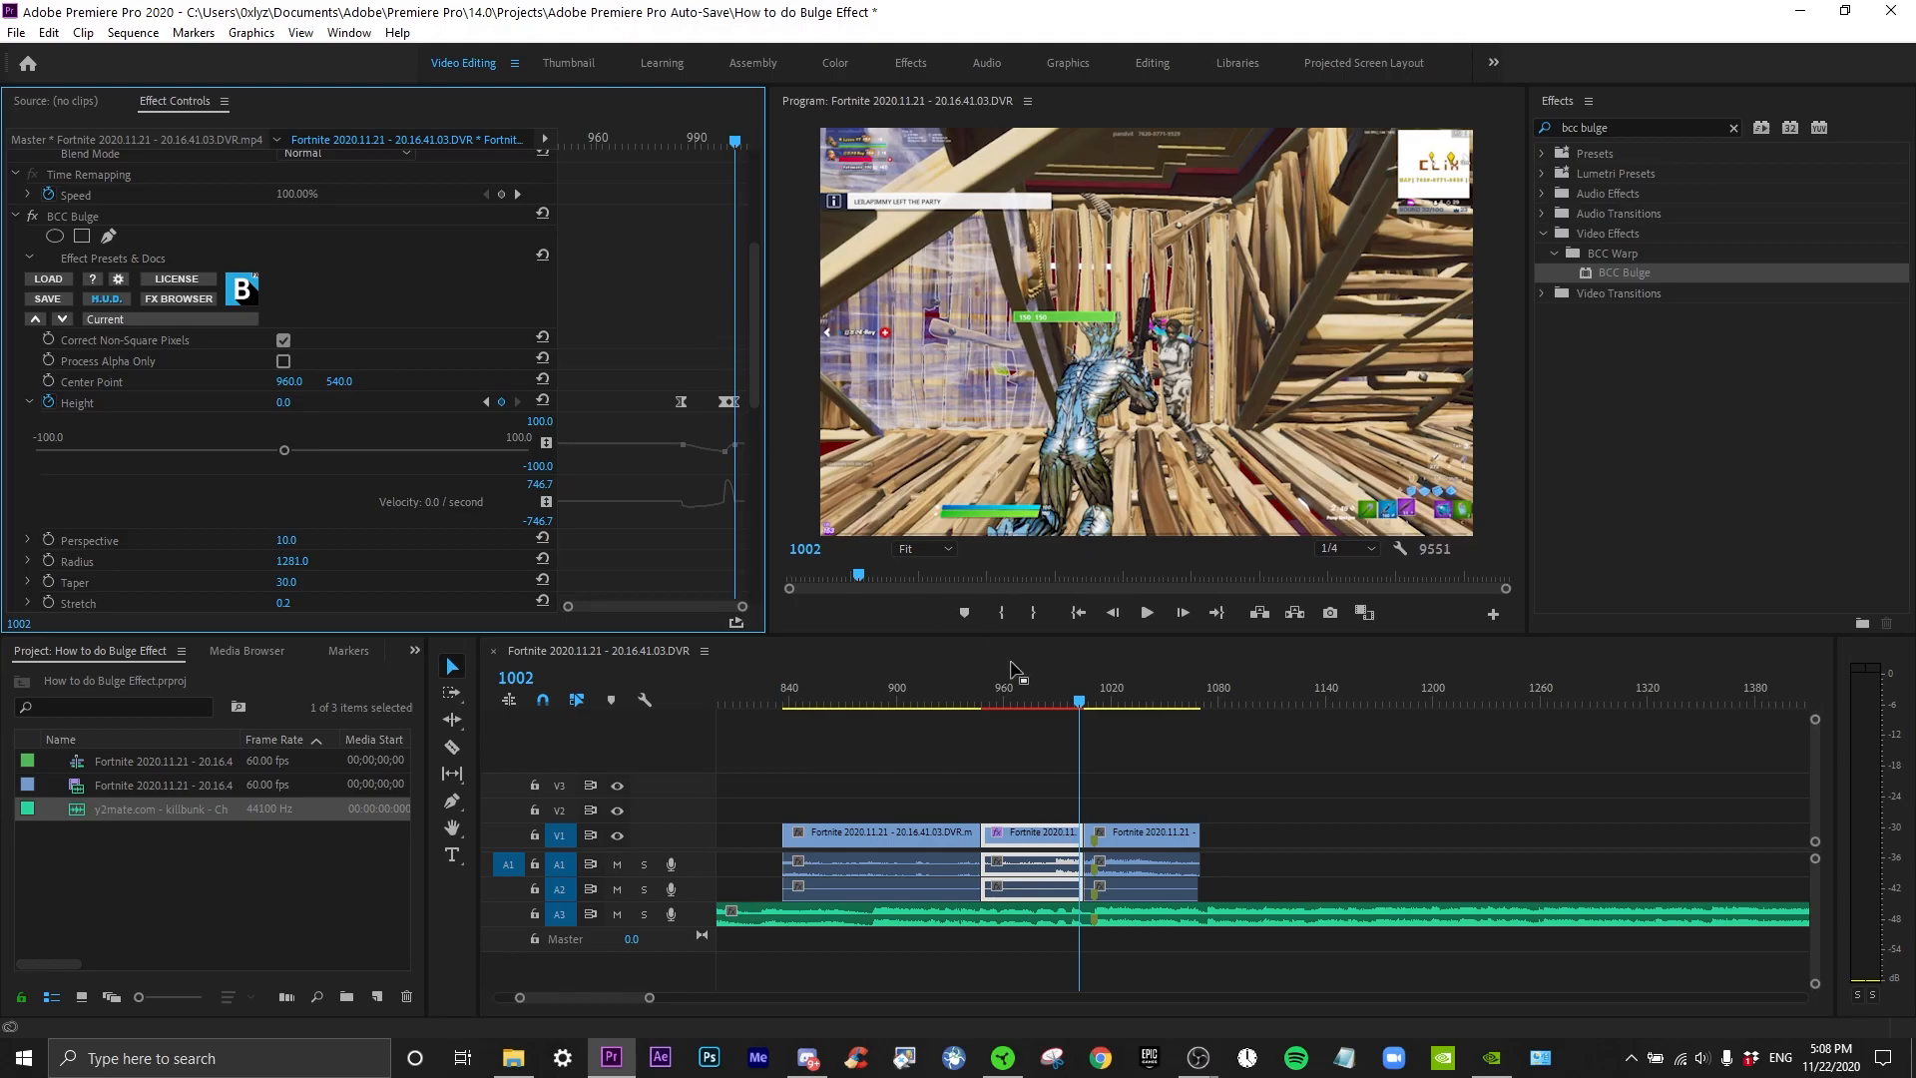
{"action": "left_click", "coordinate": [1144, 613]}
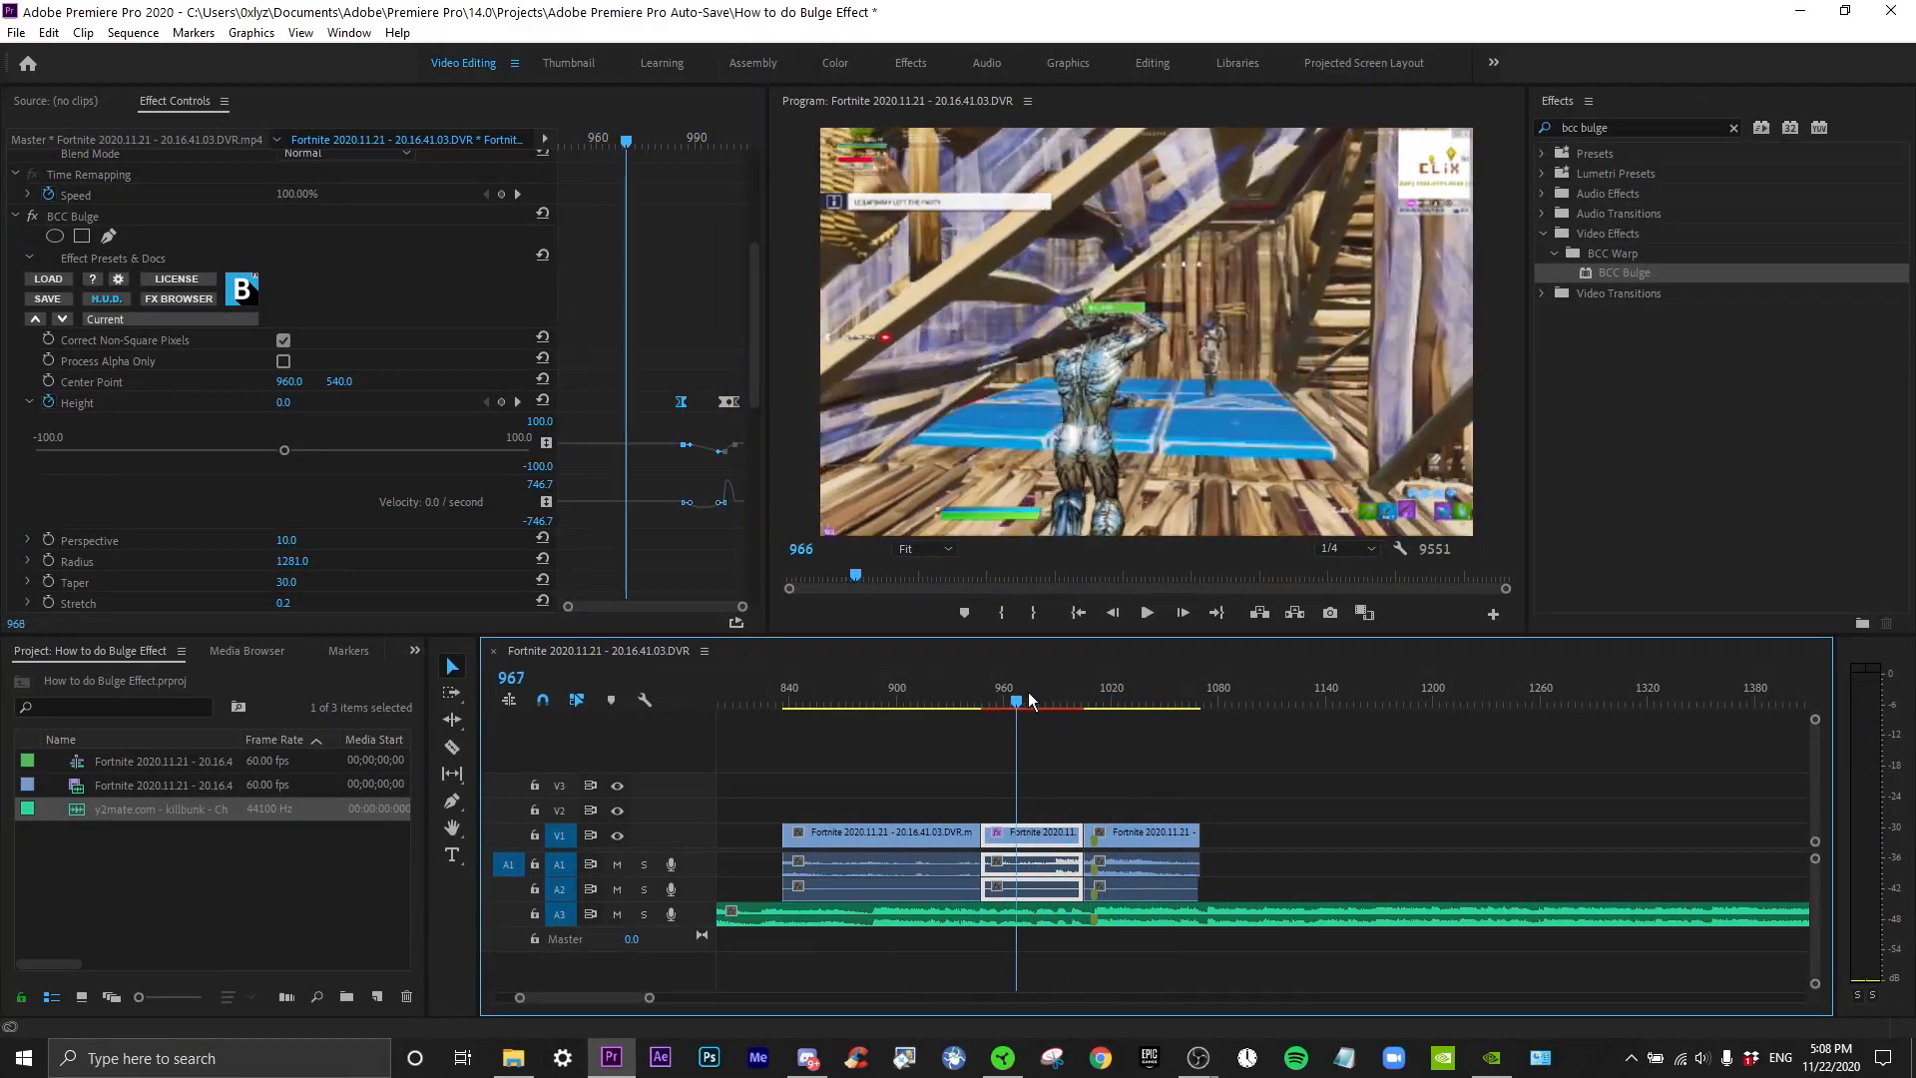
{"action": "left_click_drag", "start_coordinate": [1018, 701], "coordinate": [1068, 700]}
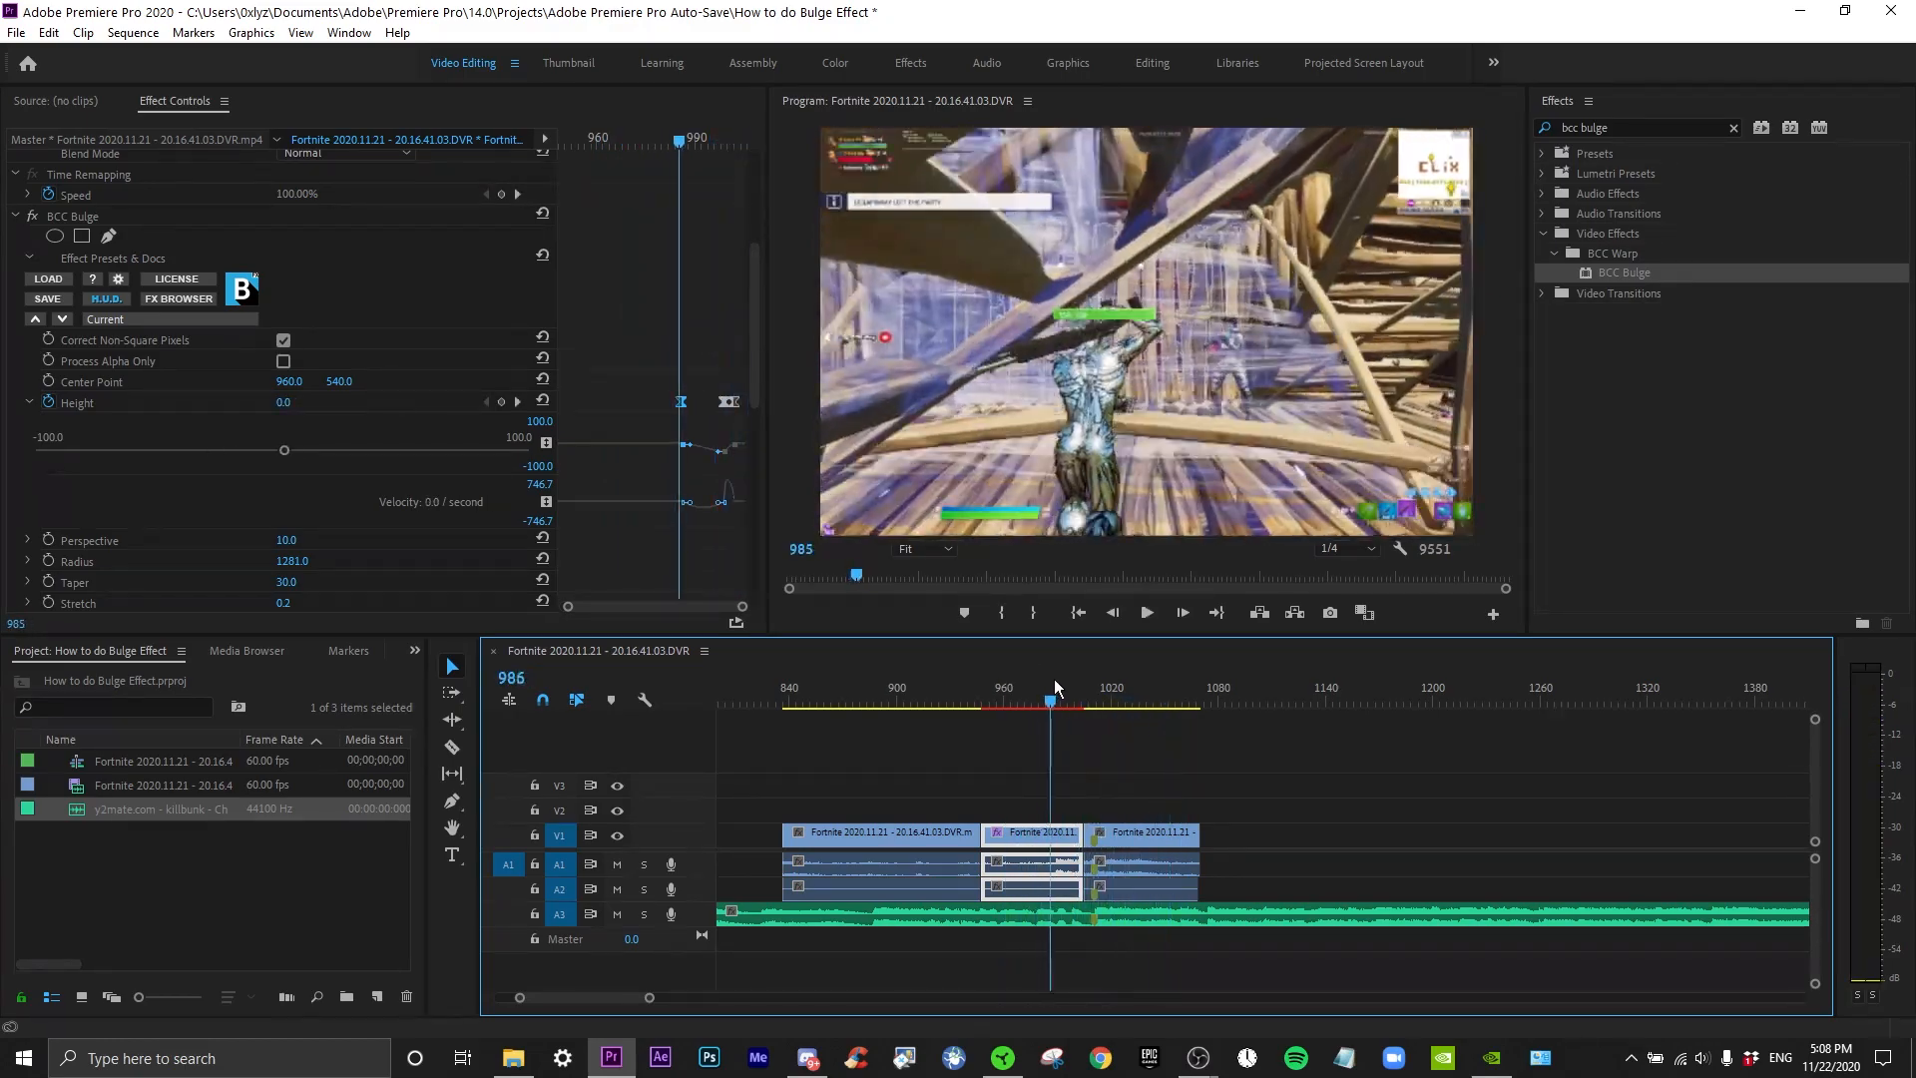
{"action": "left_click_drag", "start_coordinate": [1052, 701], "coordinate": [1082, 701]}
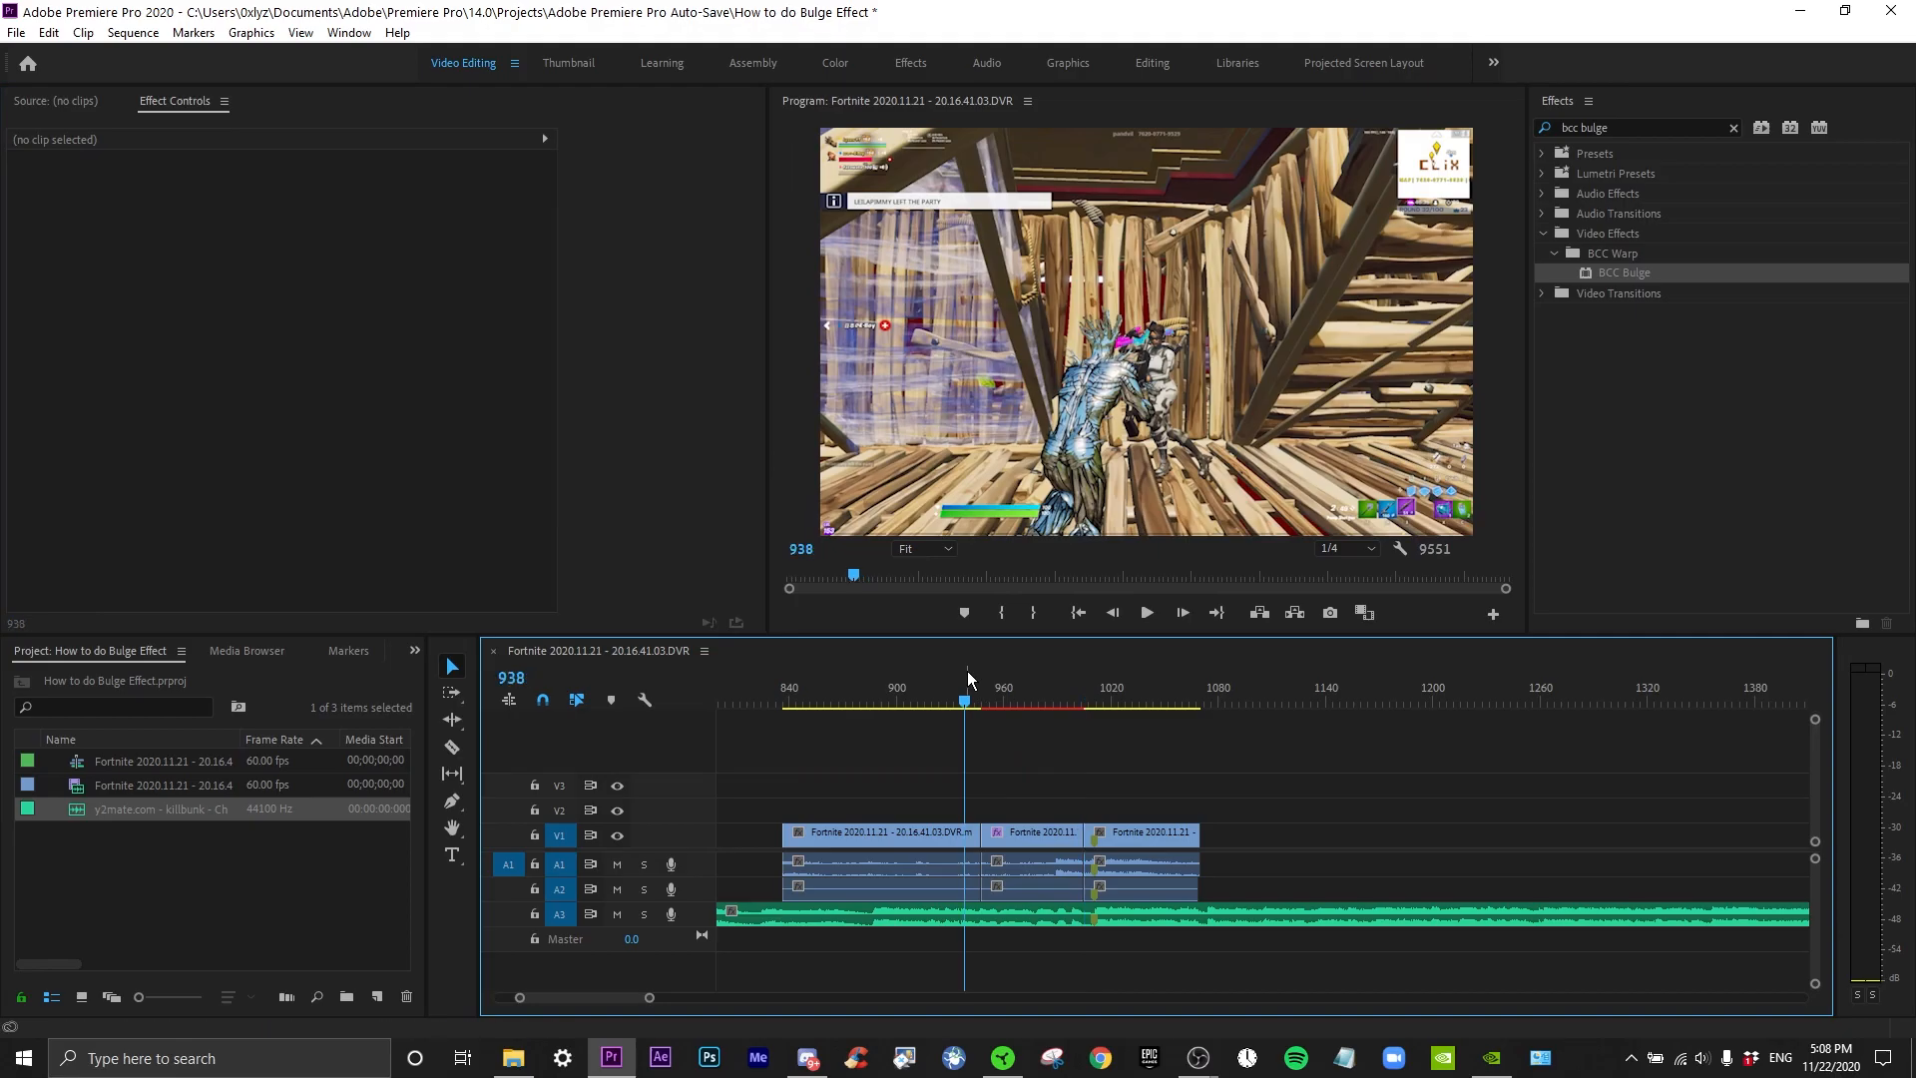
Park the playhead at frame 947 and select the middle clip to show its BCC Bulge
{"action": "left_click", "coordinate": [1146, 613]}
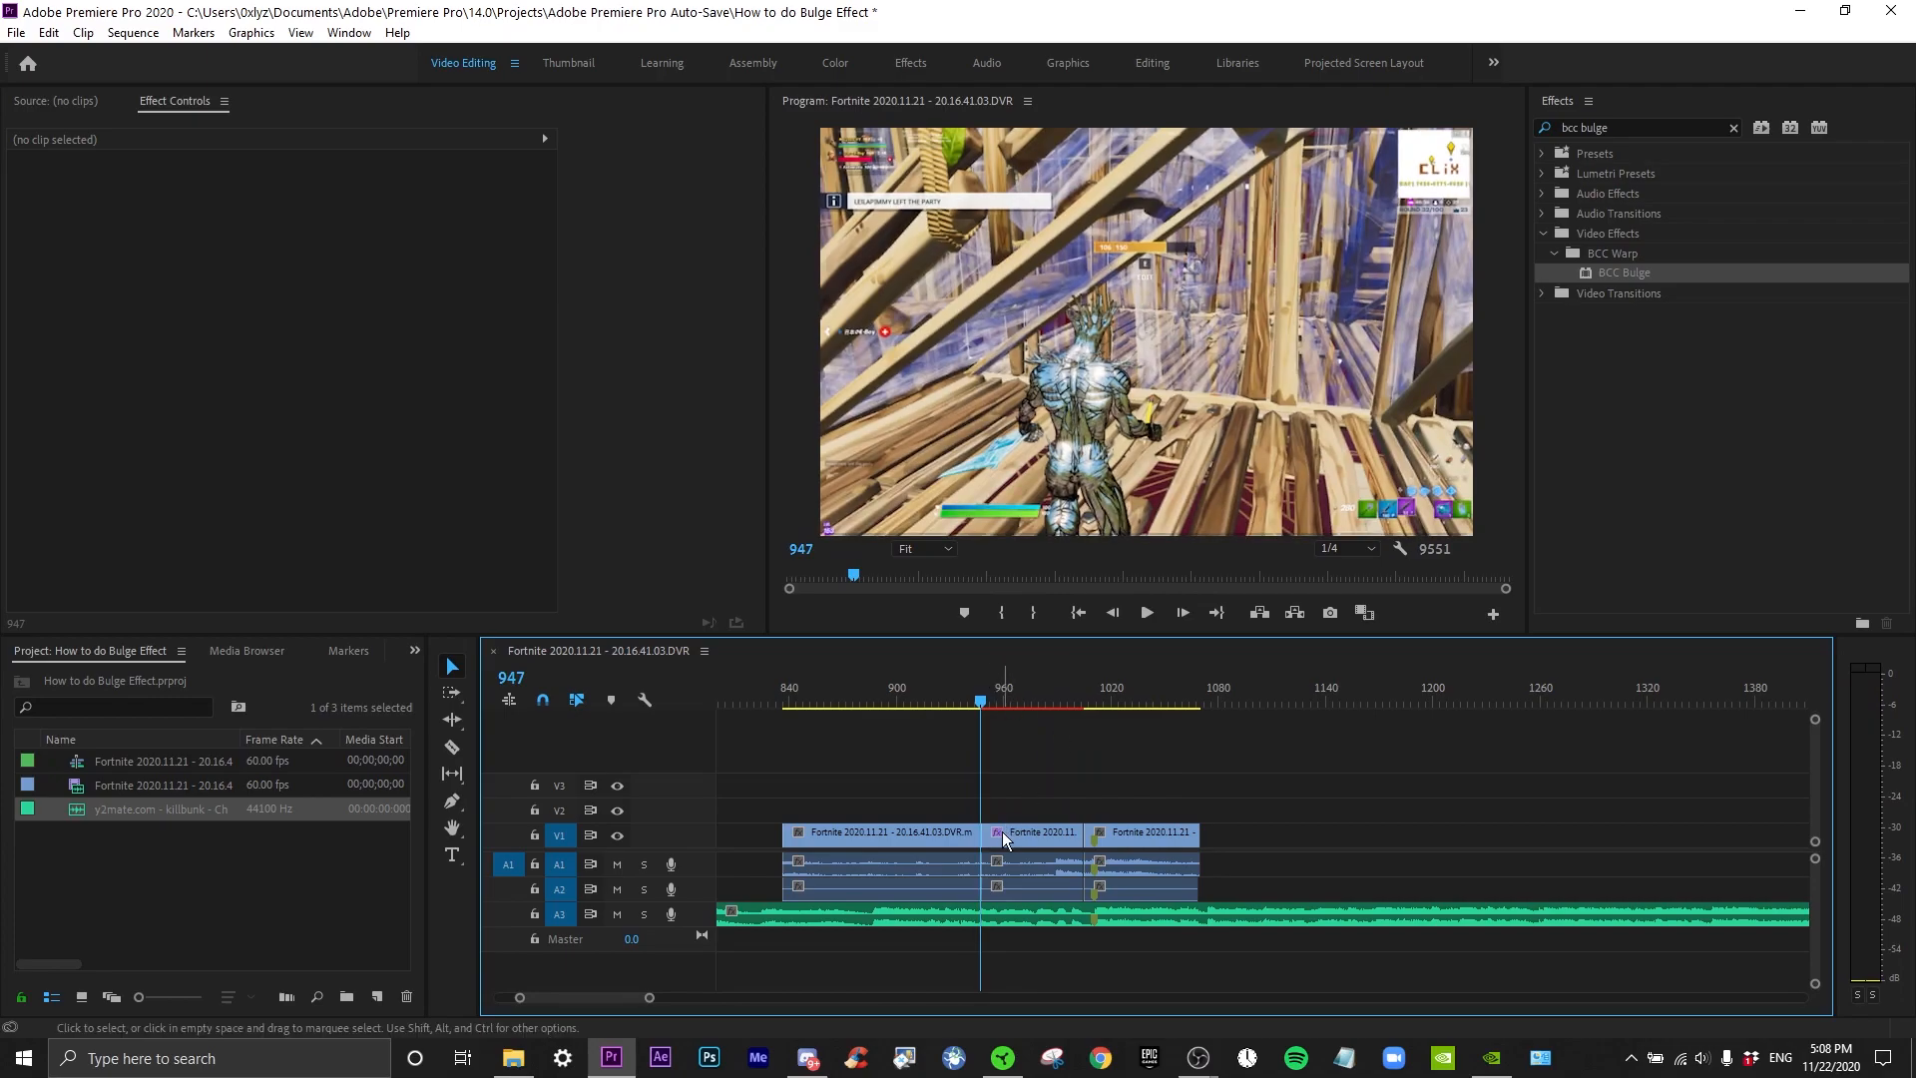
{"action": "left_click", "coordinate": [1038, 834]}
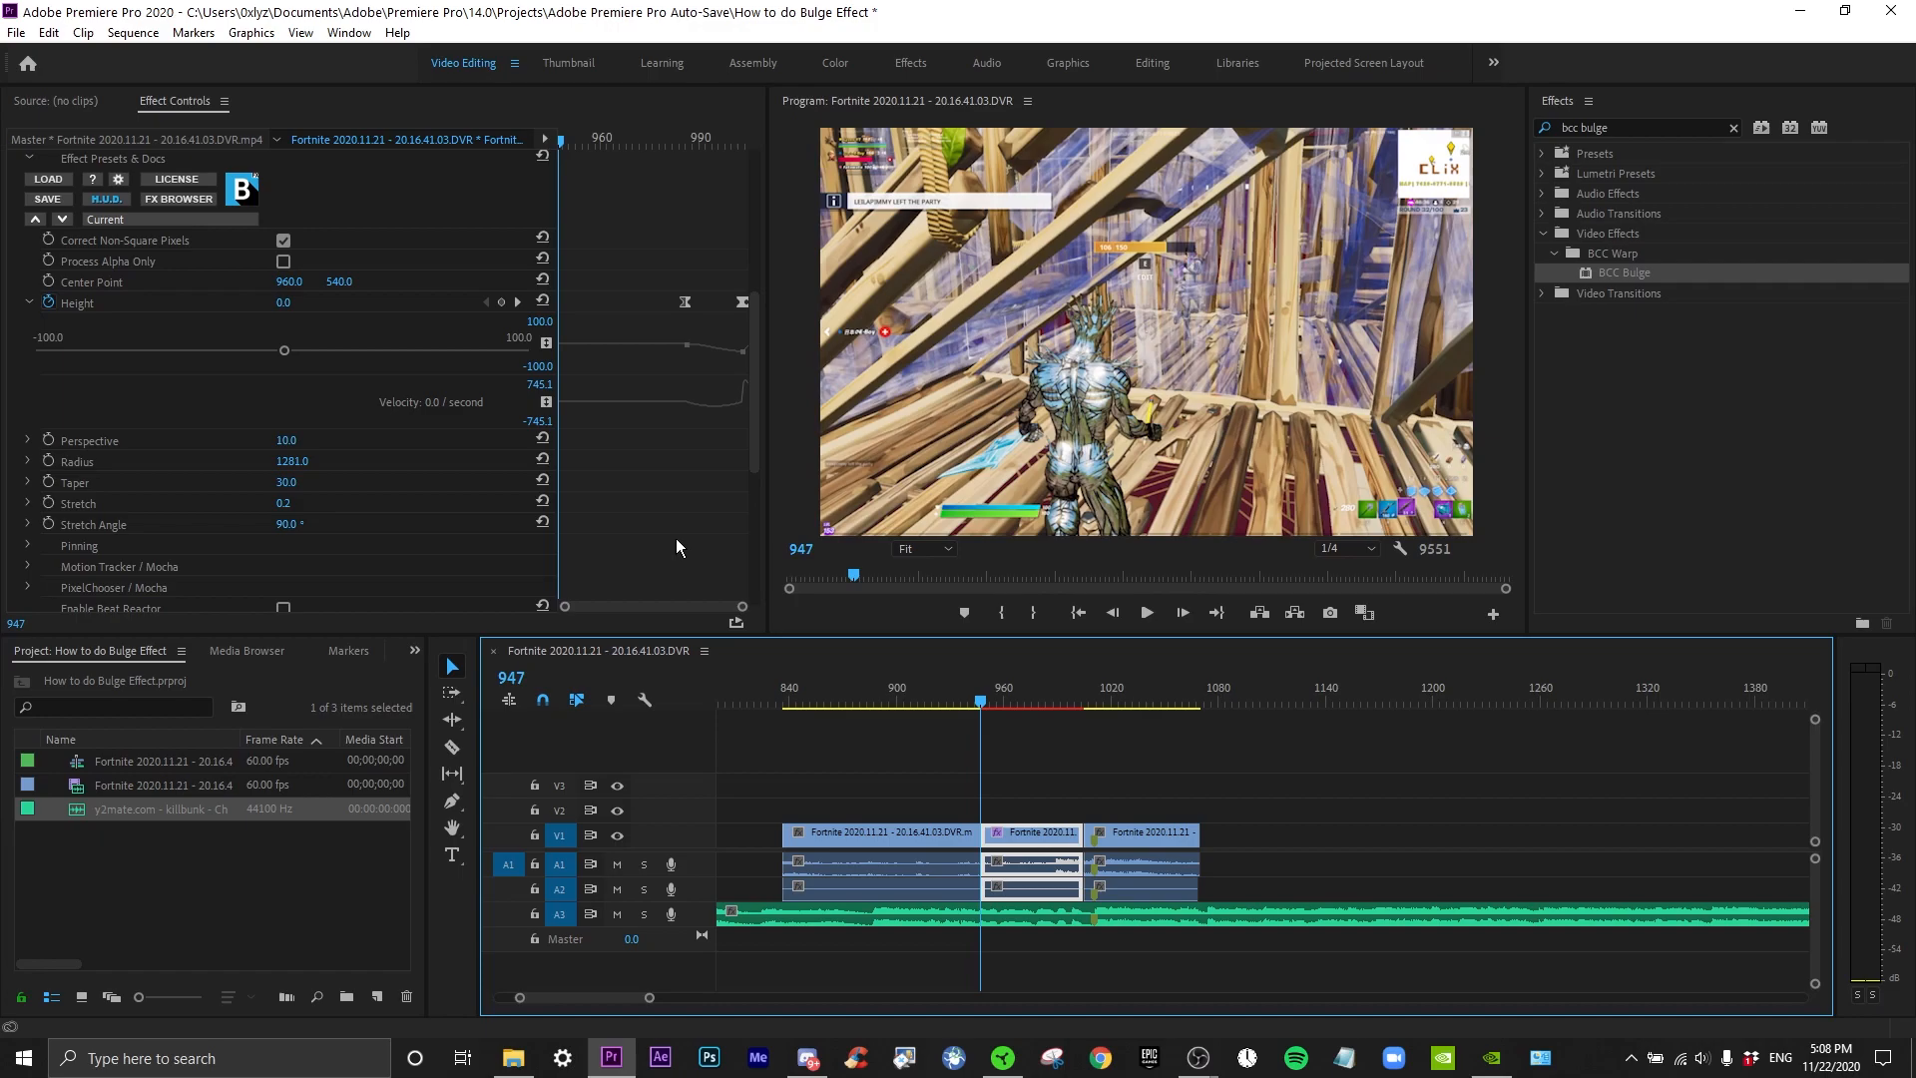
{"action": "mouse_move", "coordinate": [663, 531]}
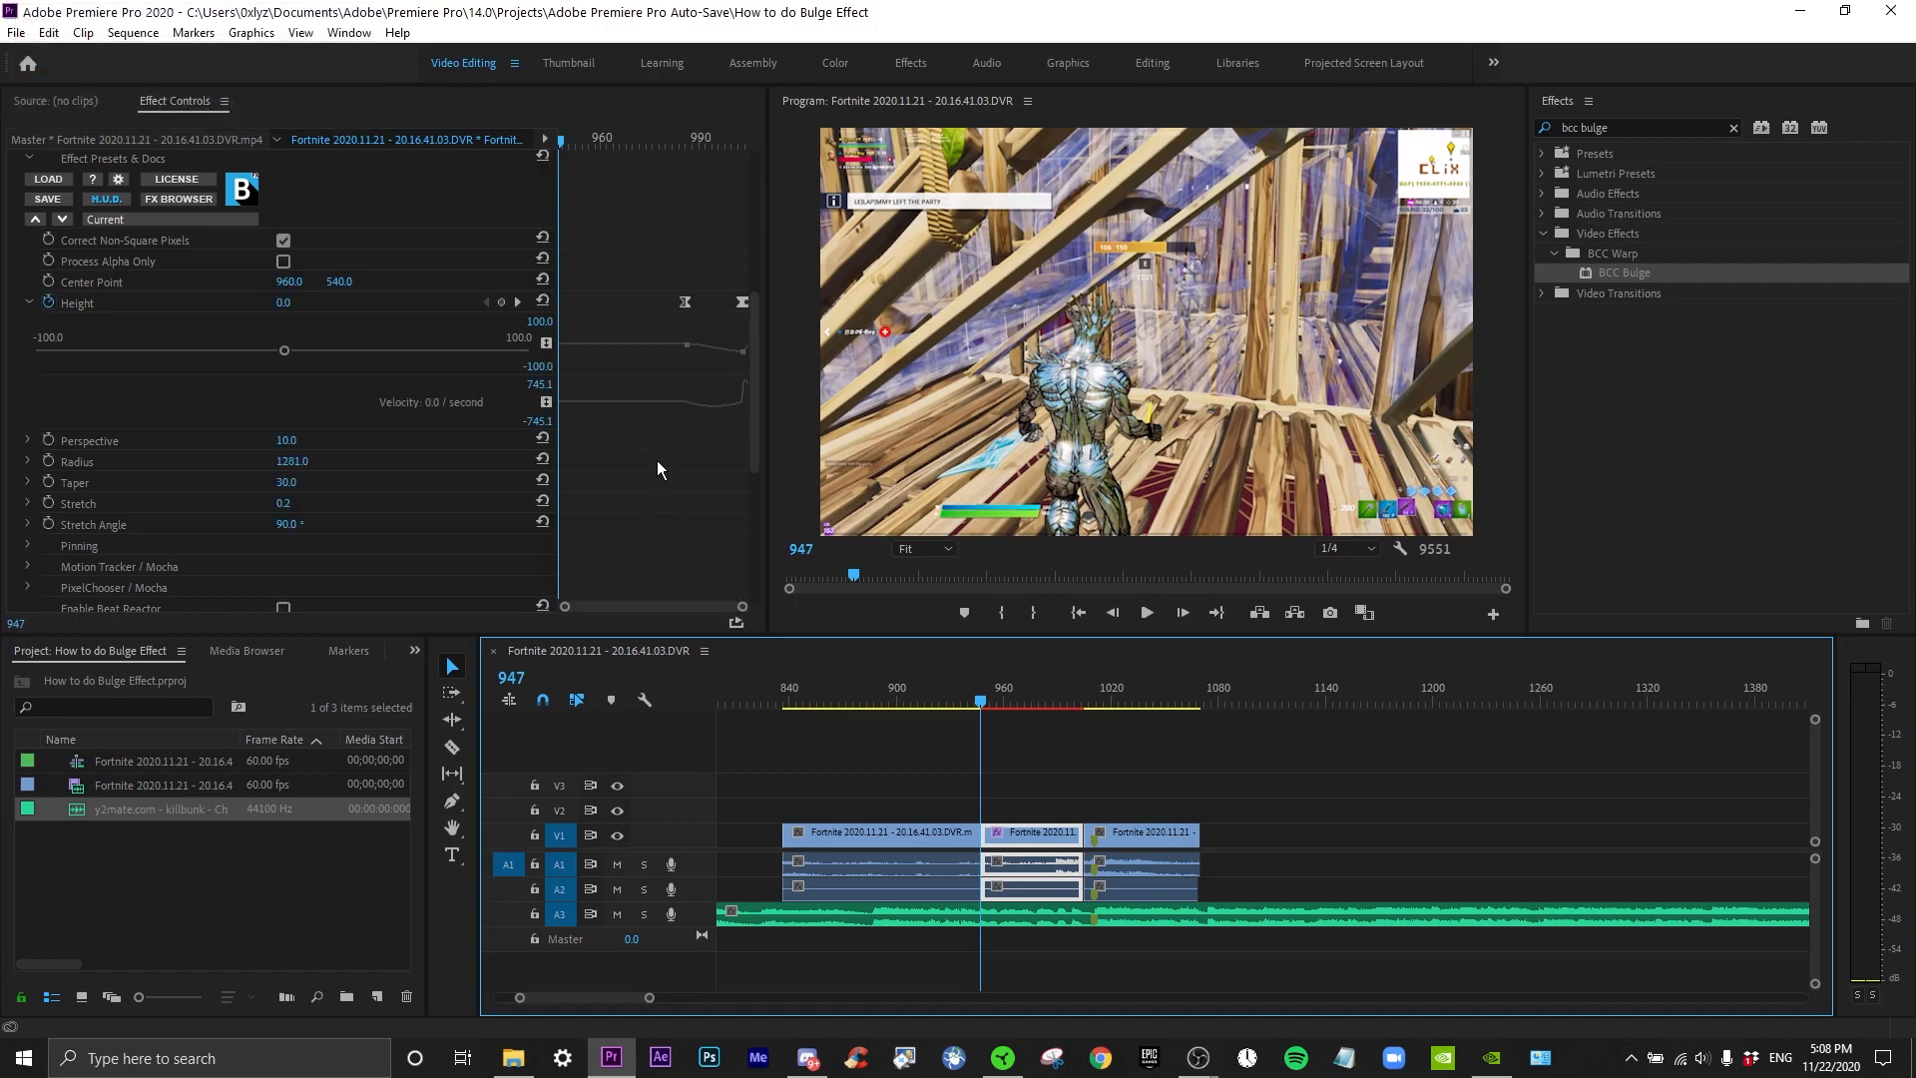
{"action": "mouse_move", "coordinate": [663, 466]}
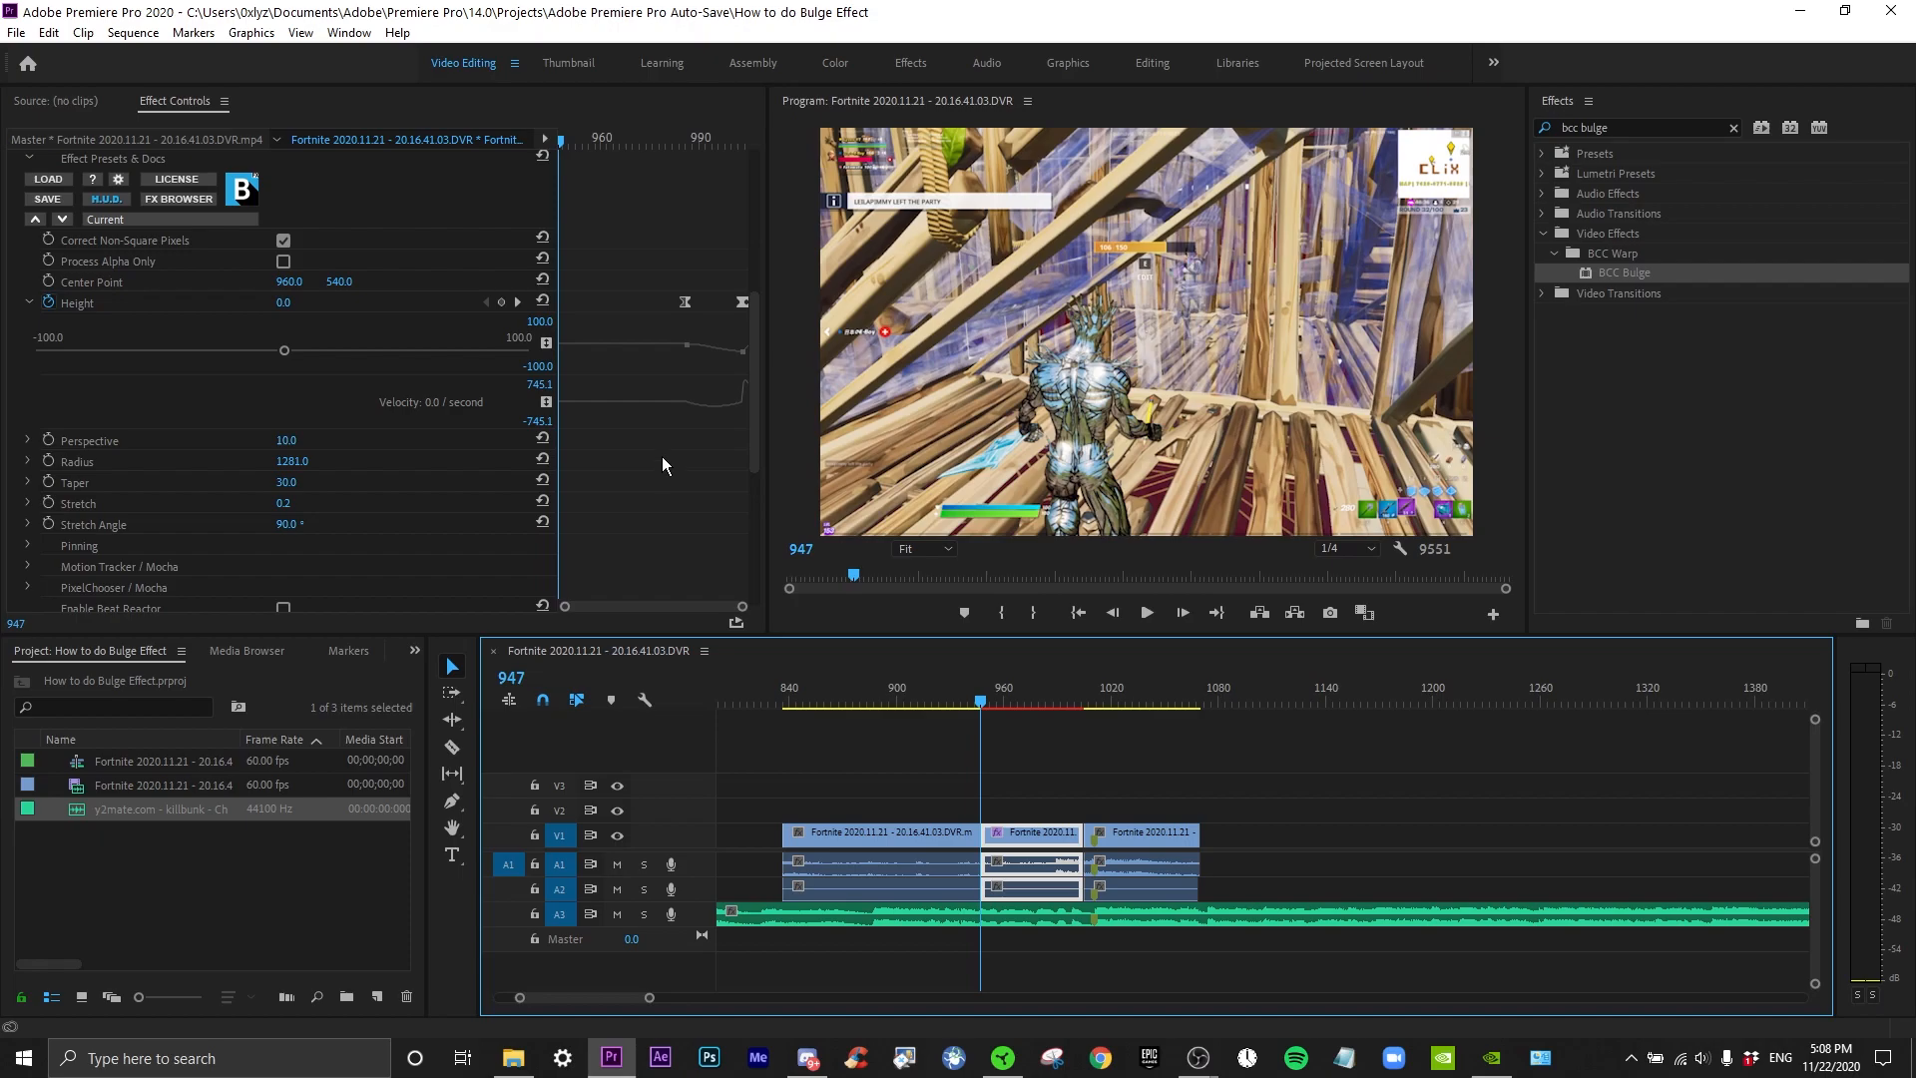
{"action": "mouse_move", "coordinate": [743, 372]}
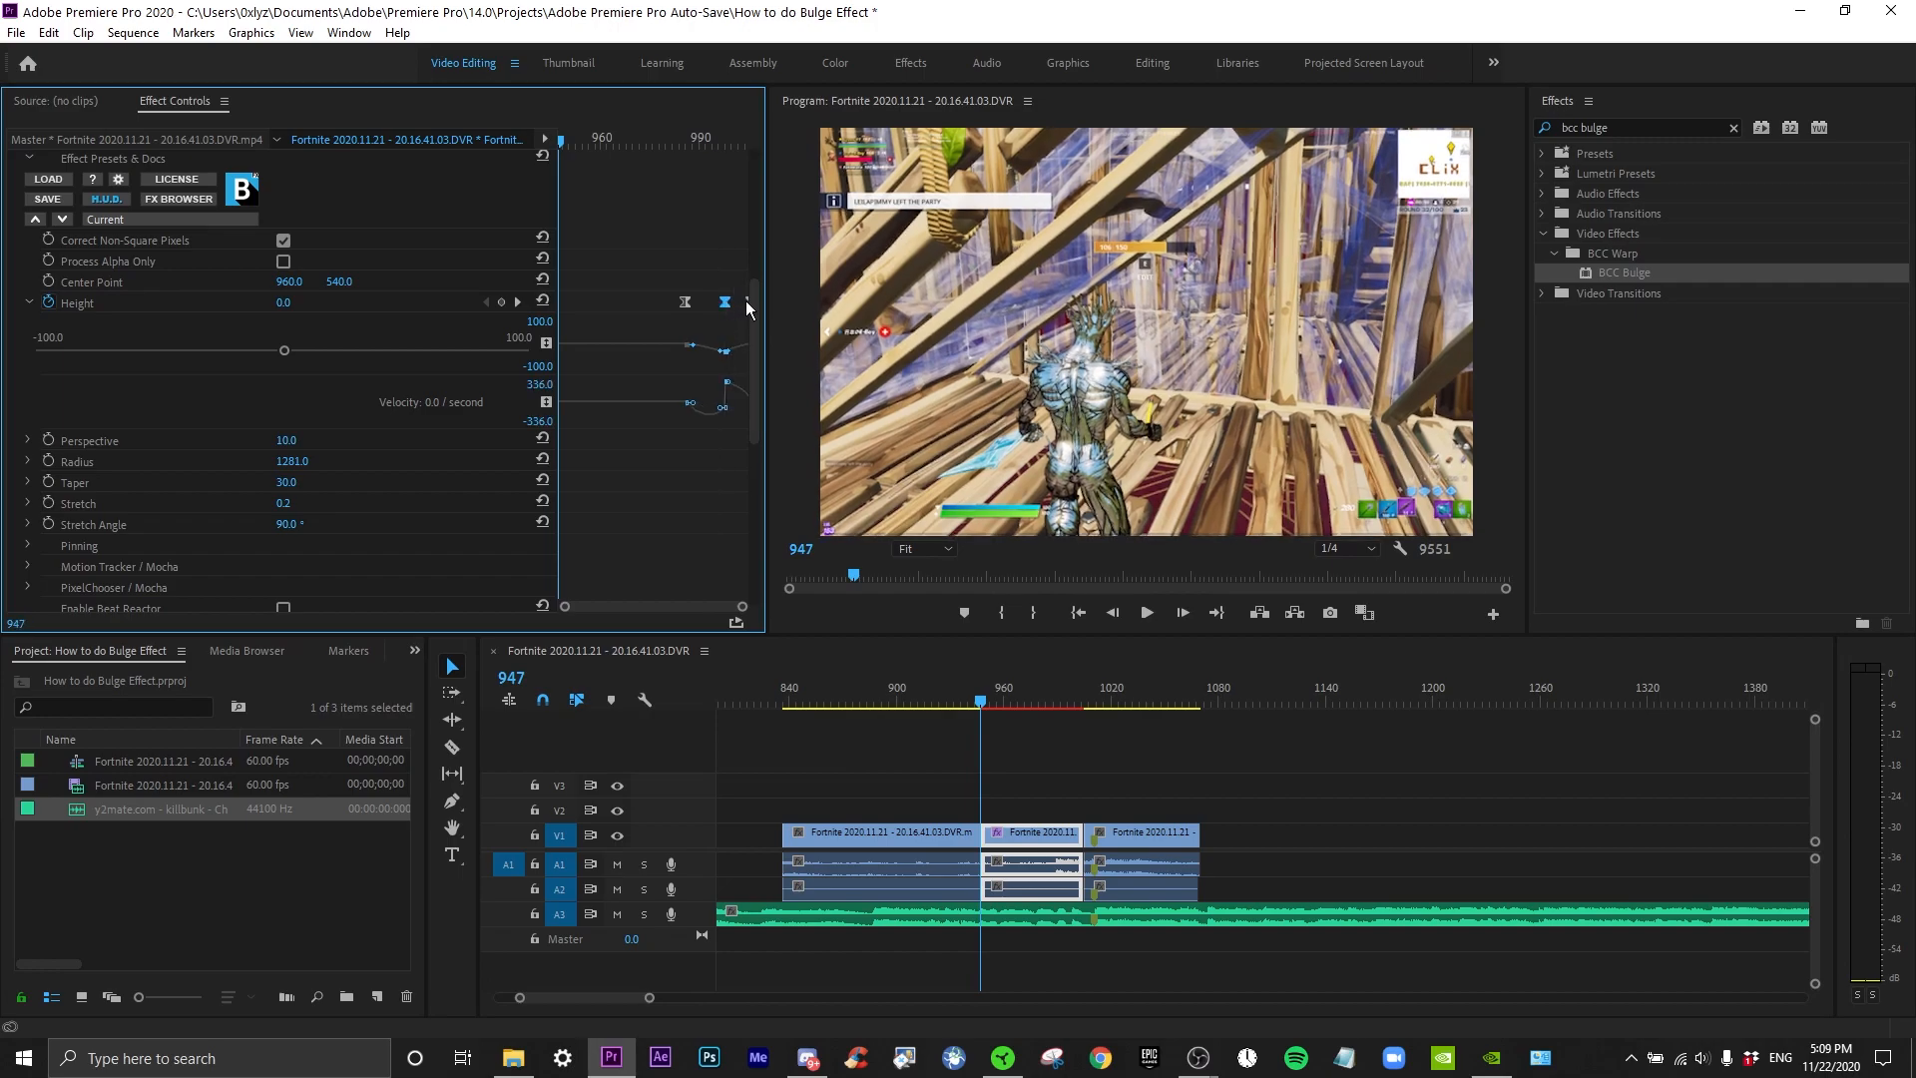
Smooth the easing on the later Height keyframes so the bulge ramps in sharply
{"action": "scroll", "scroll_direction": "up", "scroll_amount": 3}
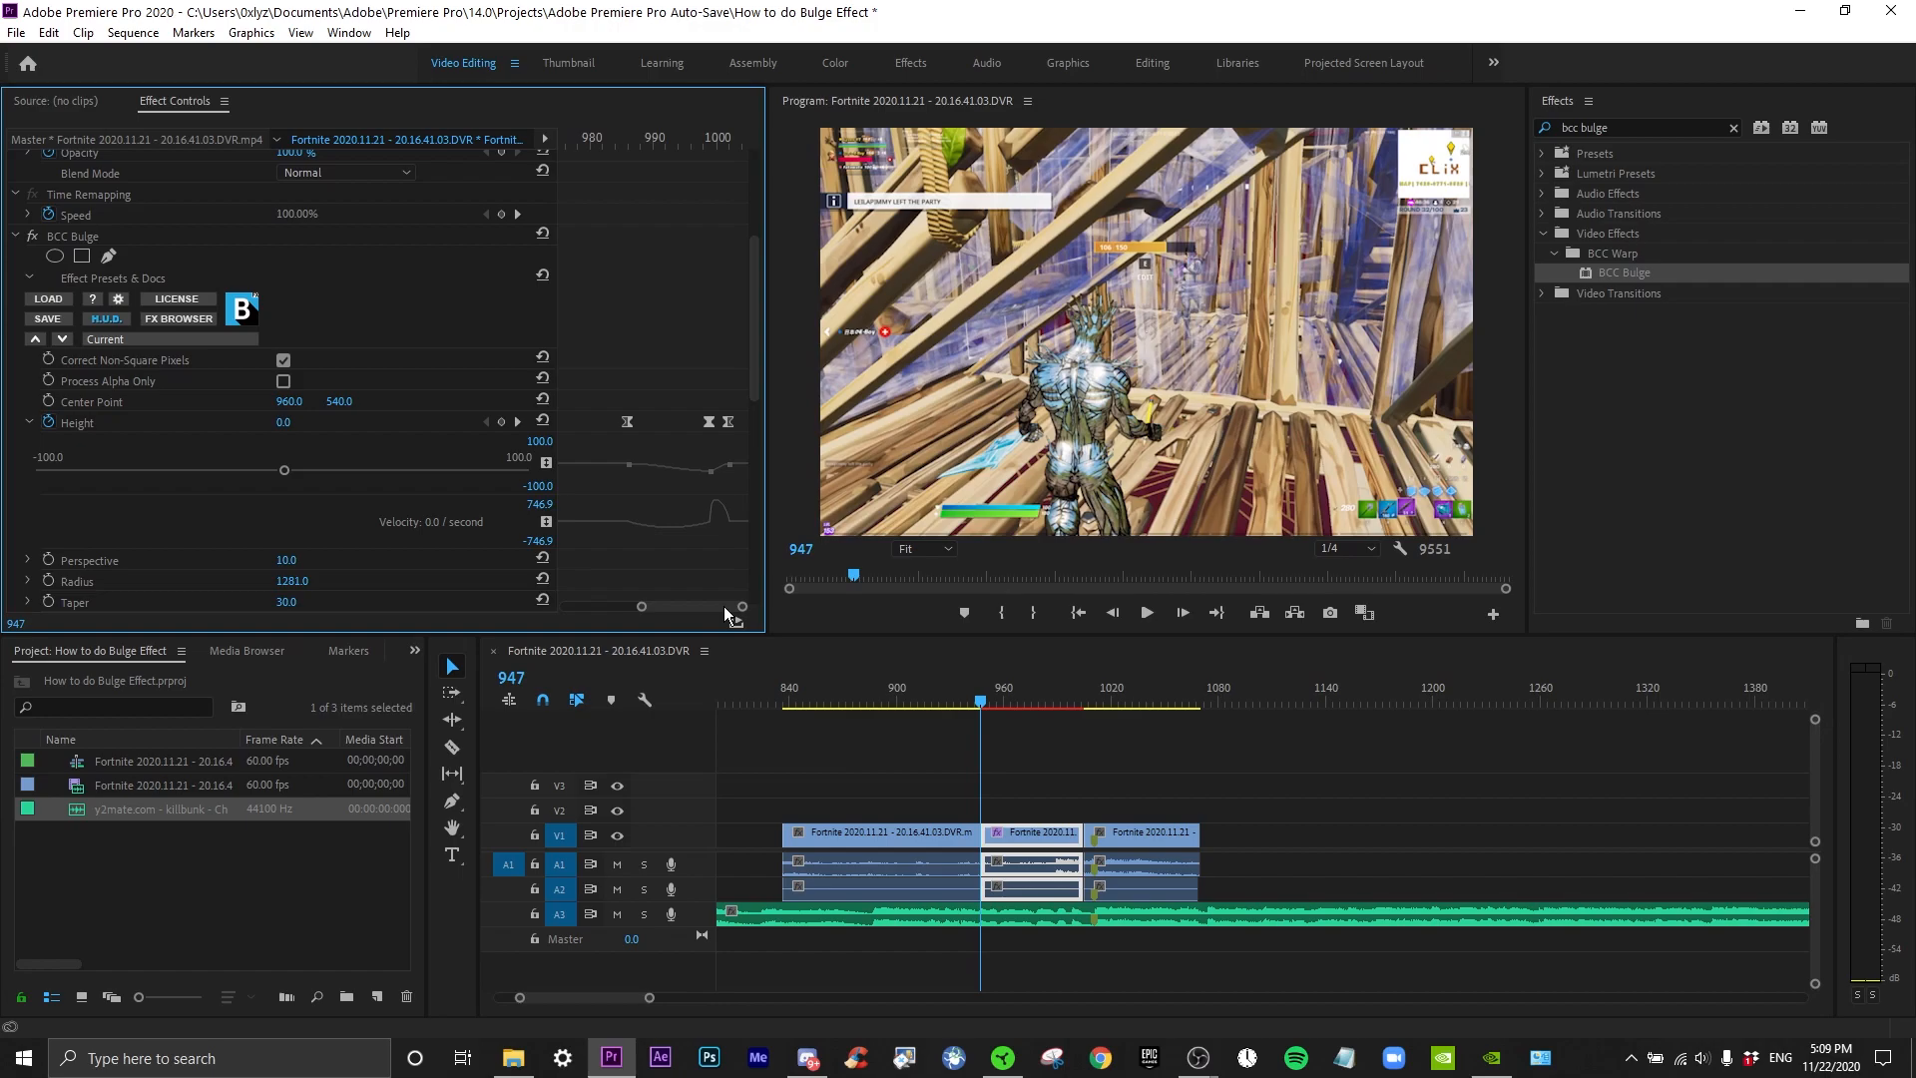
{"action": "mouse_move", "coordinate": [647, 513]}
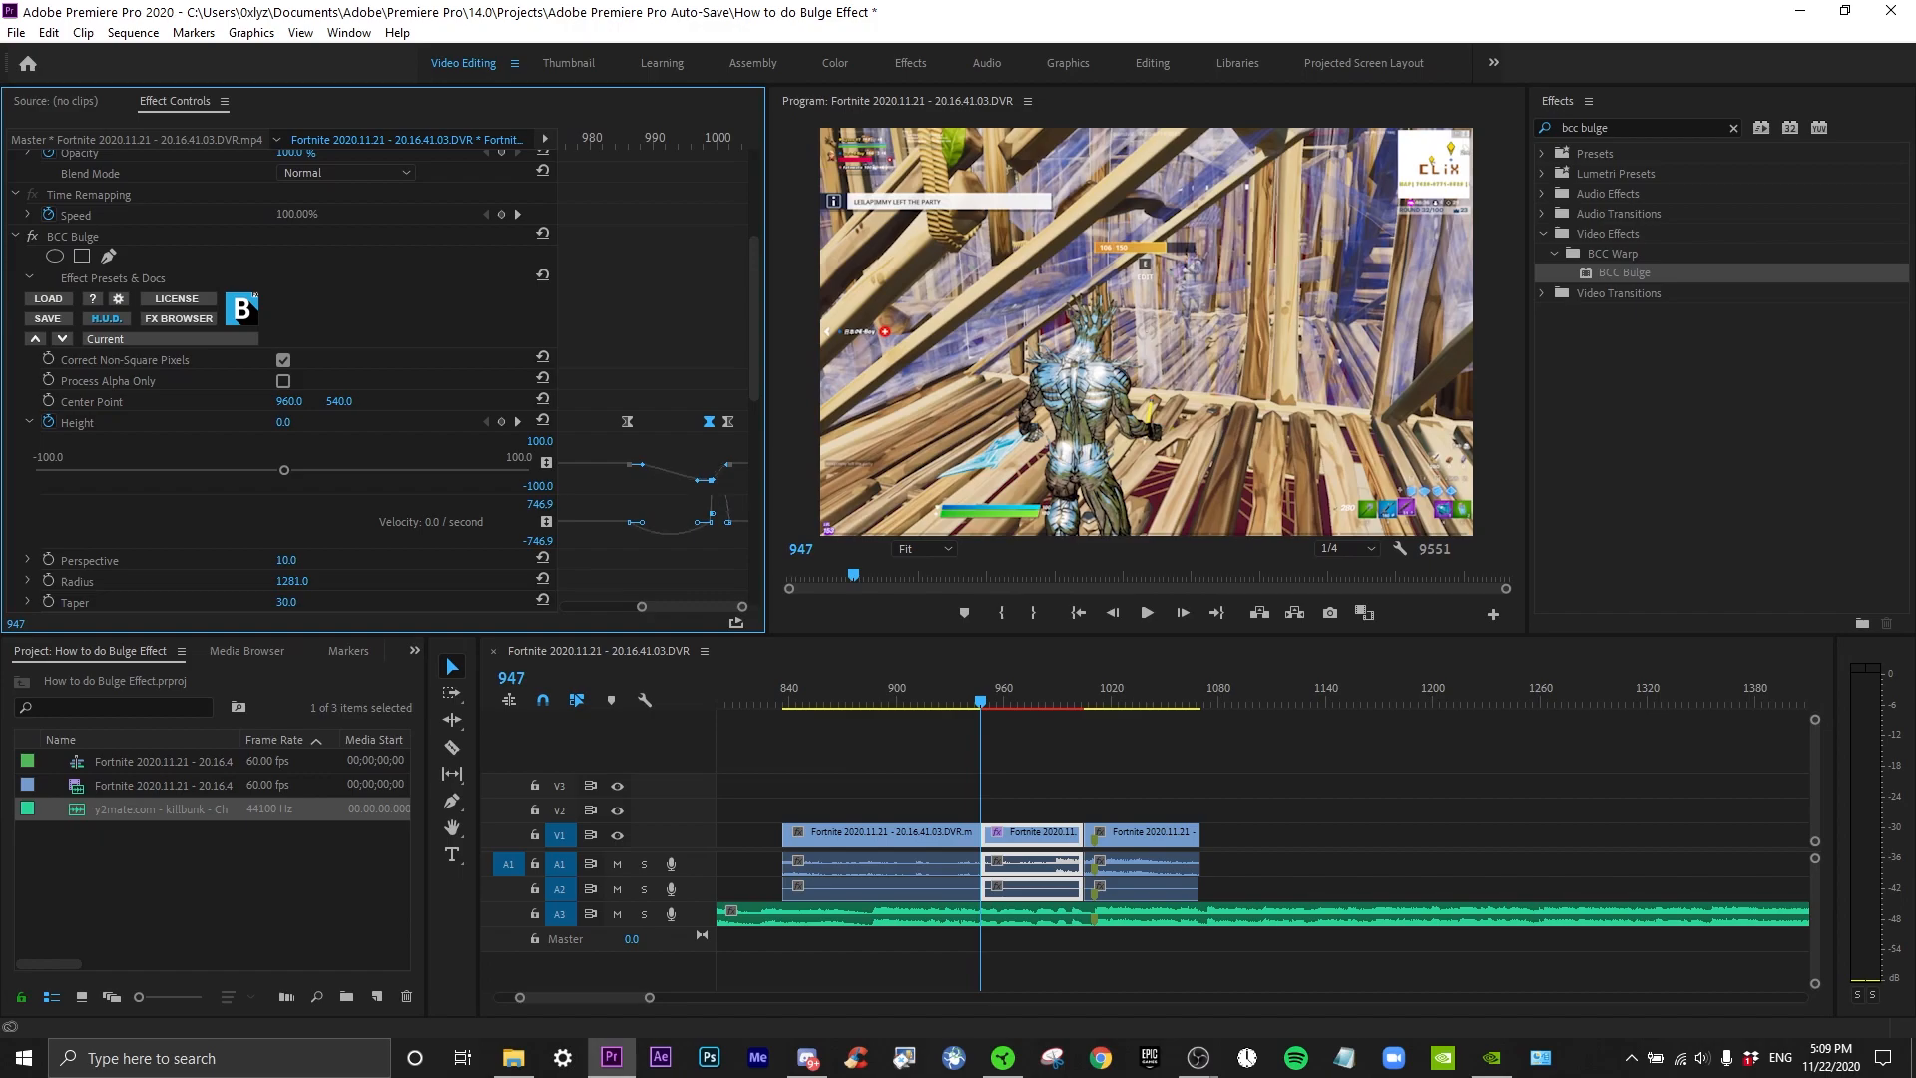
{"action": "left_click", "coordinate": [1146, 612]}
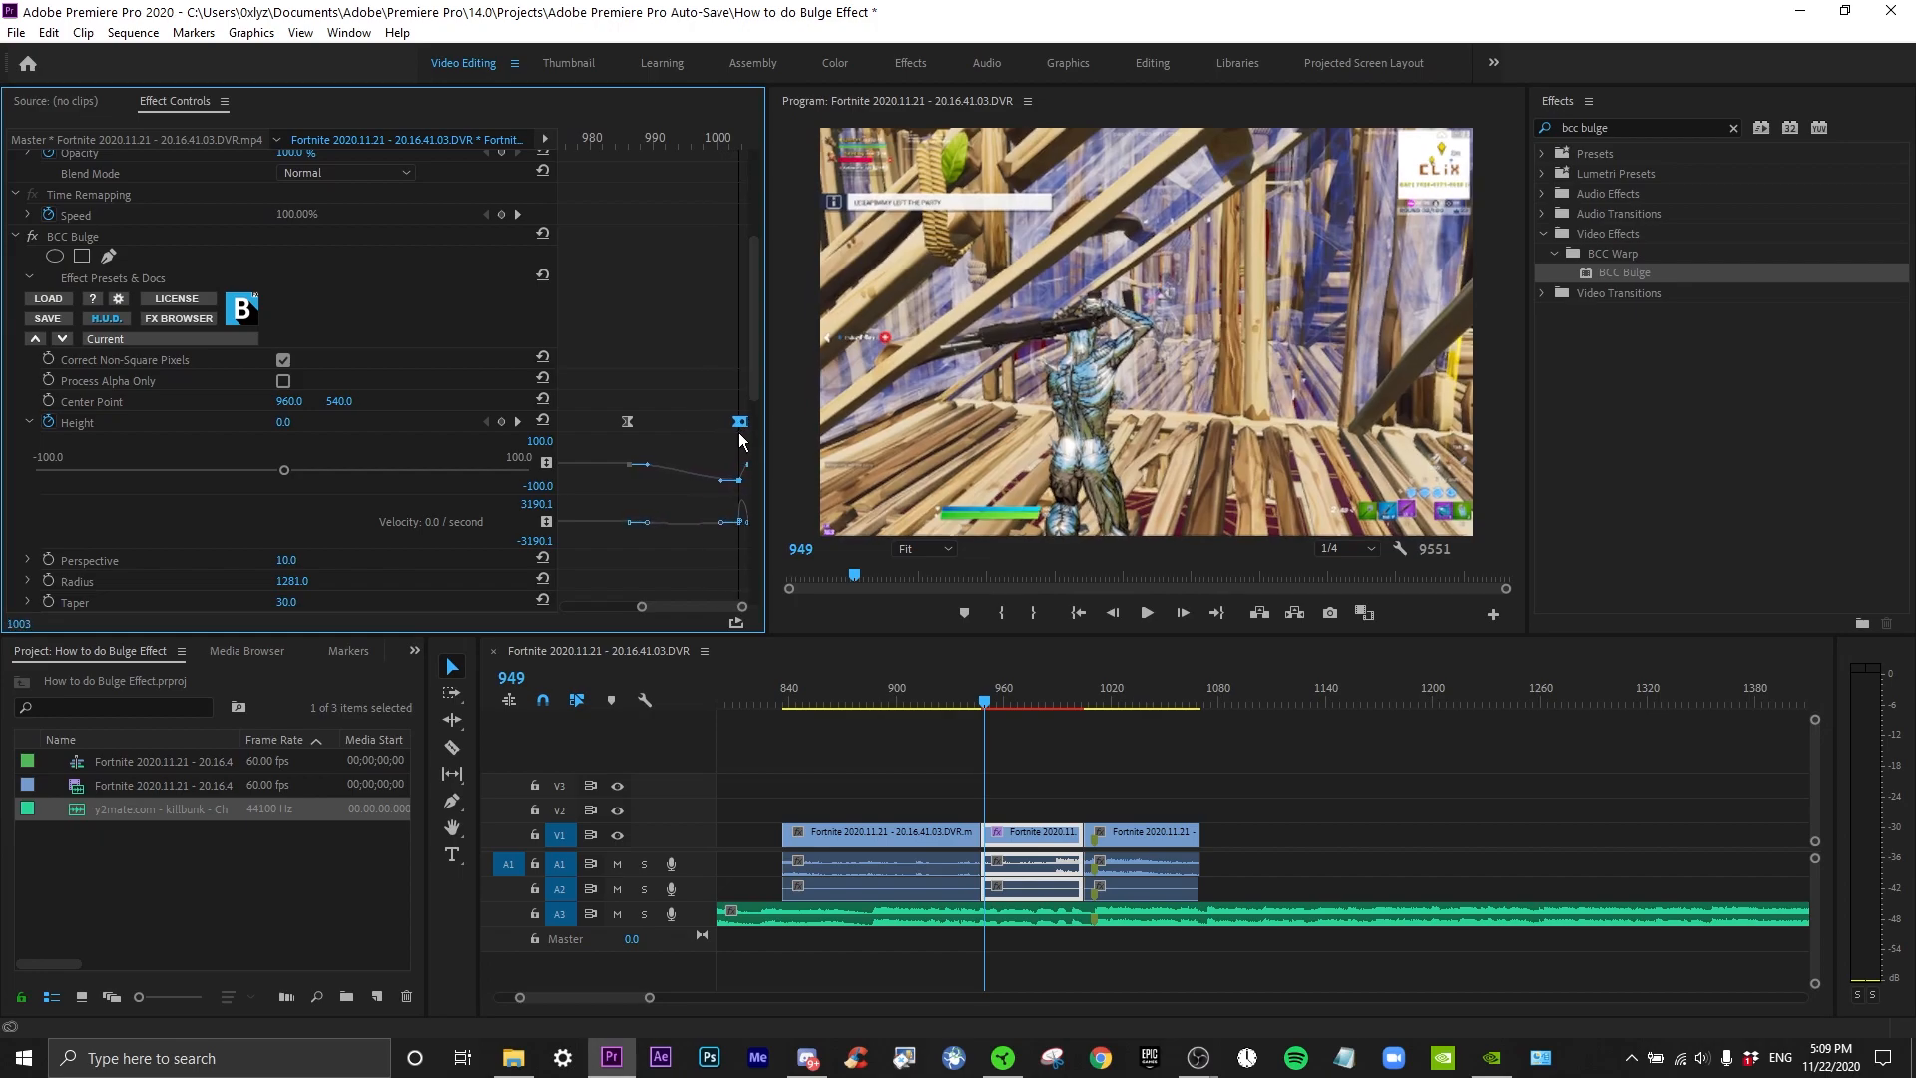
{"action": "left_click", "coordinate": [878, 751]}
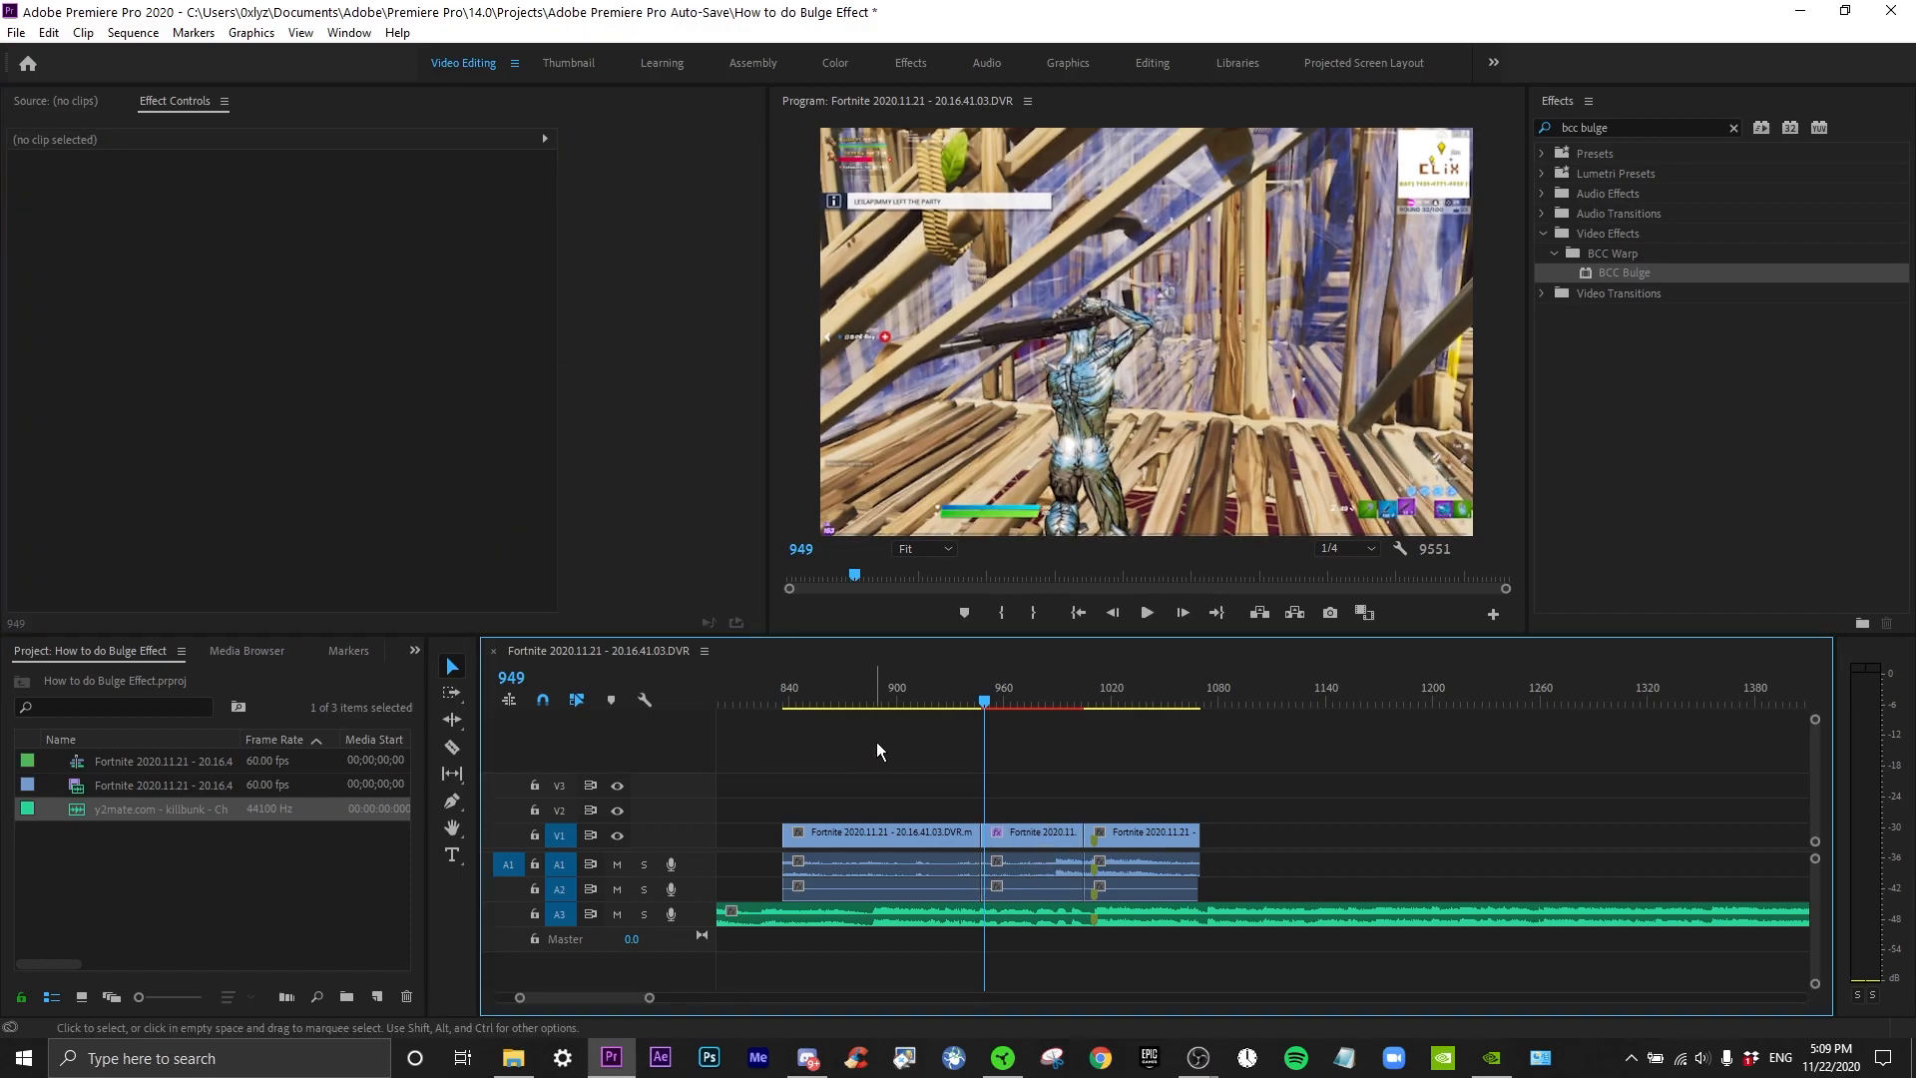
Nest the bulged middle clip as Nested Sequence 01
{"action": "left_click", "coordinate": [1146, 613]}
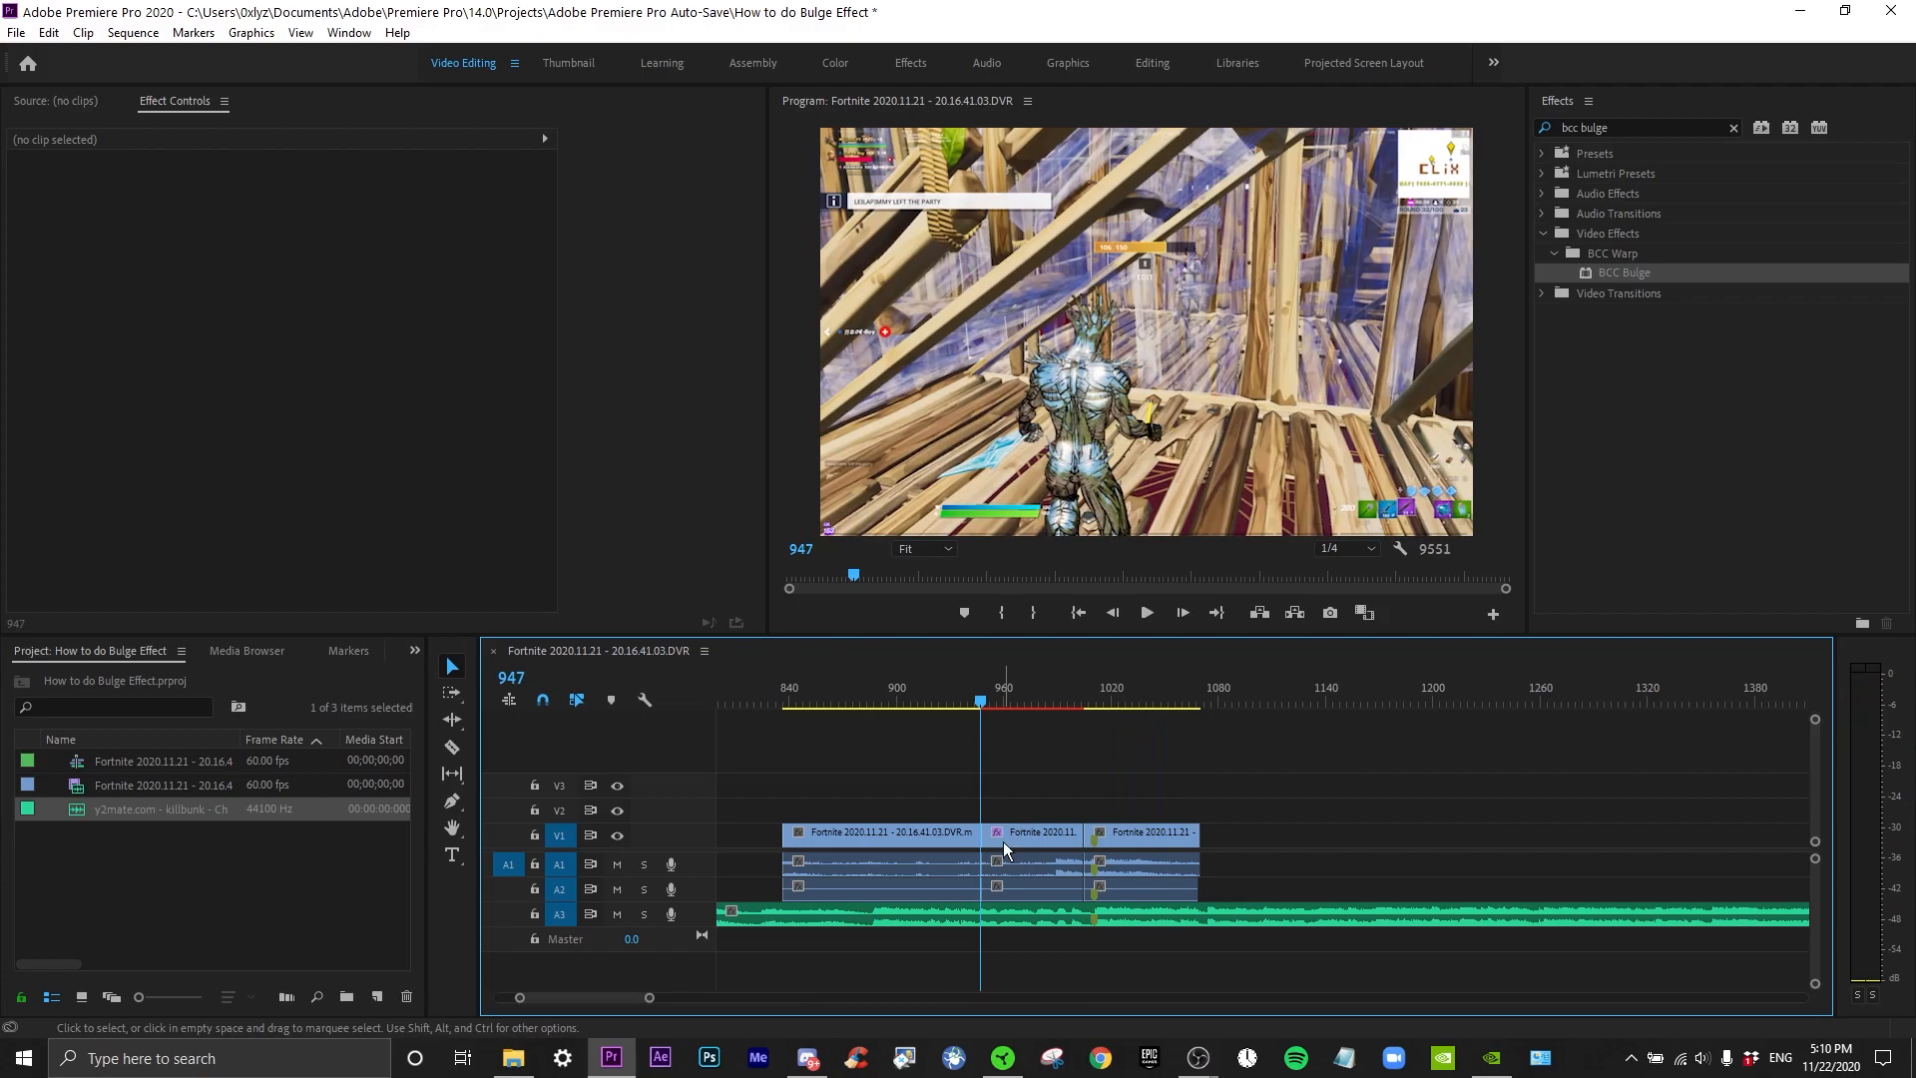
{"action": "left_click", "coordinate": [1032, 833]}
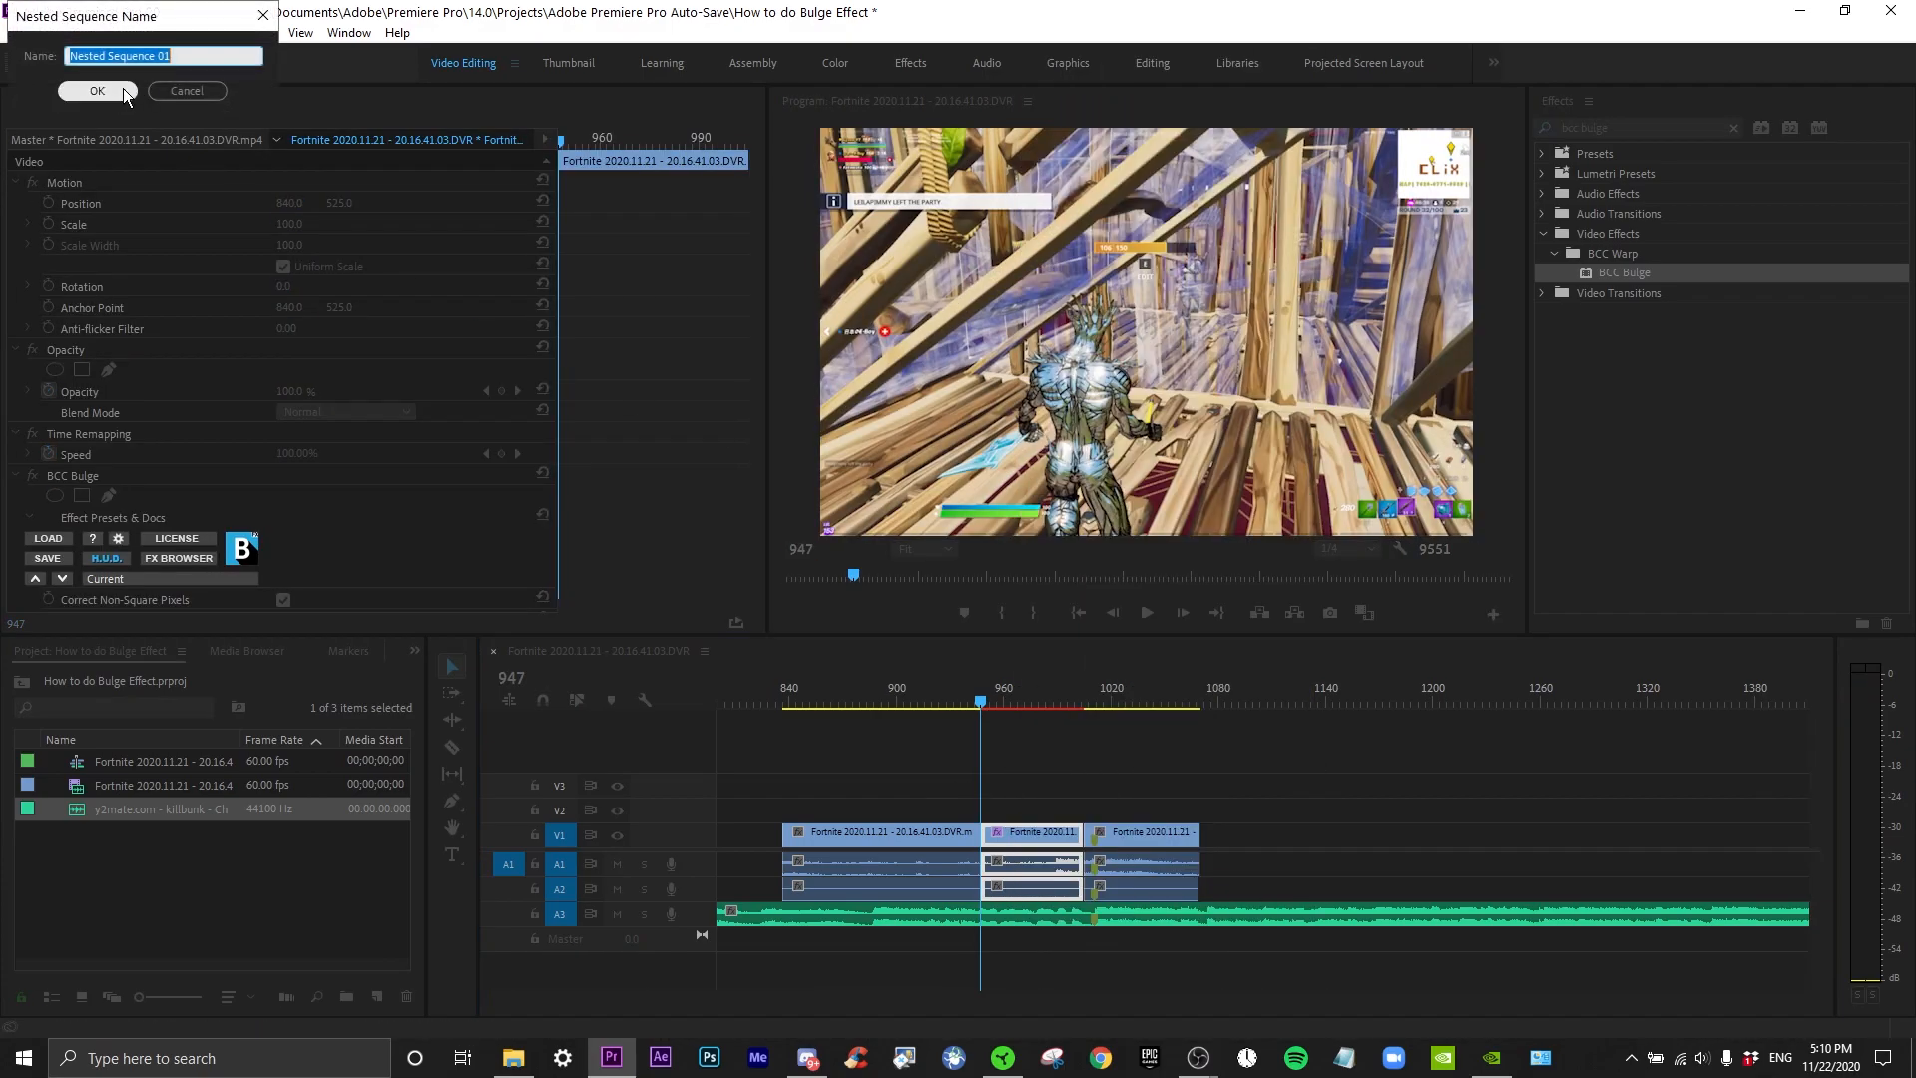
{"action": "left_click", "coordinate": [98, 90]}
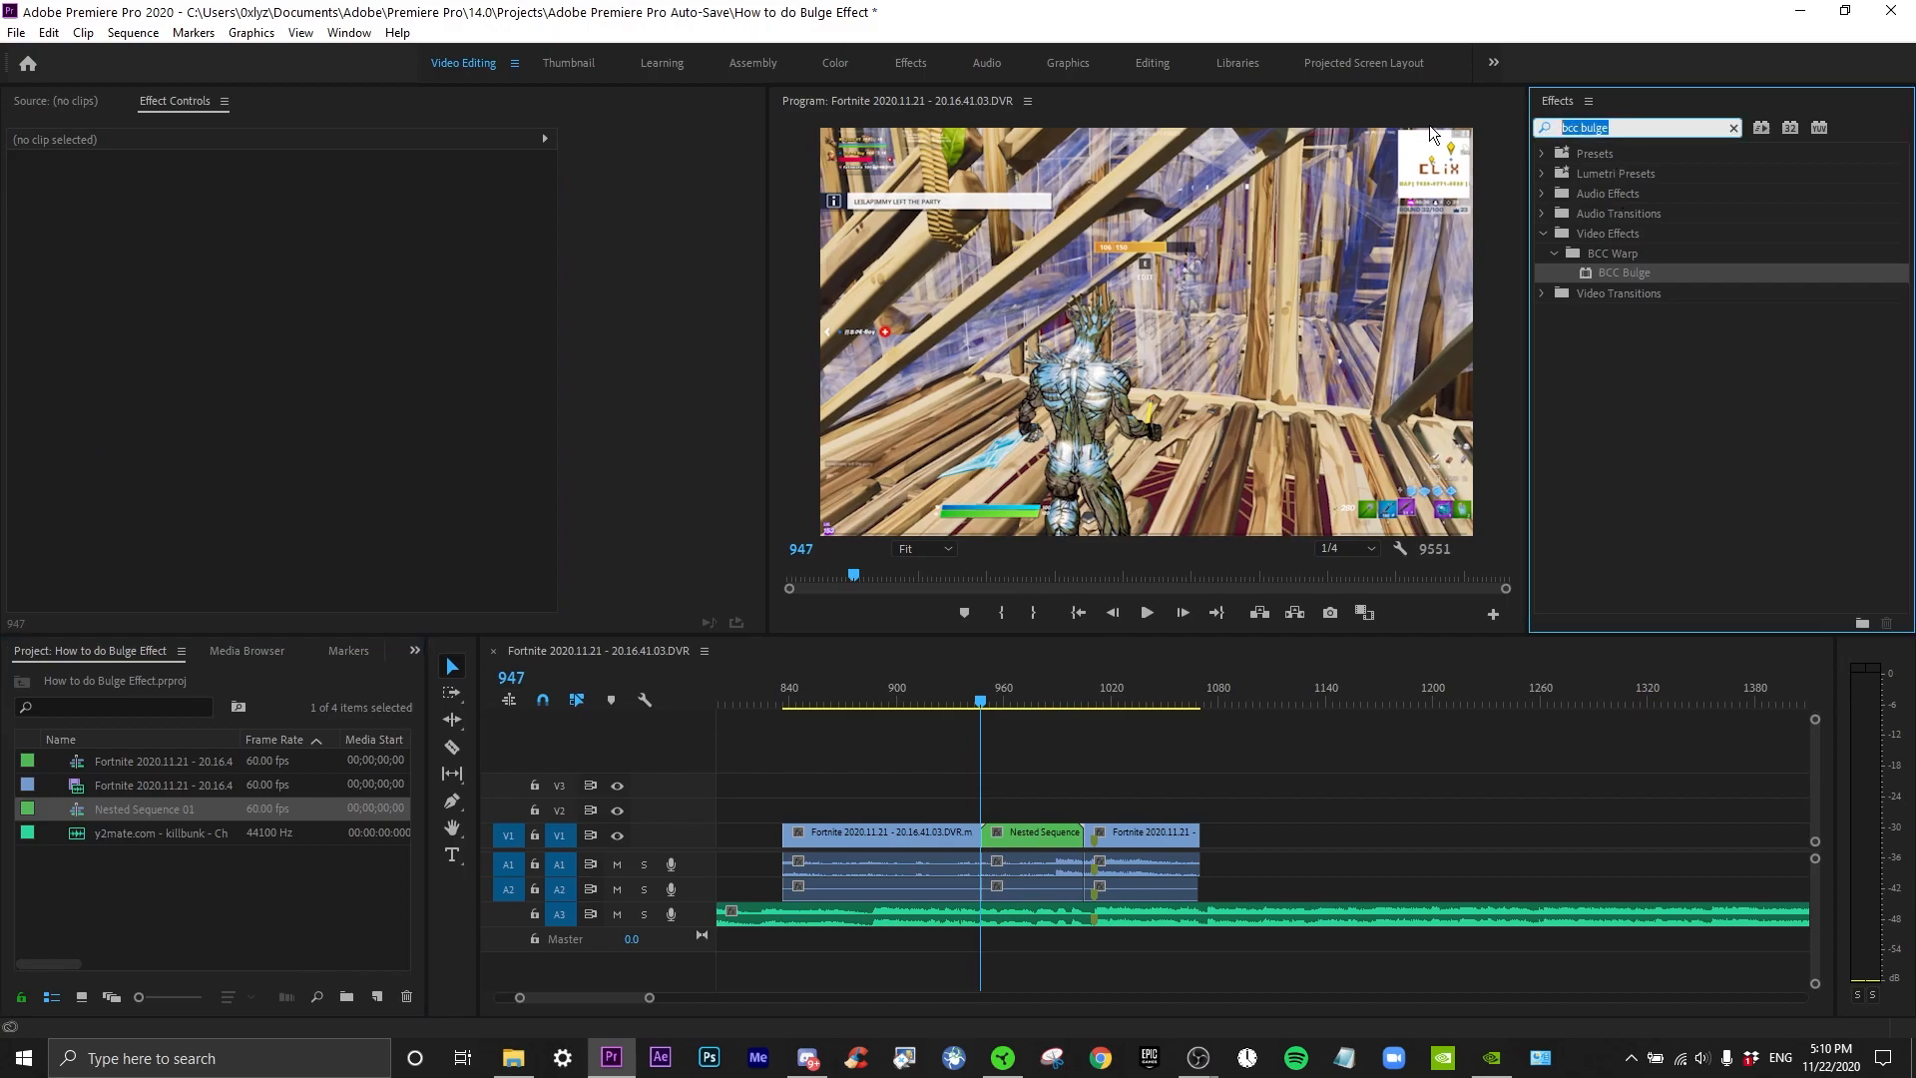
Search 'twix' and drop the Twixtor Slow Mo to 20% preset onto the nested clip
{"action": "type", "text": "tw8x"}
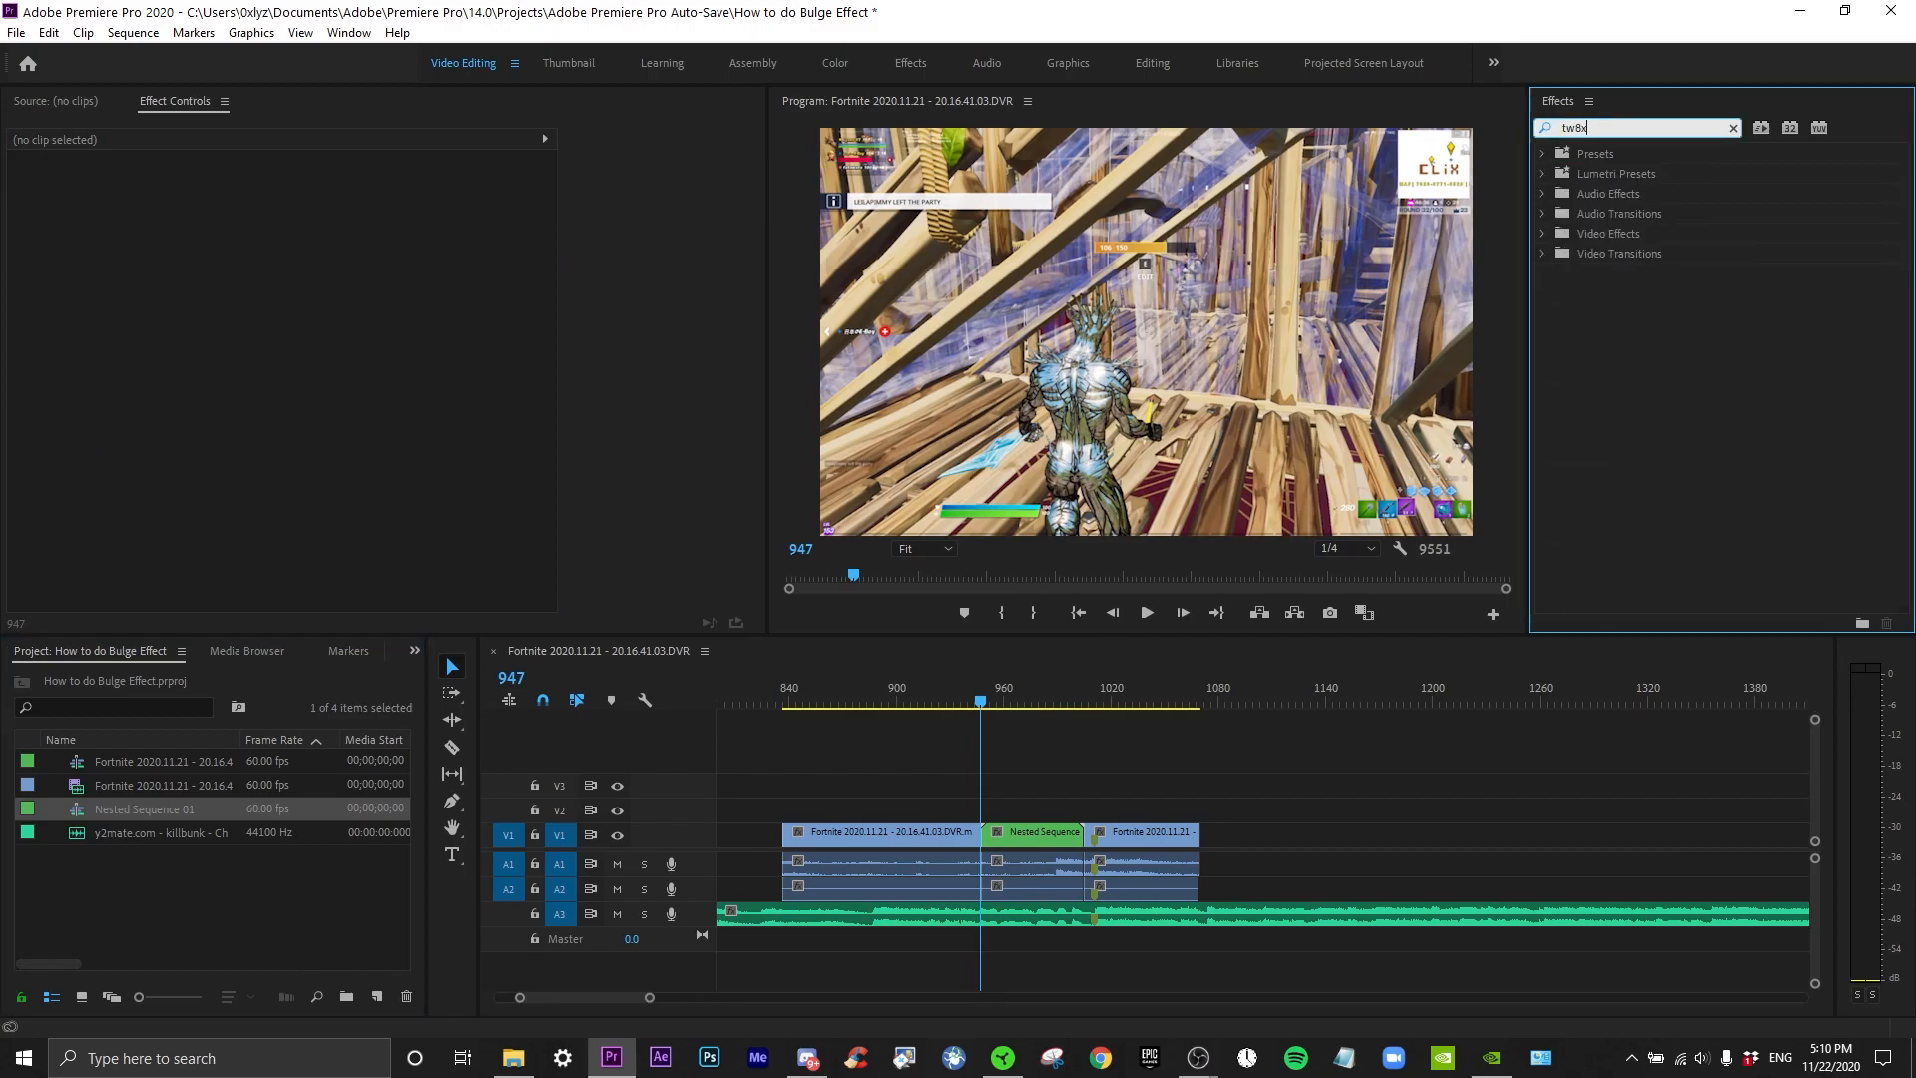
{"action": "key", "text": "Backspace"}
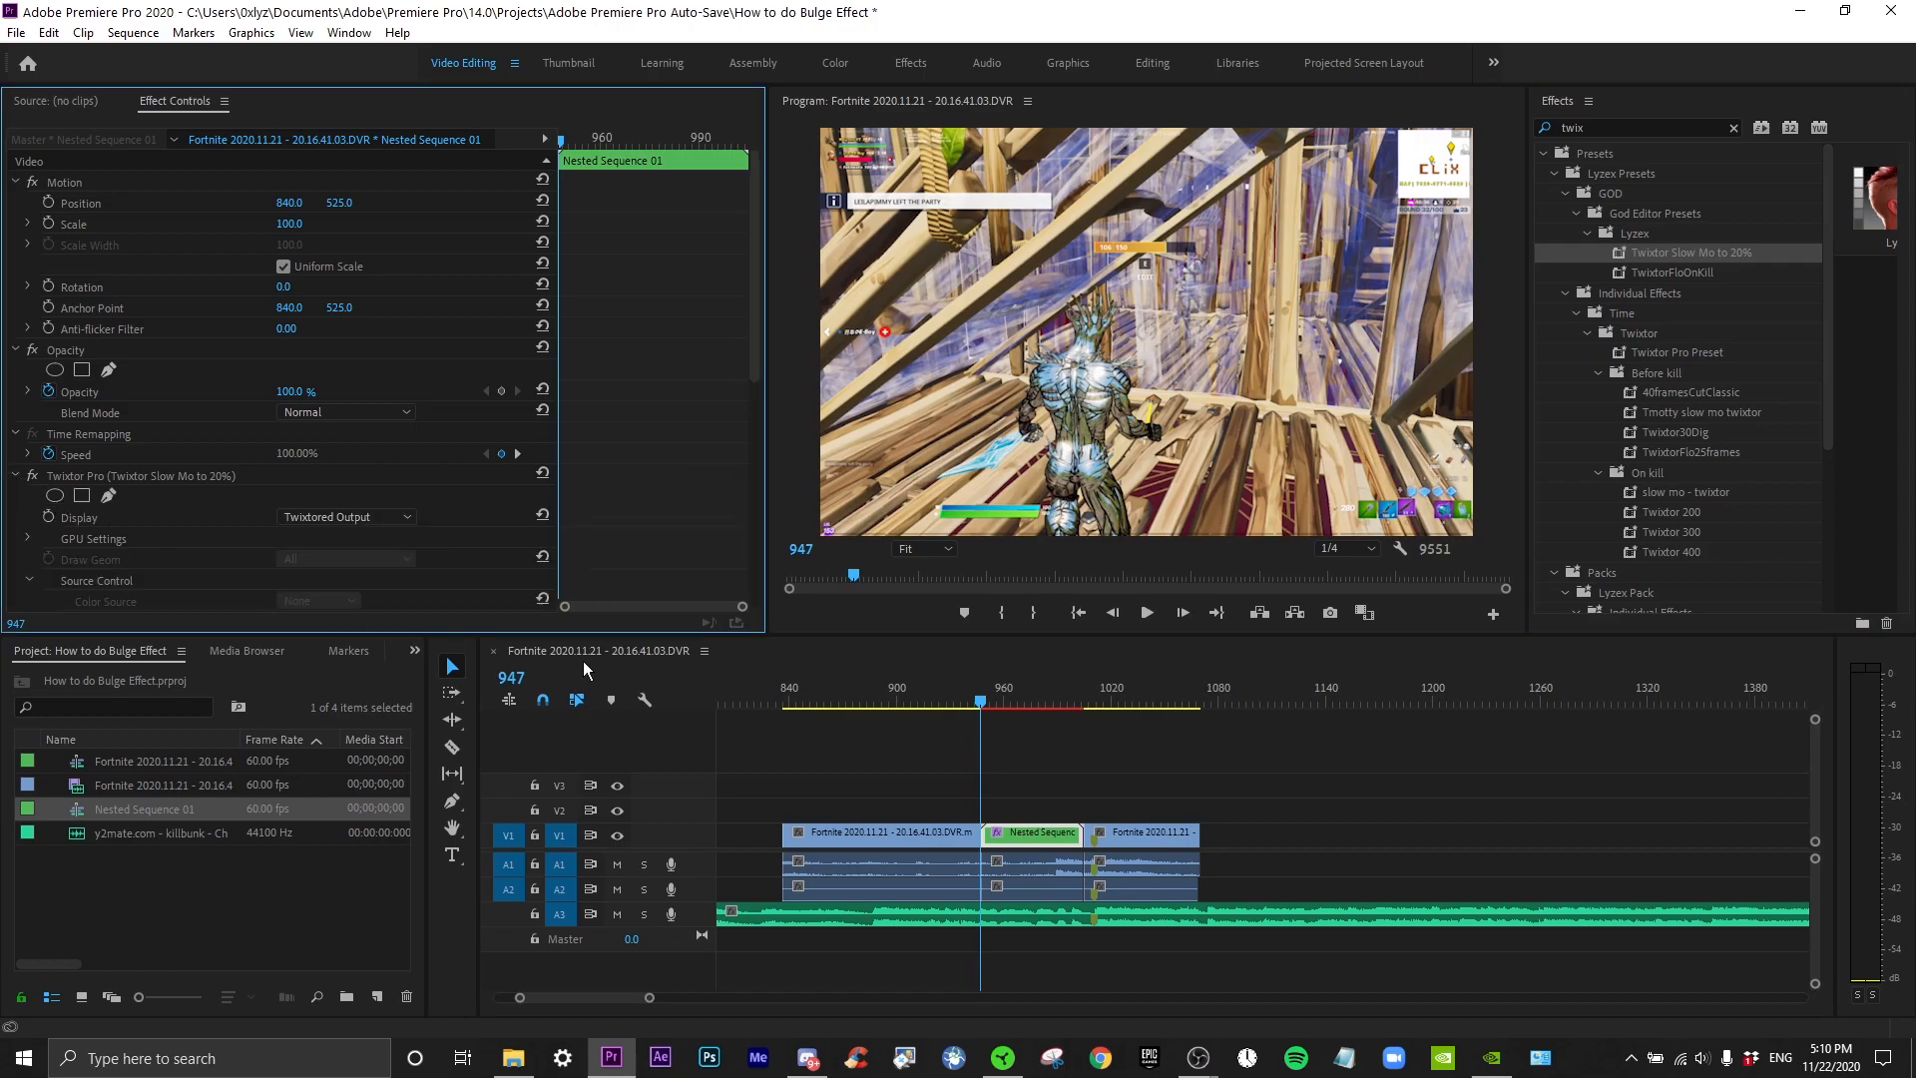
{"action": "scroll", "scroll_direction": "down", "scroll_amount": 3}
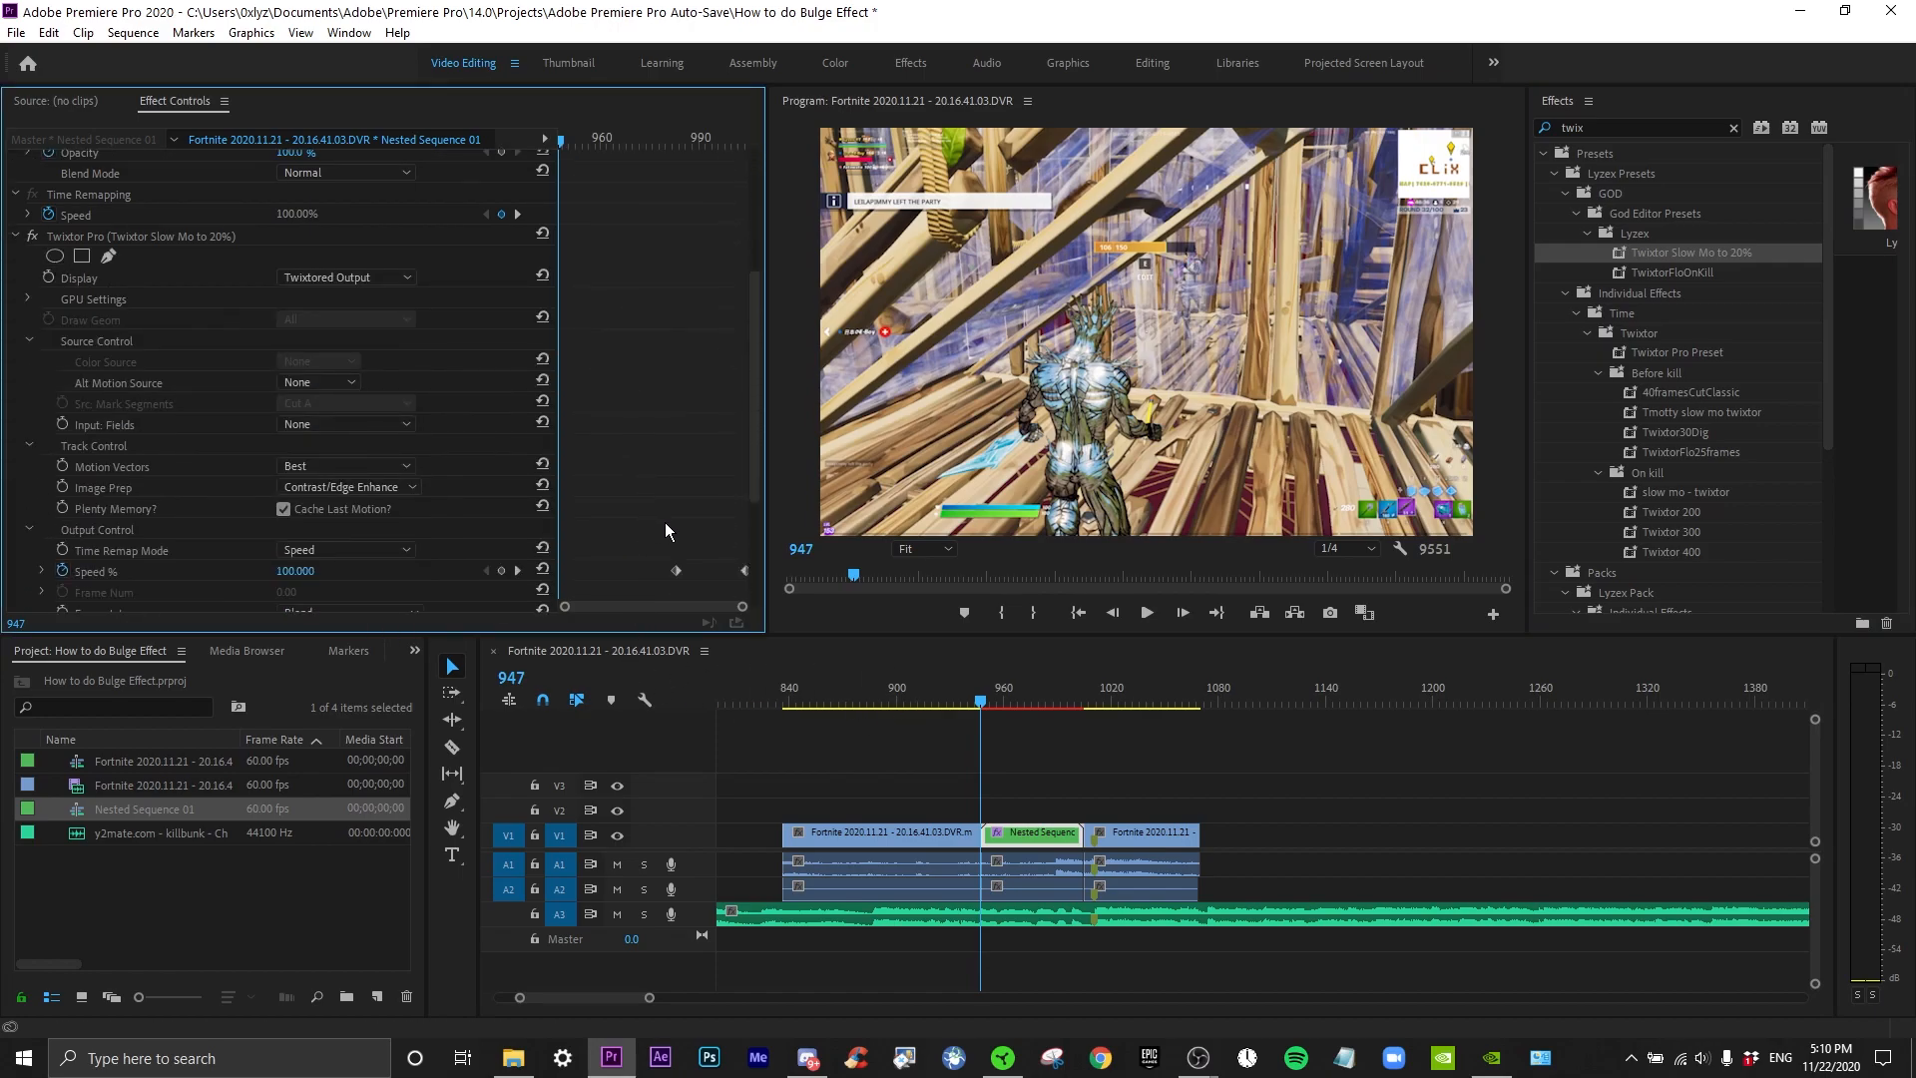
{"action": "scroll", "scroll_direction": "down", "scroll_amount": 3}
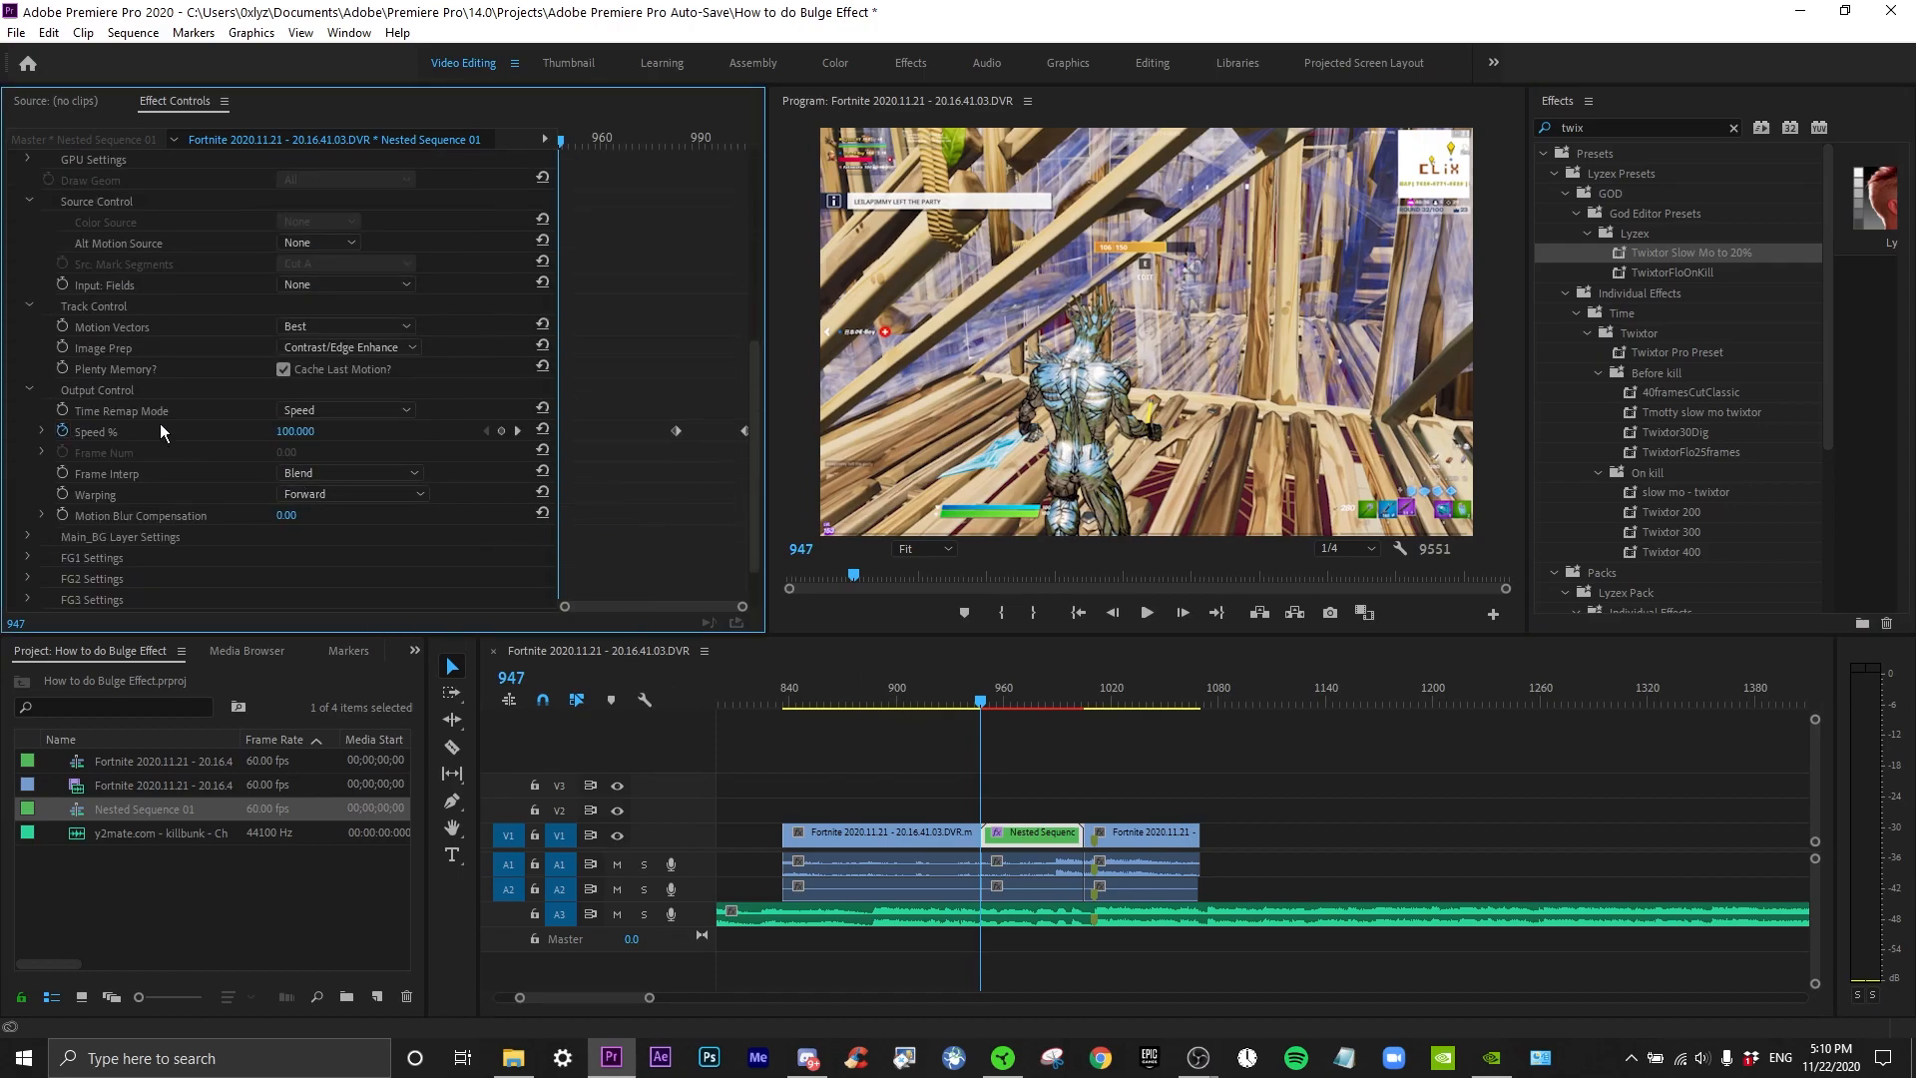
{"action": "left_click", "coordinate": [1014, 702]}
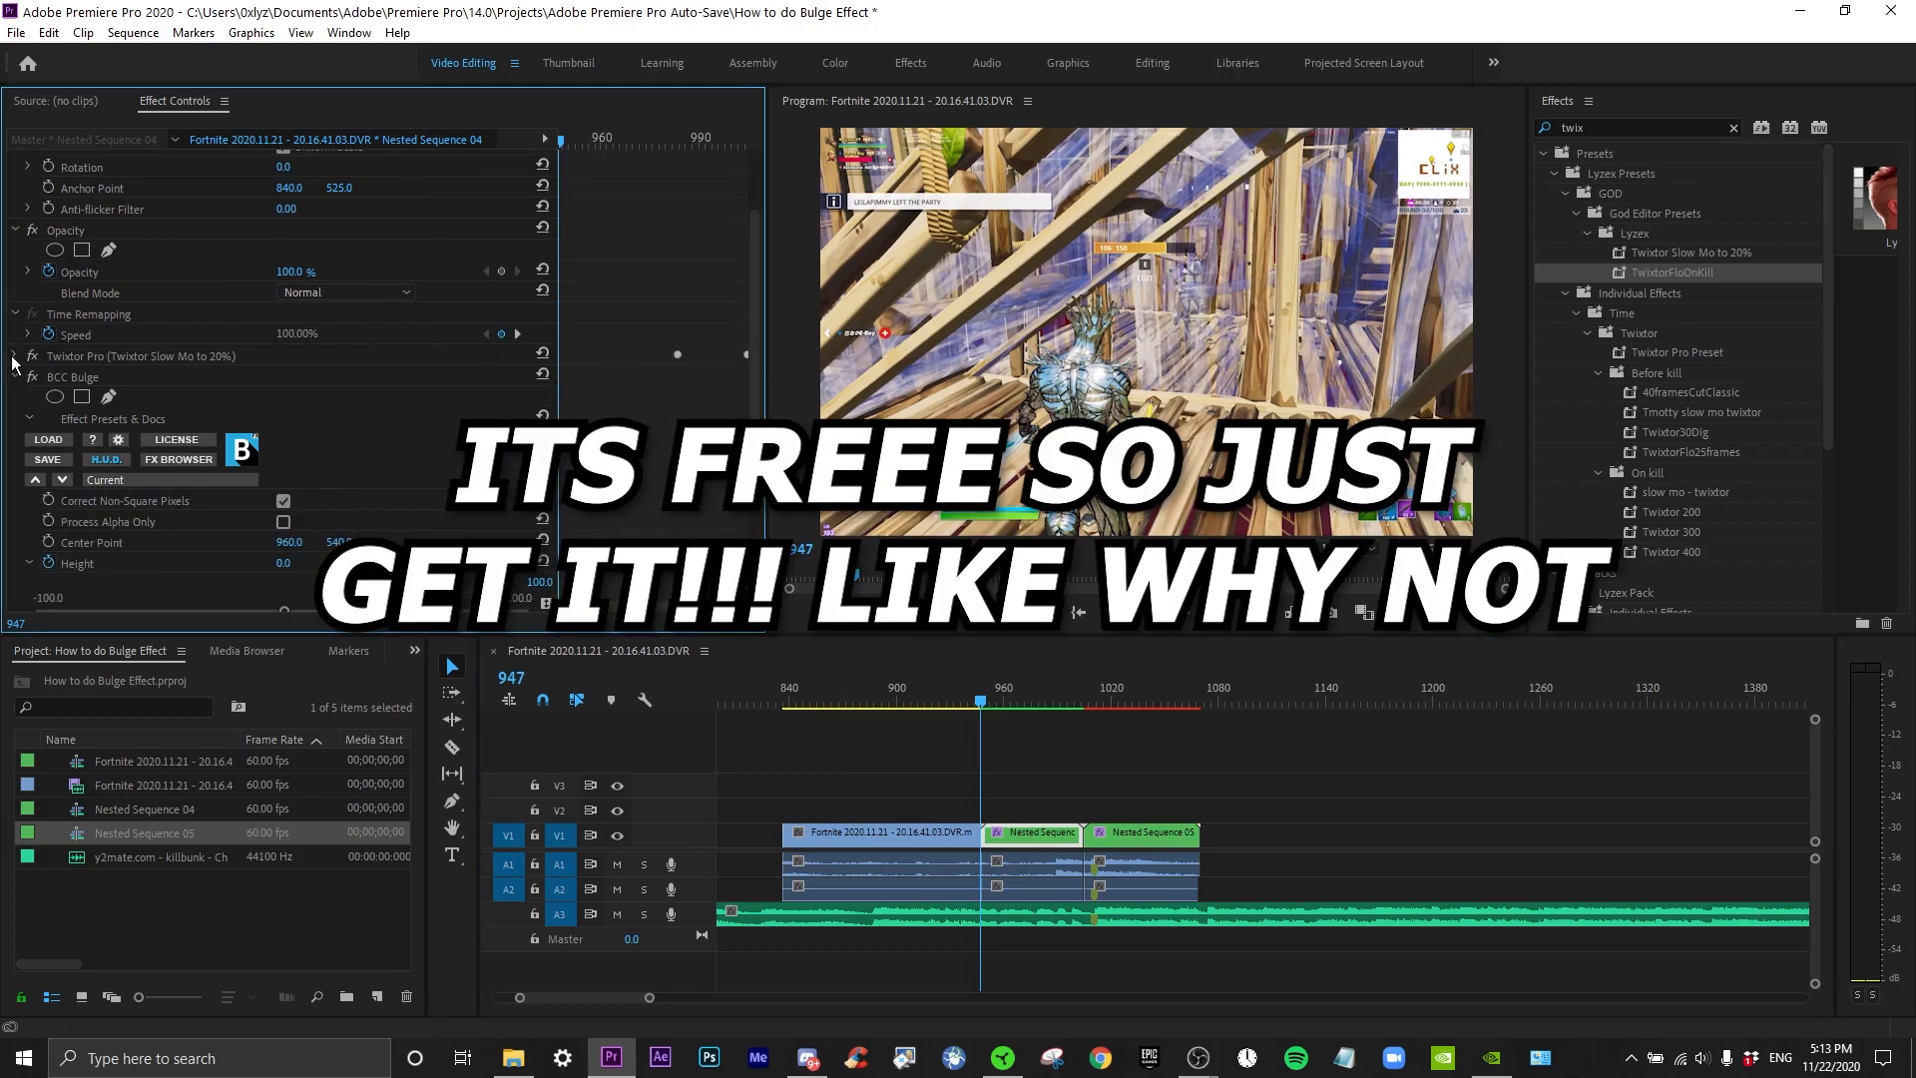
Collapse the Twixtor Pro group and play back the slow-mo bulge warp to frame 991
{"action": "left_click", "coordinate": [14, 356]}
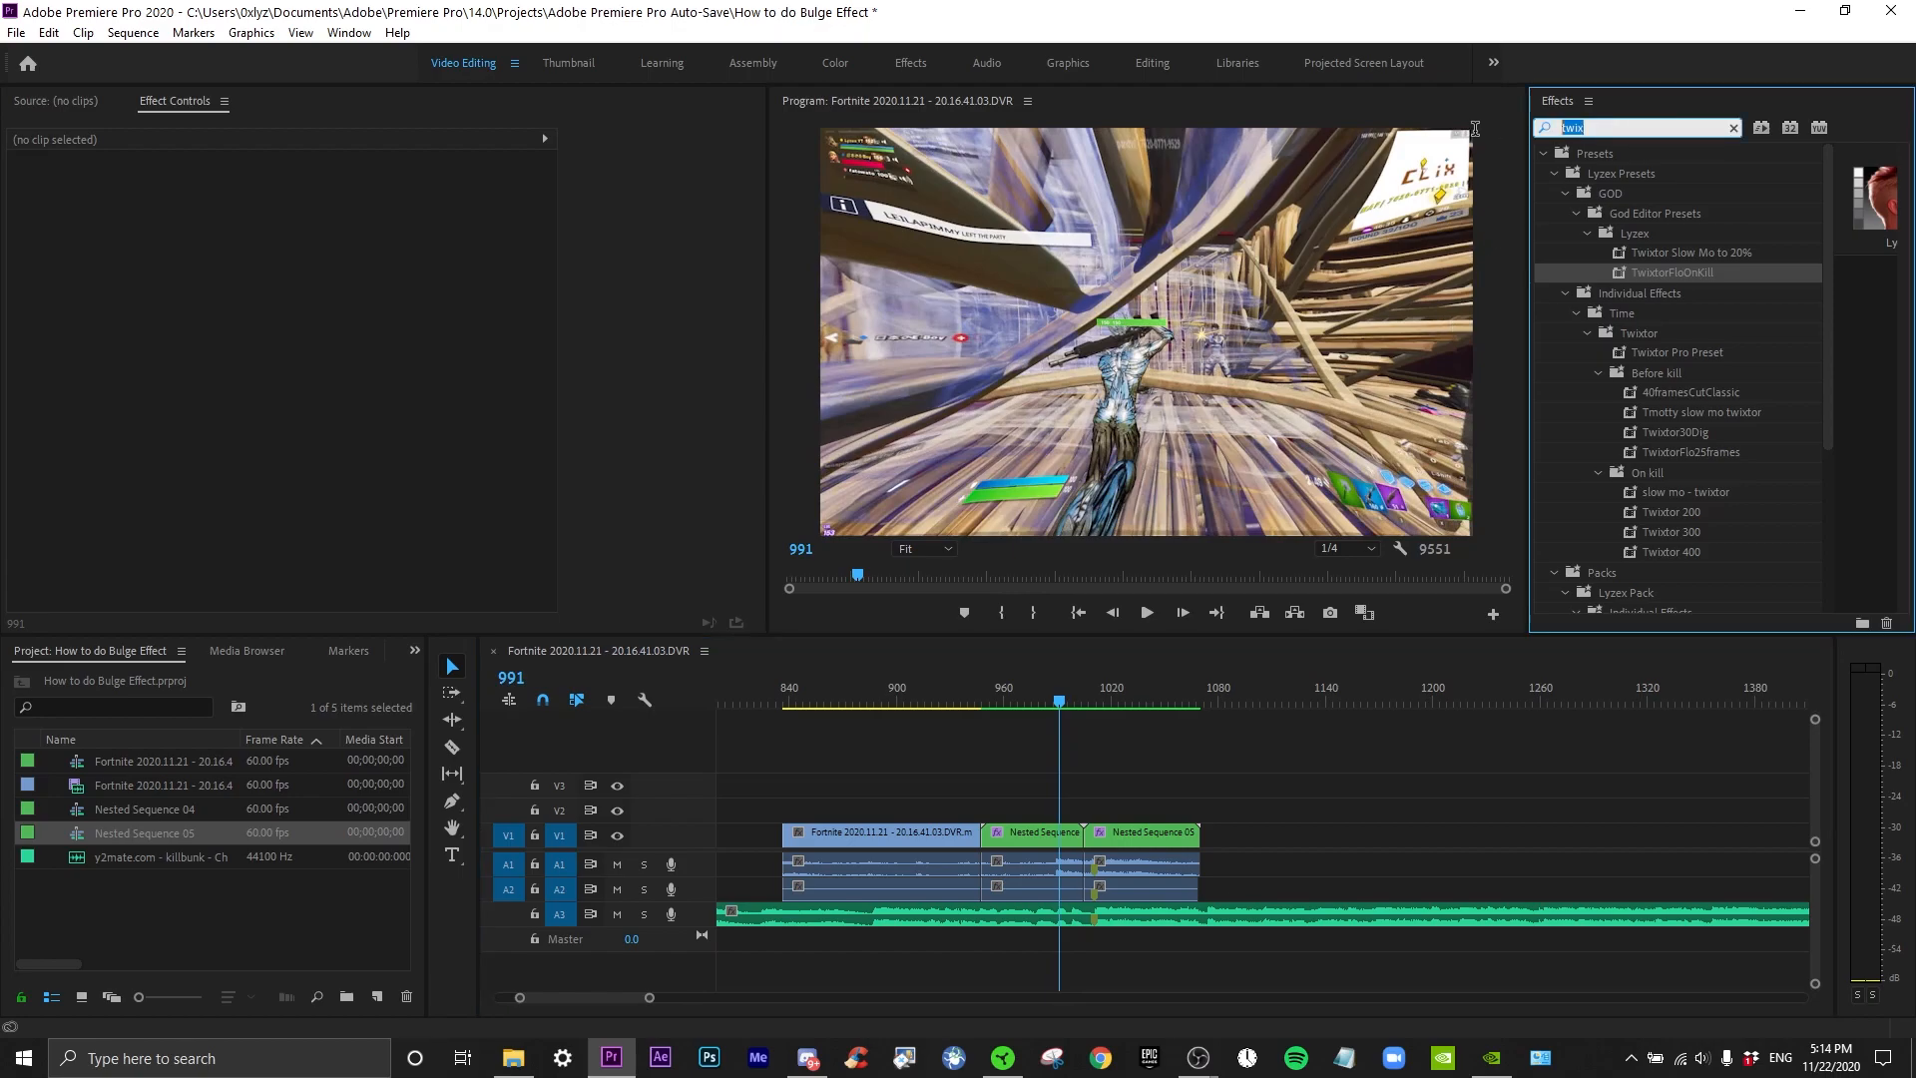
Search the Effects panel for 'vigne' to find Vignette Buildup, then replay the bulge moment near frames 993-995
{"action": "type", "text": "vignette"}
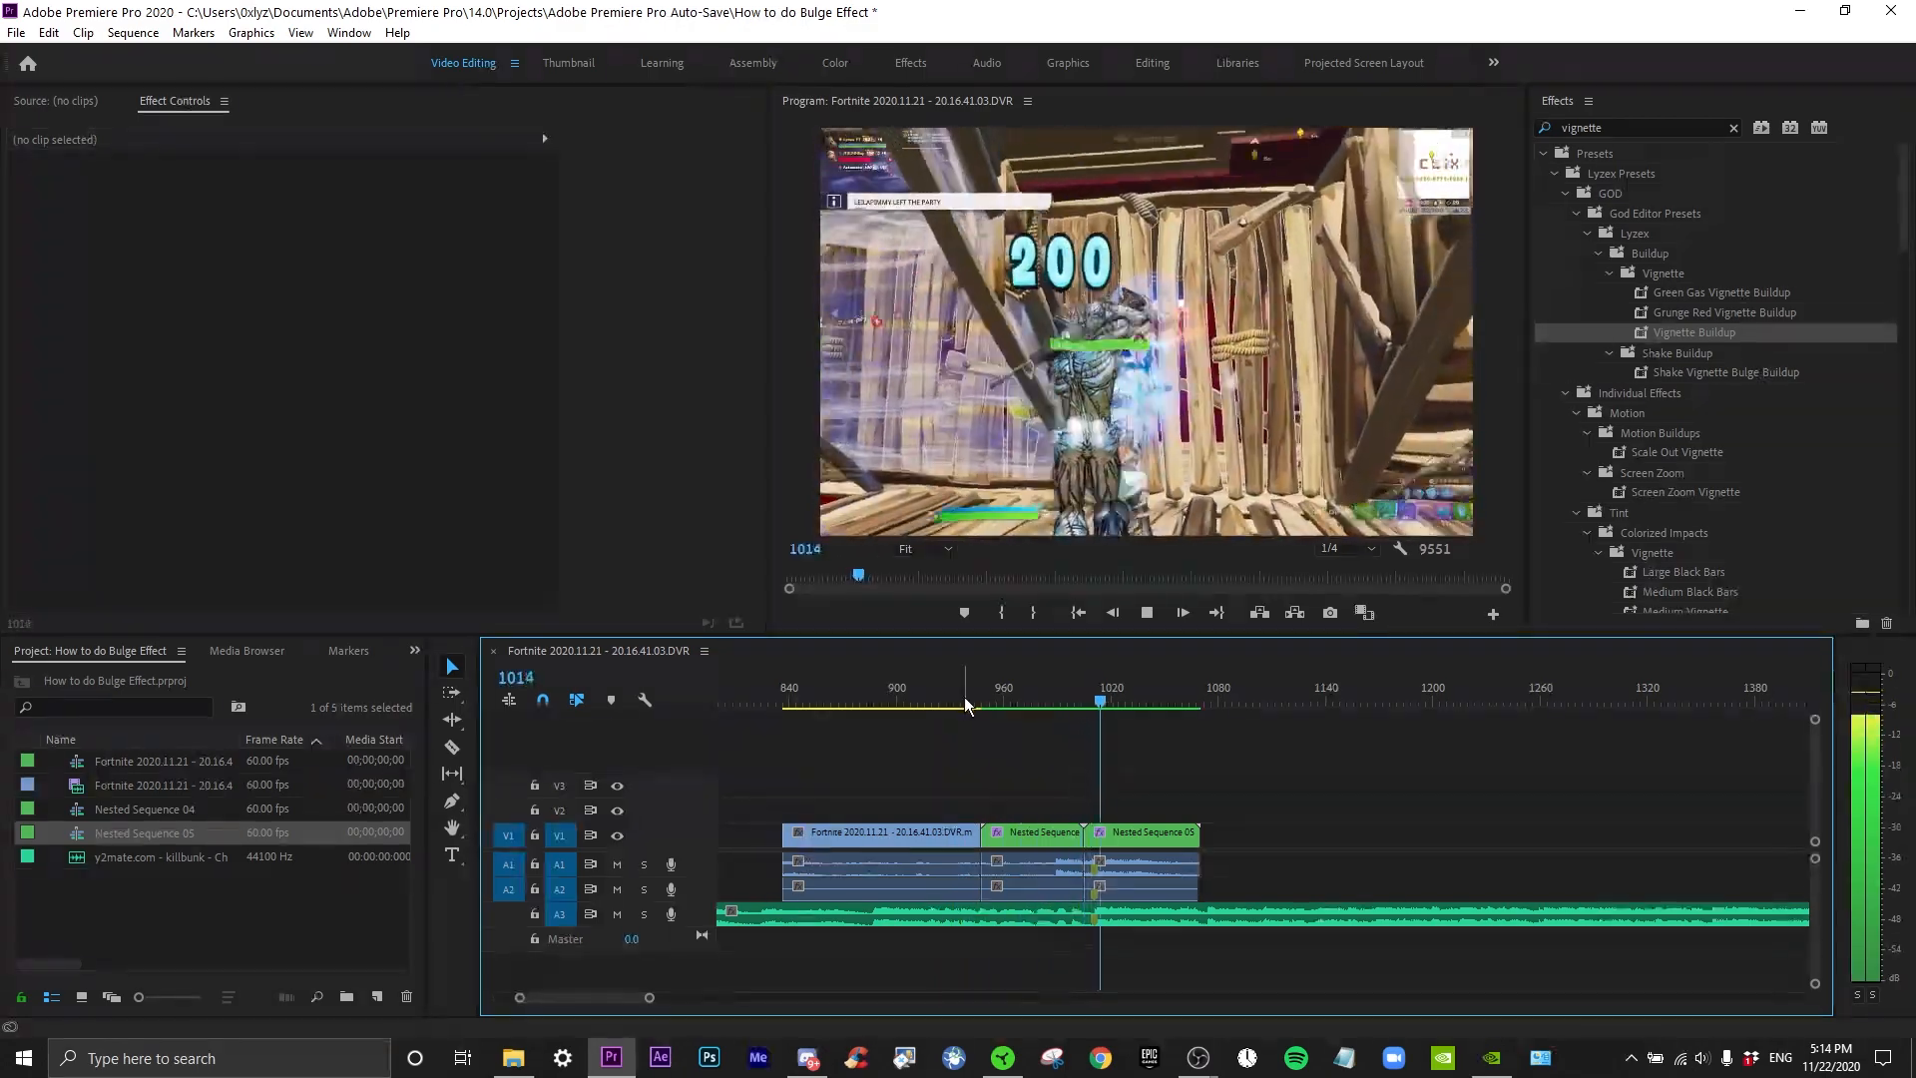
{"action": "left_click", "coordinate": [1058, 703]}
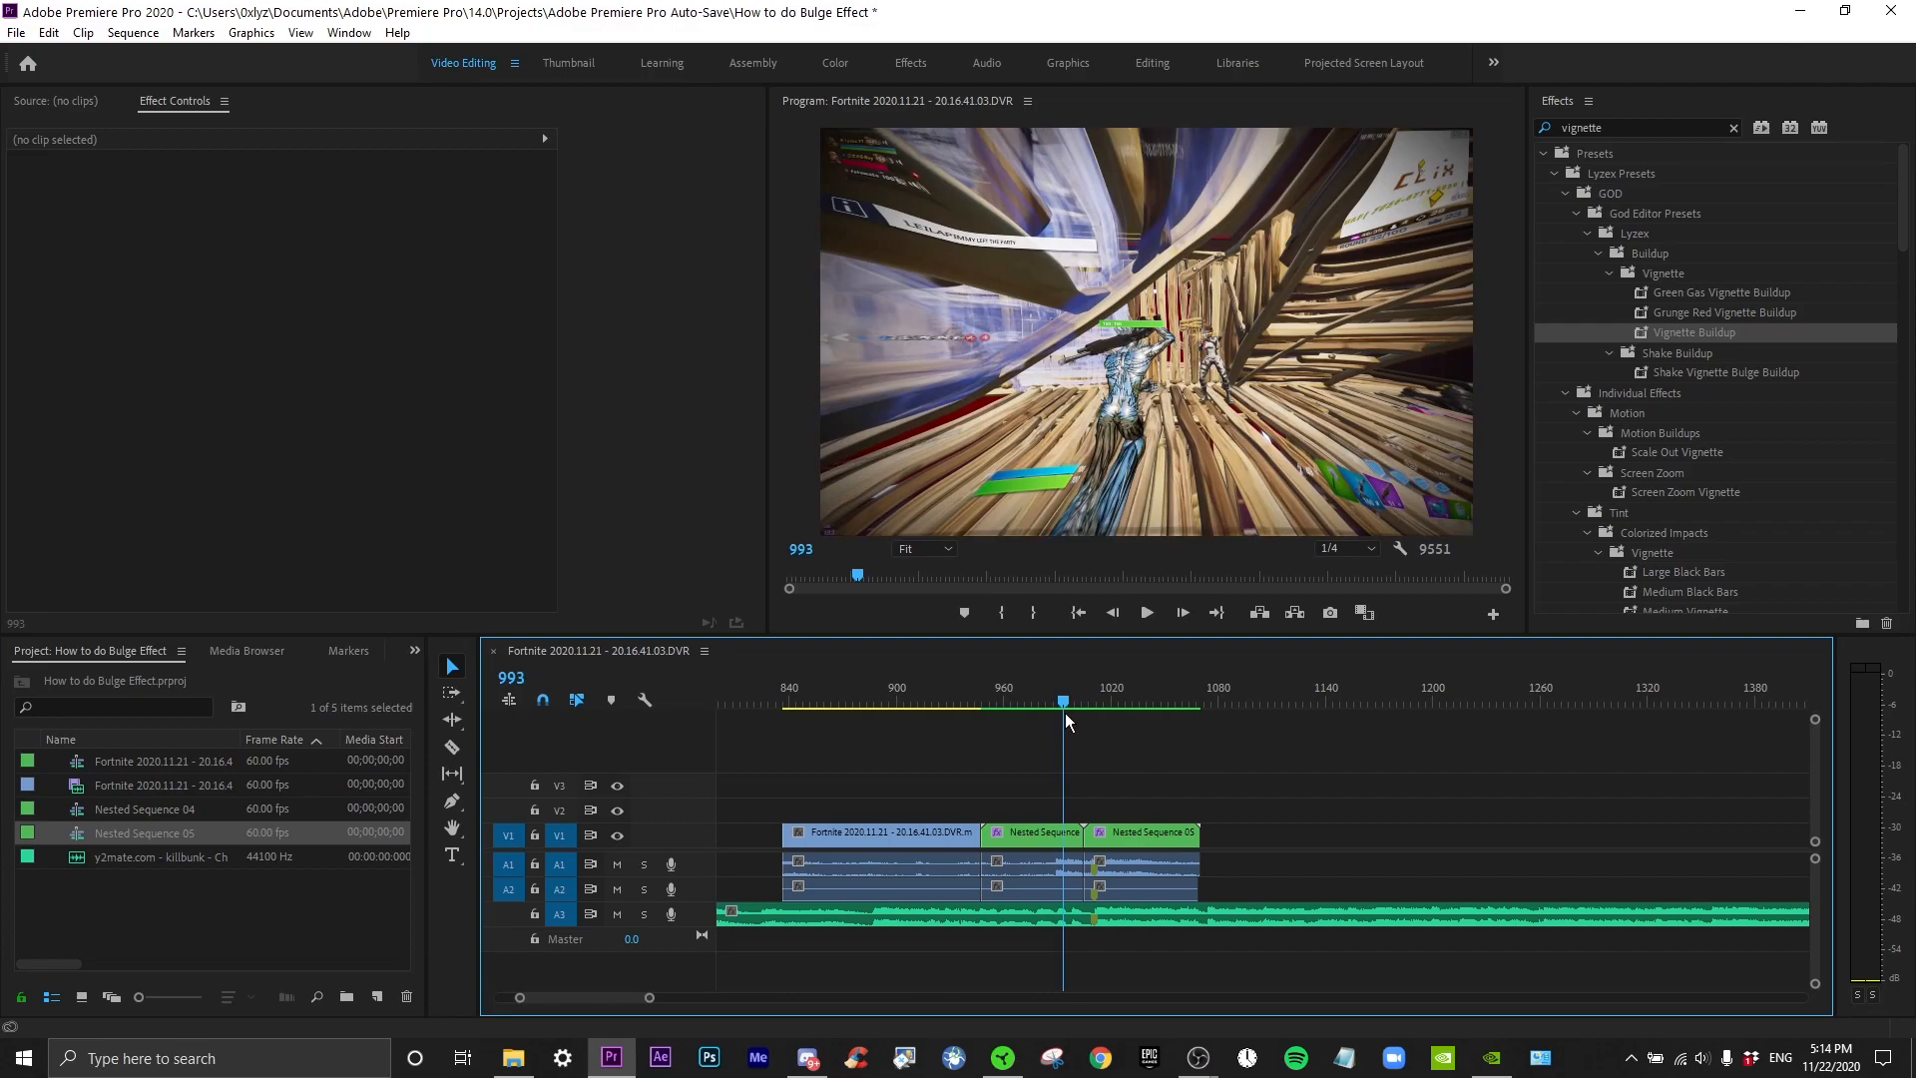
{"action": "left_click", "coordinate": [1066, 715]}
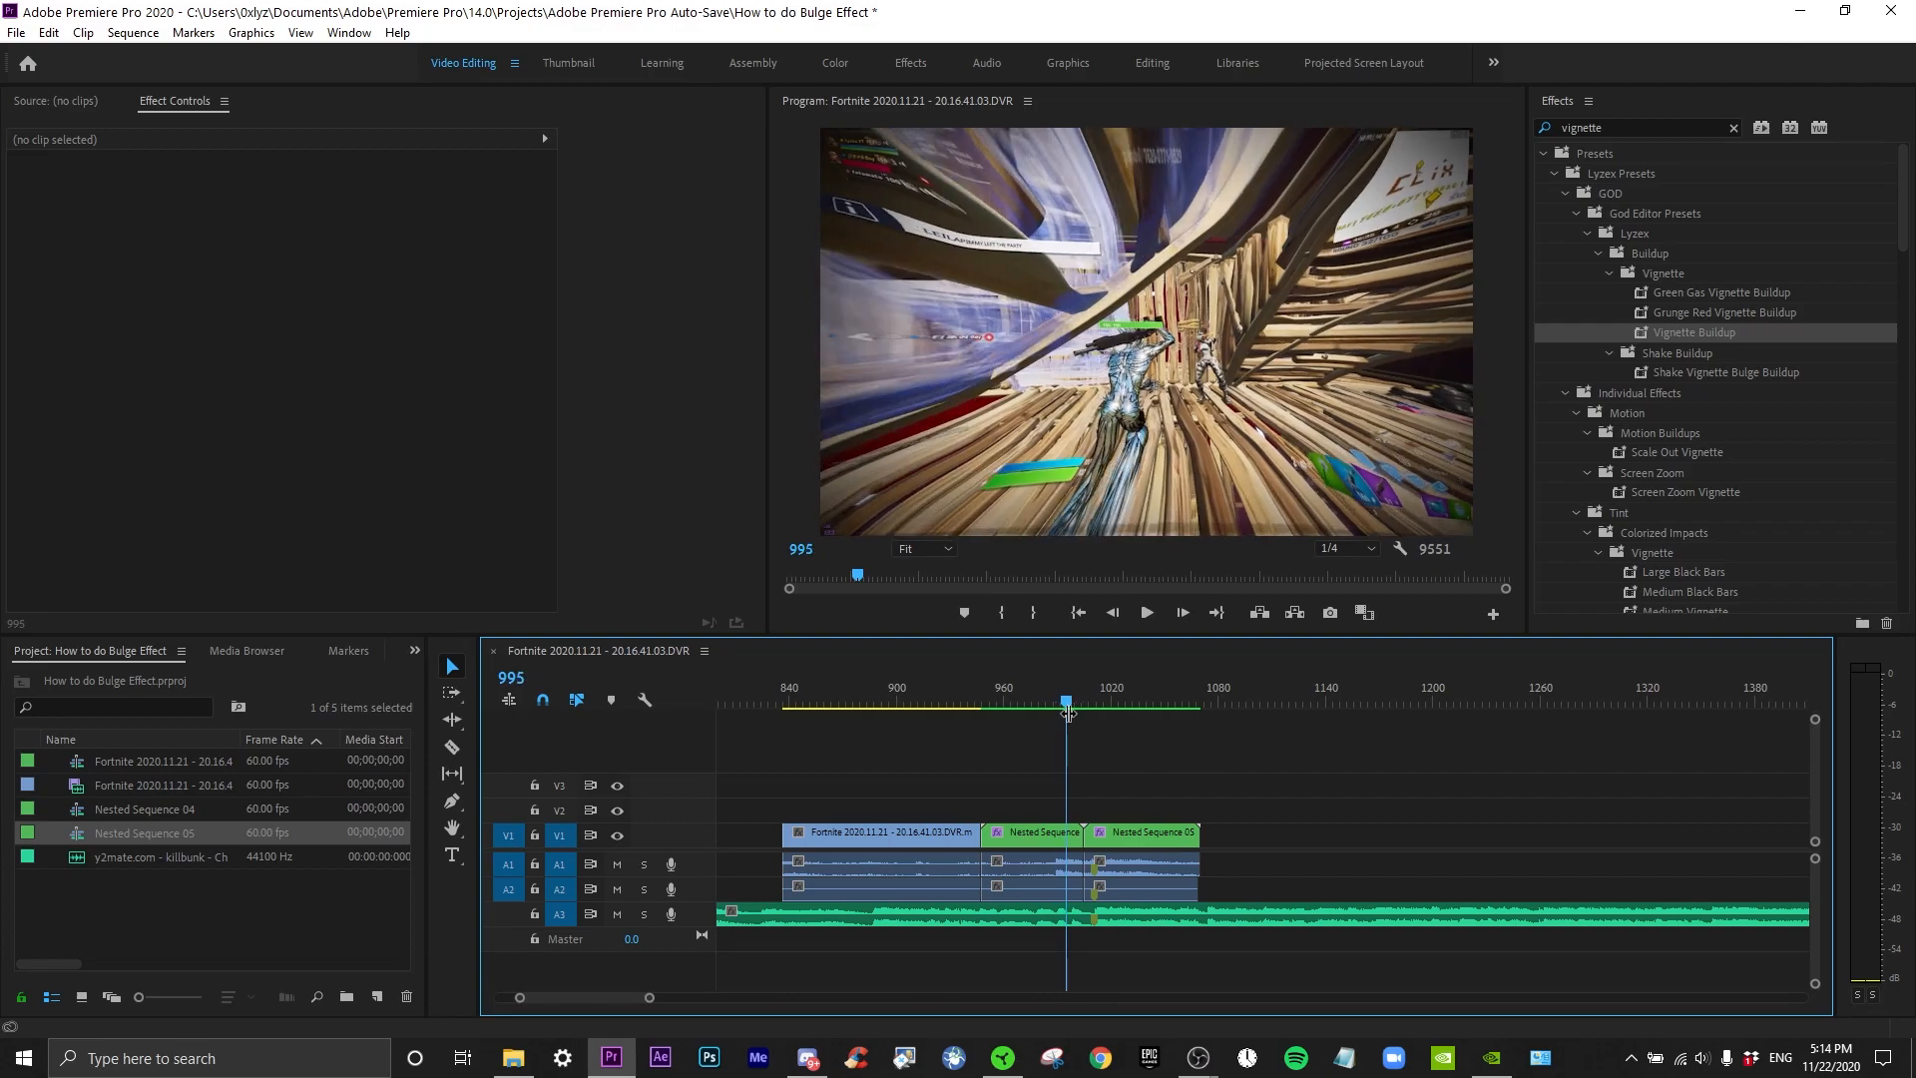
{"action": "left_click", "coordinate": [1196, 1058]}
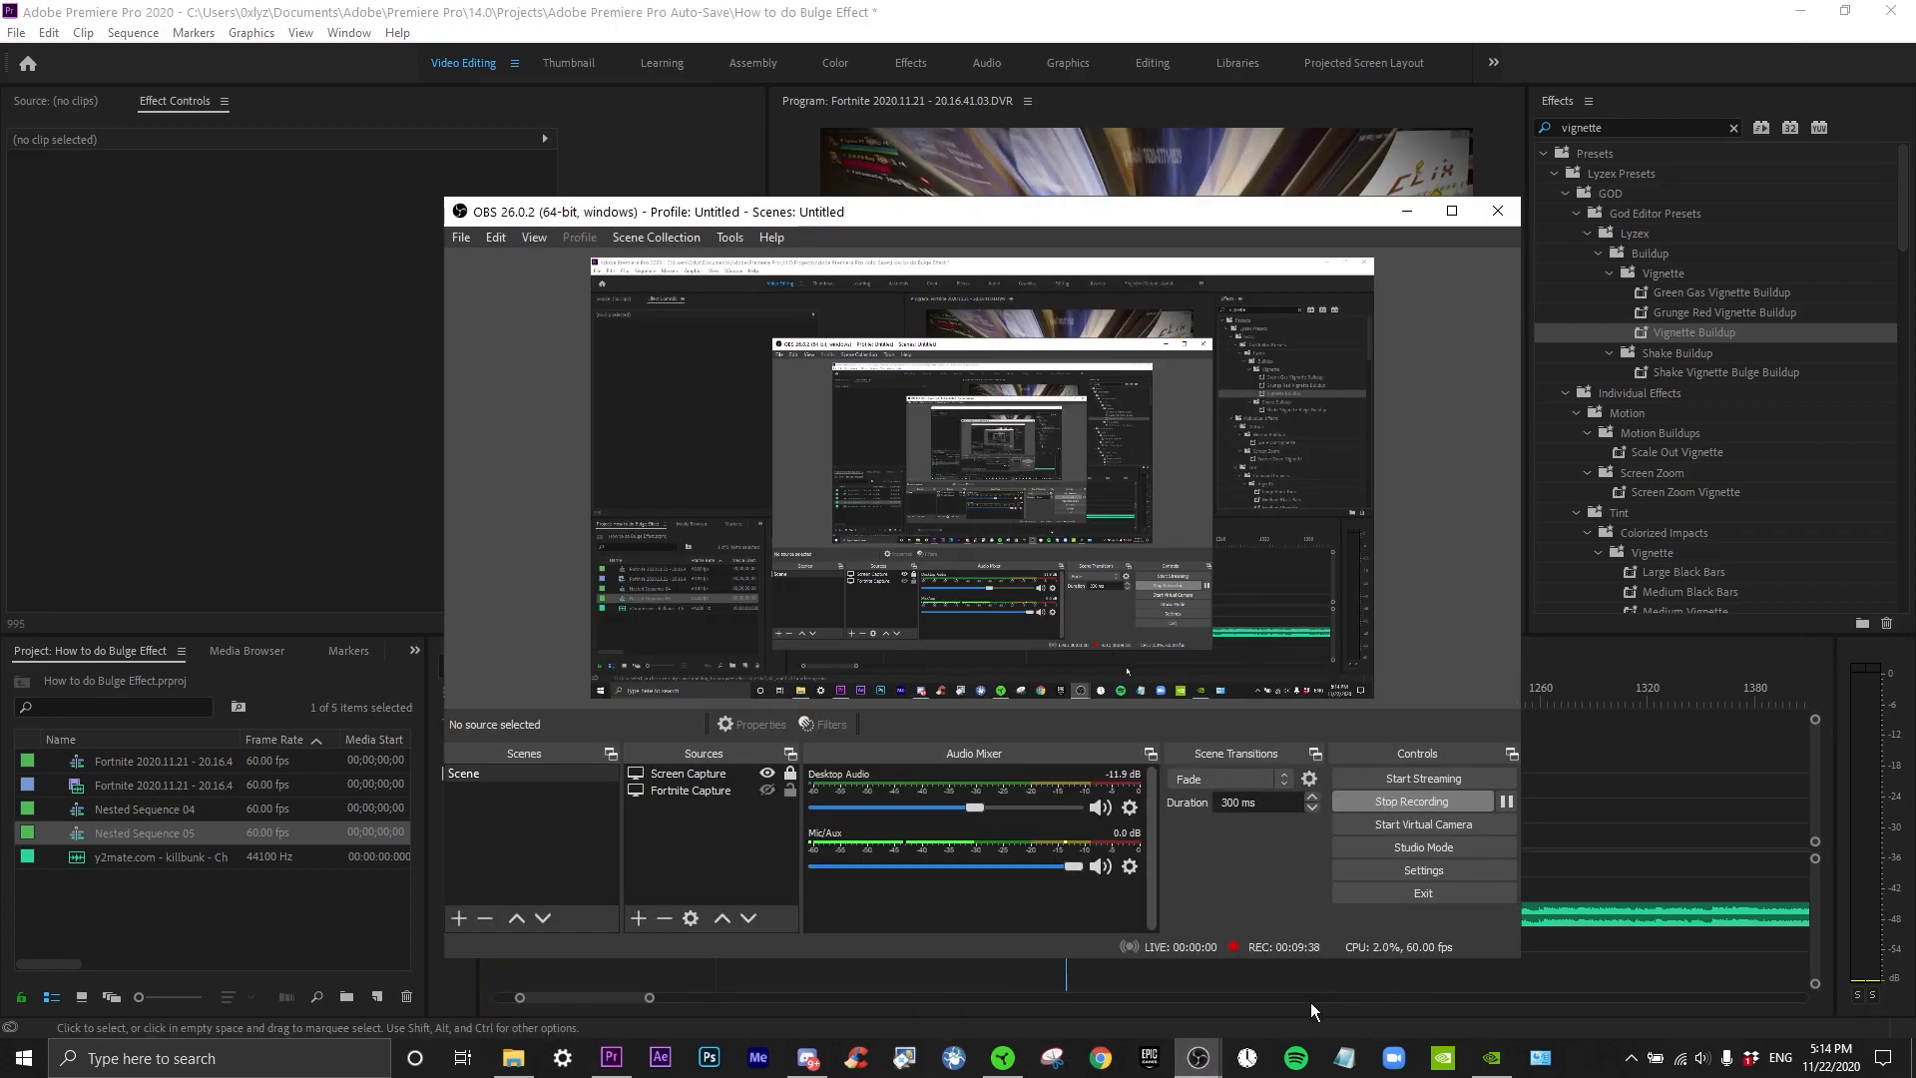